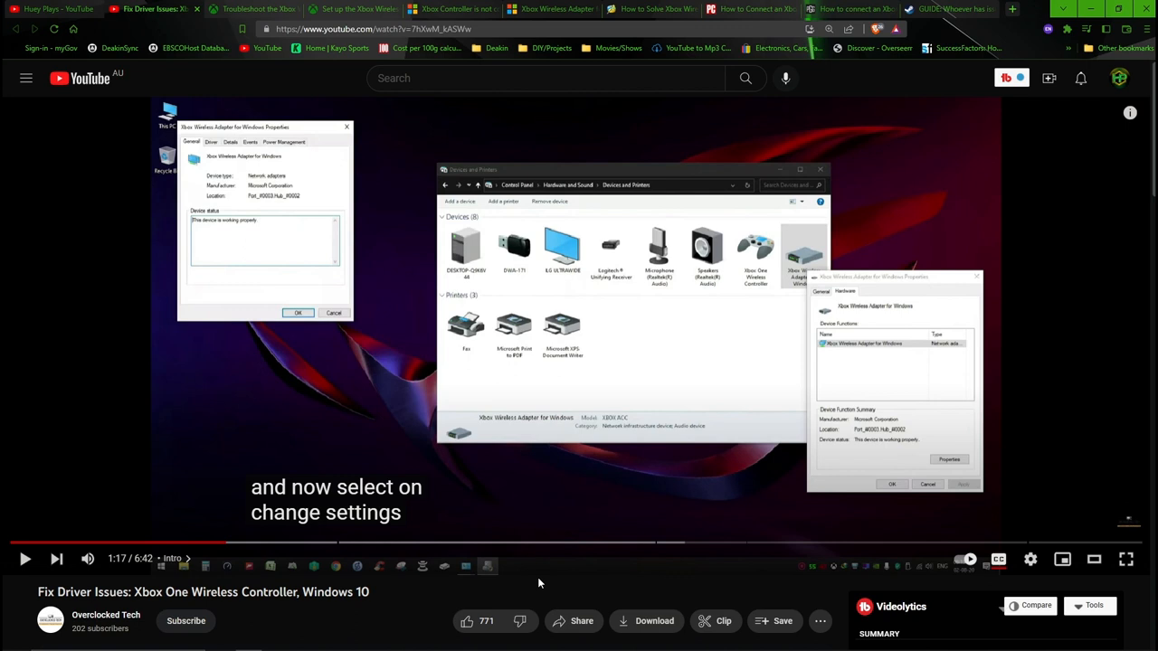
pyautogui.moveTo(305, 110)
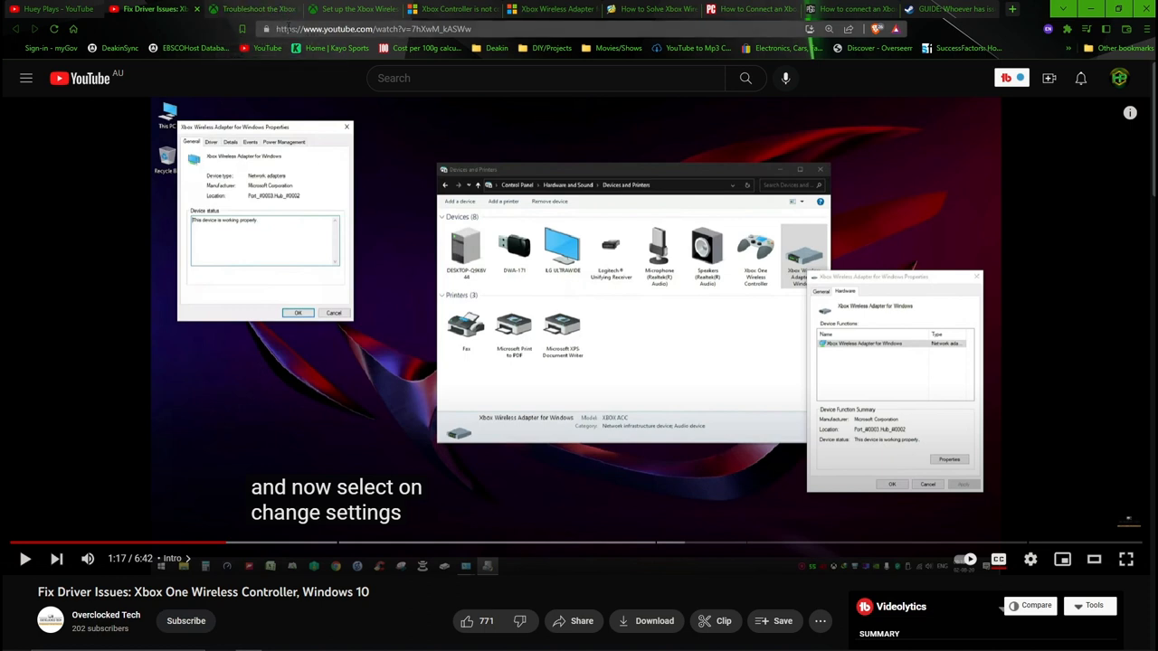
pyautogui.moveTo(248, 50)
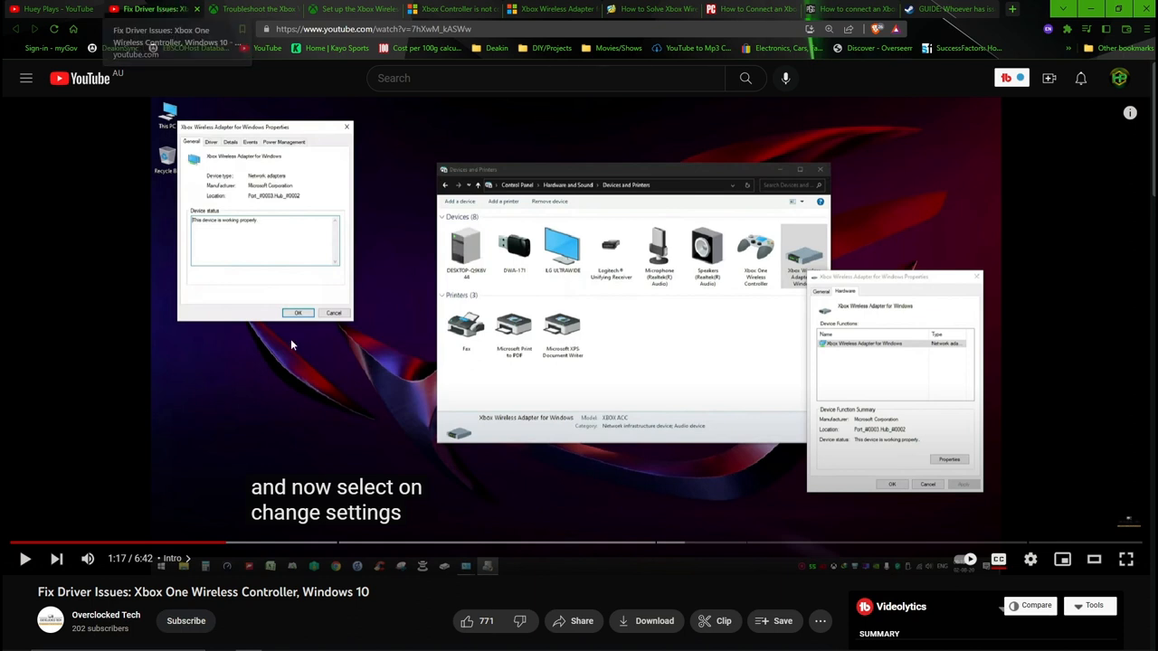
pyautogui.moveTo(803, 290)
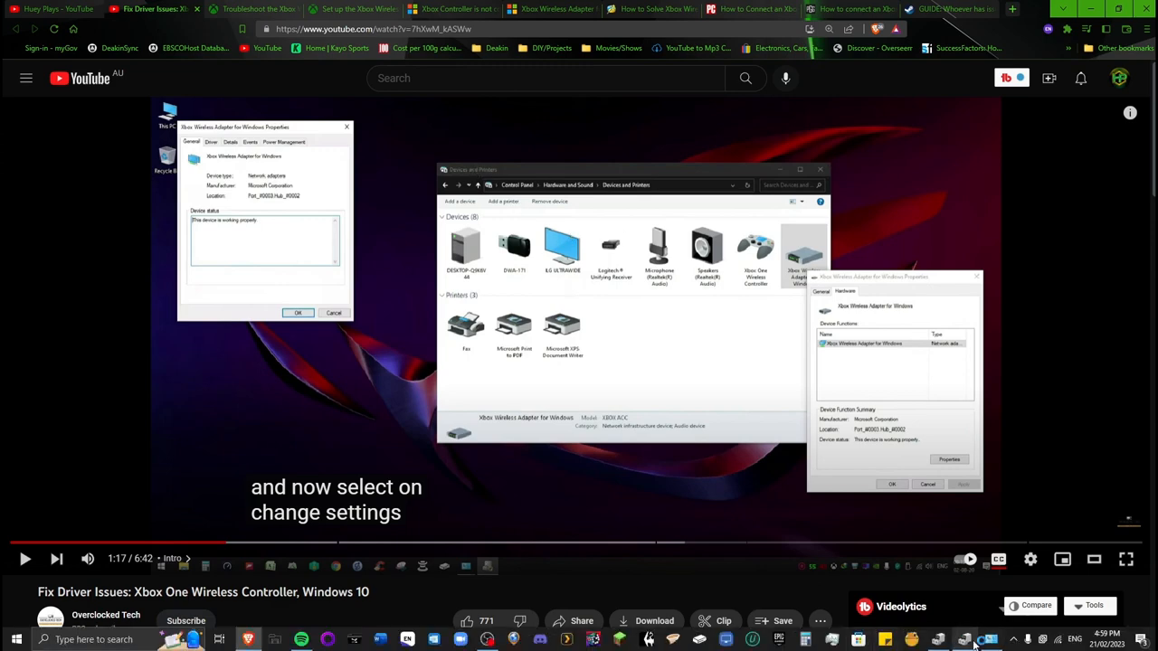
pyautogui.moveTo(990, 639)
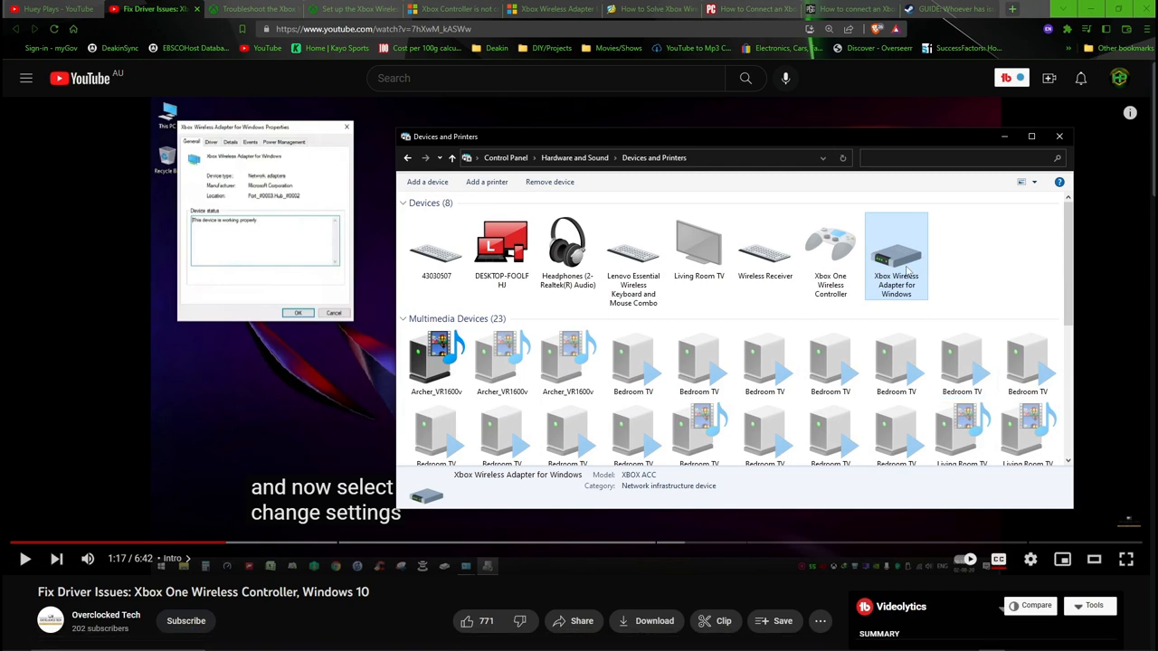
# - Review the Xbox Wireless Adapter's Power Management options in its hardware properties, then confirm with OK
pyautogui.doubleClick(896, 256)
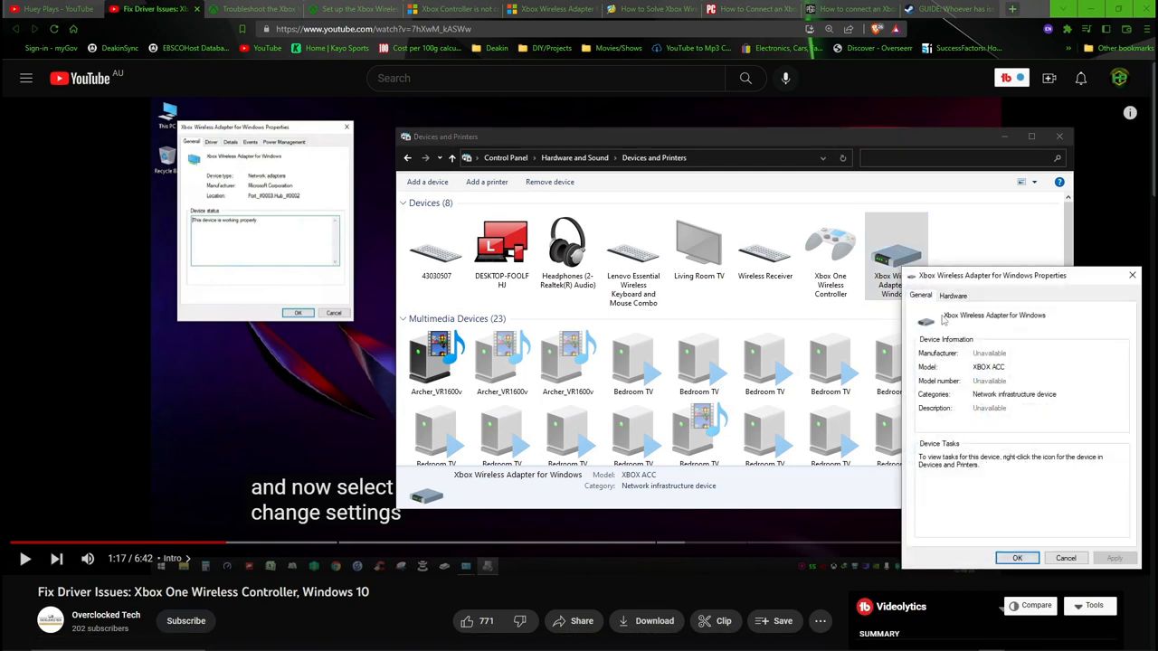
pyautogui.click(952, 295)
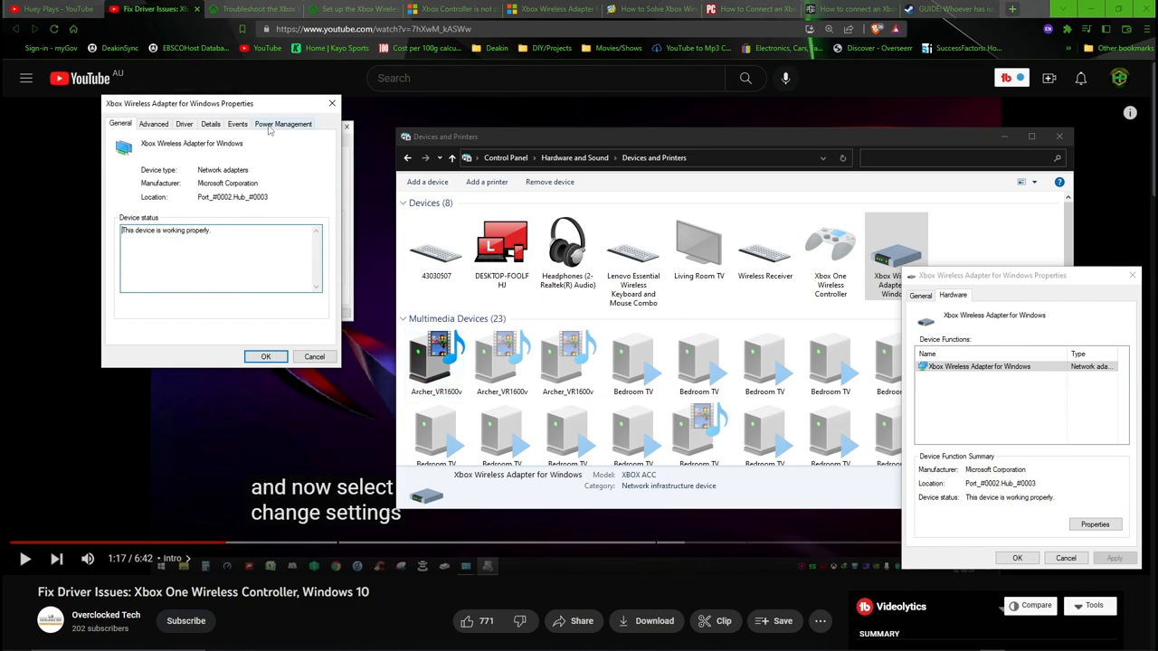
pyautogui.click(284, 124)
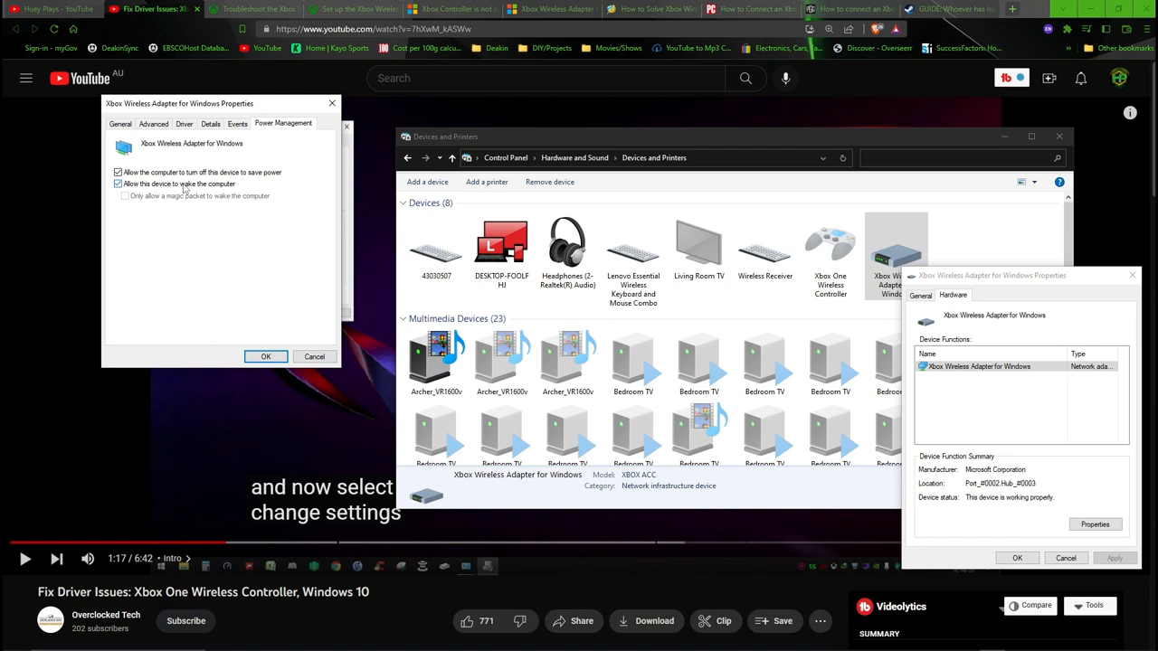
pyautogui.moveTo(201, 184)
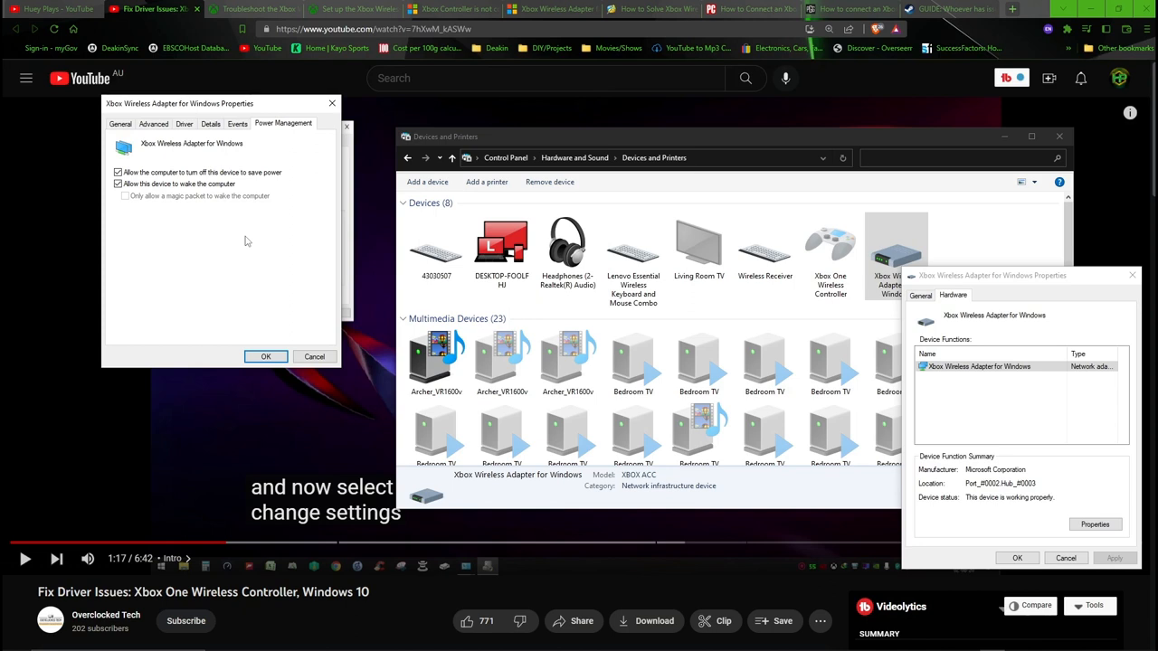
pyautogui.moveTo(251, 335)
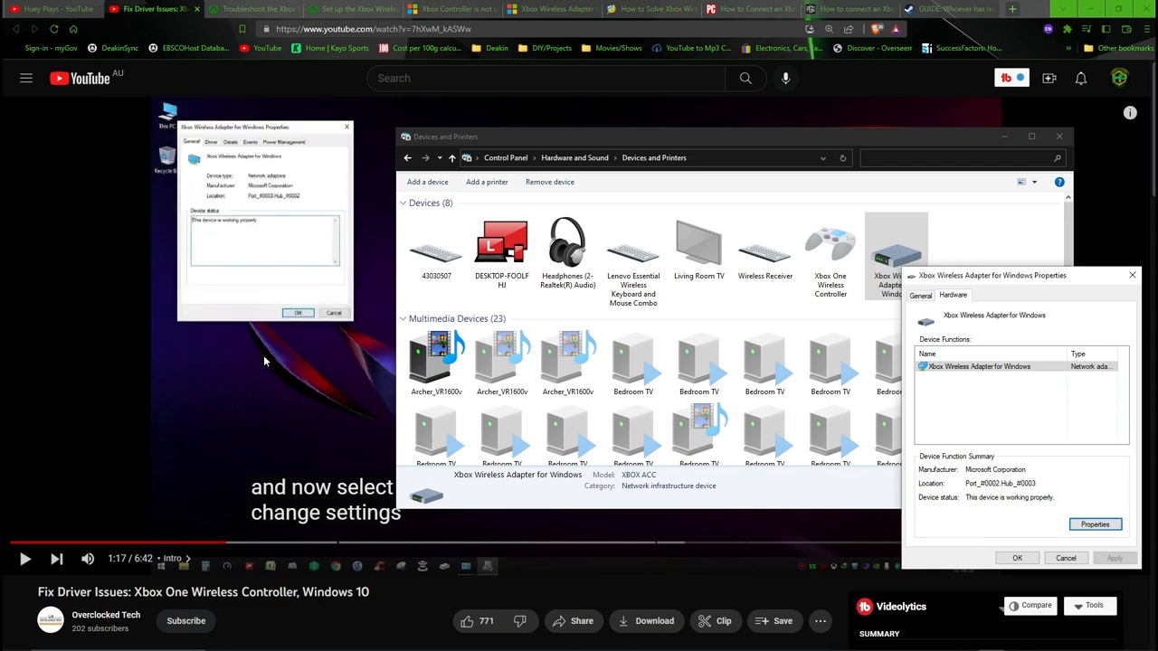
pyautogui.moveTo(1102, 269)
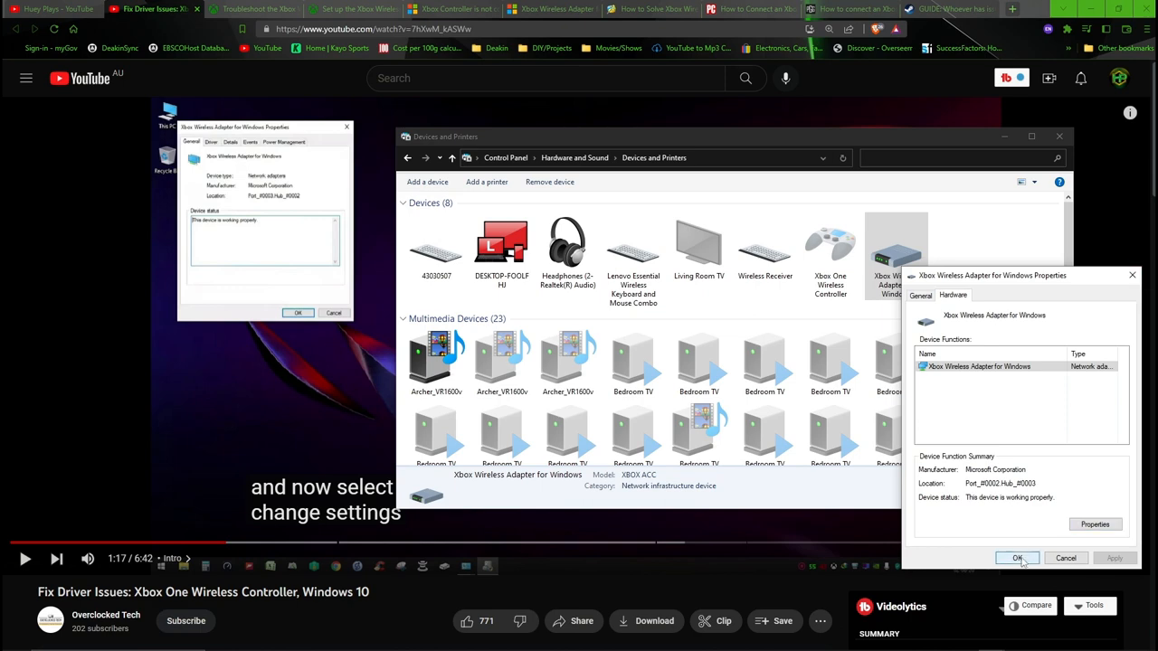
pyautogui.click(1017, 558)
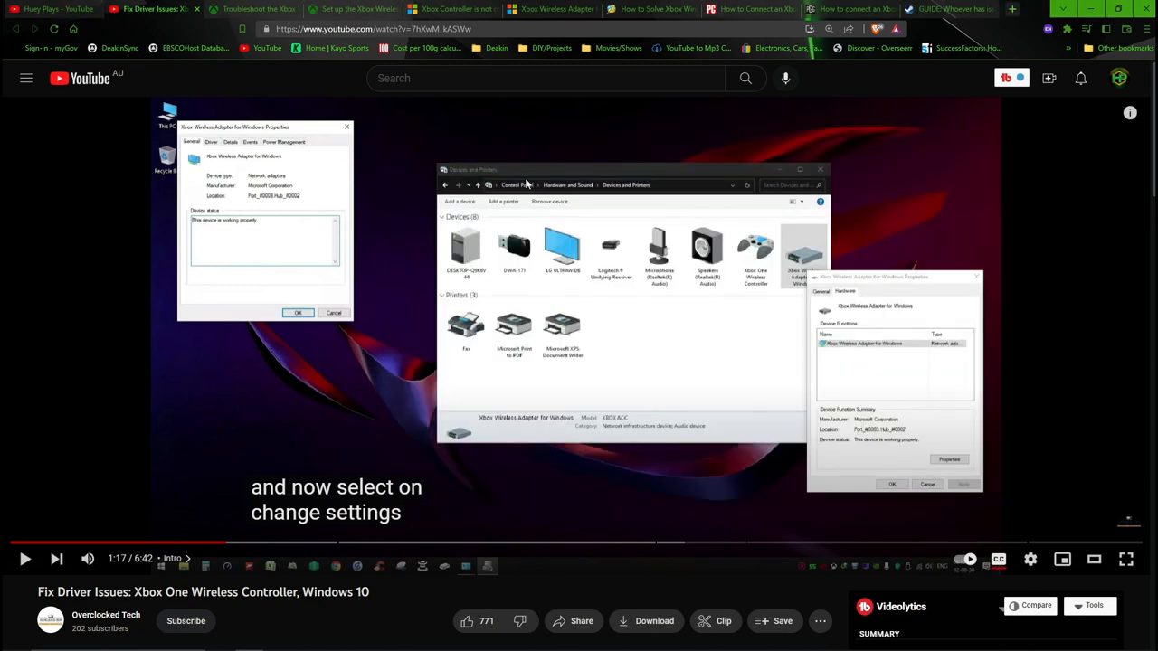
pyautogui.moveTo(253, 9)
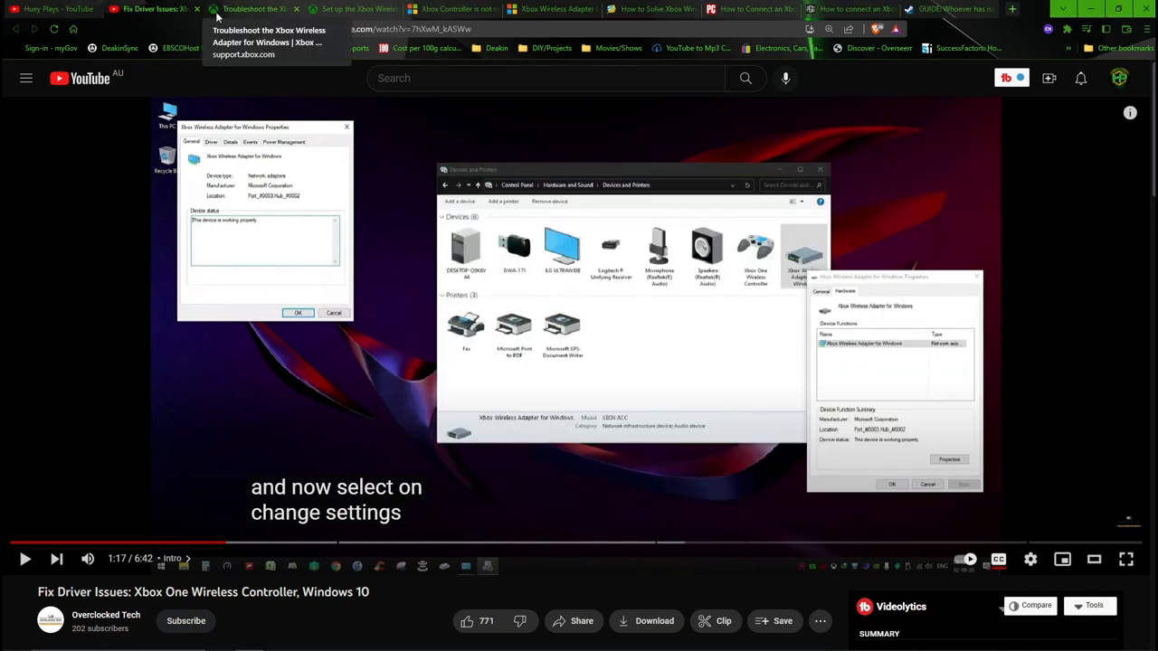
# - Switch to the Wireless Adapter troubleshooting guide and expand the 'controller won't connect' tips
pyautogui.click(167, 9)
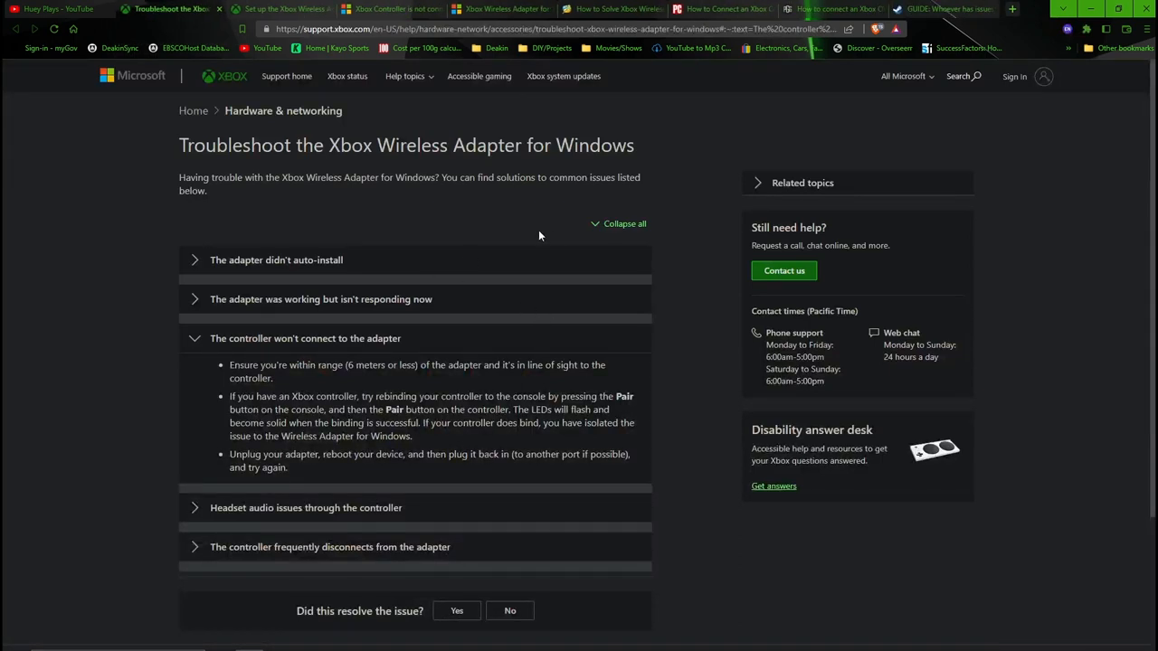
pyautogui.moveTo(348, 43)
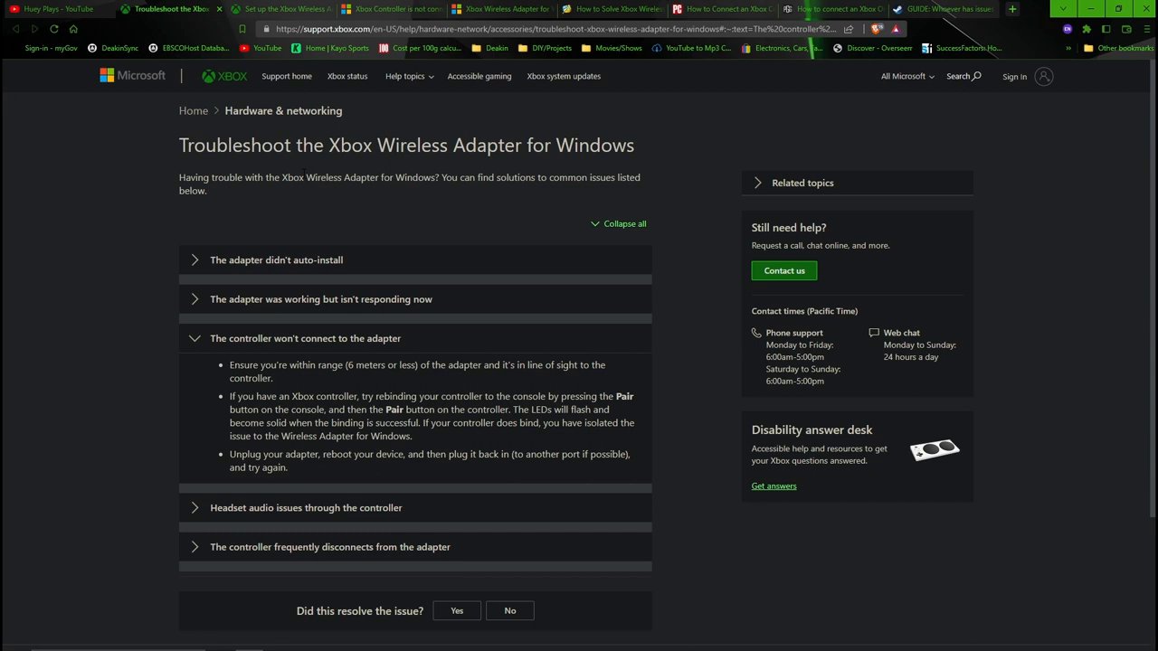
pyautogui.moveTo(305, 318)
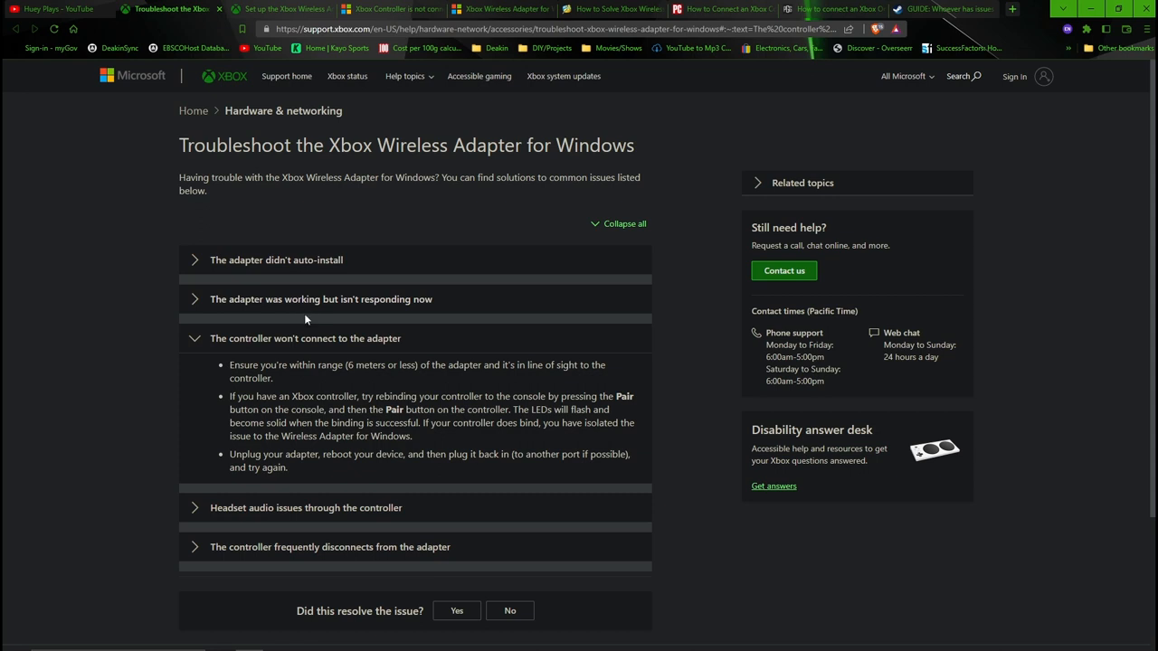
pyautogui.moveTo(229, 357)
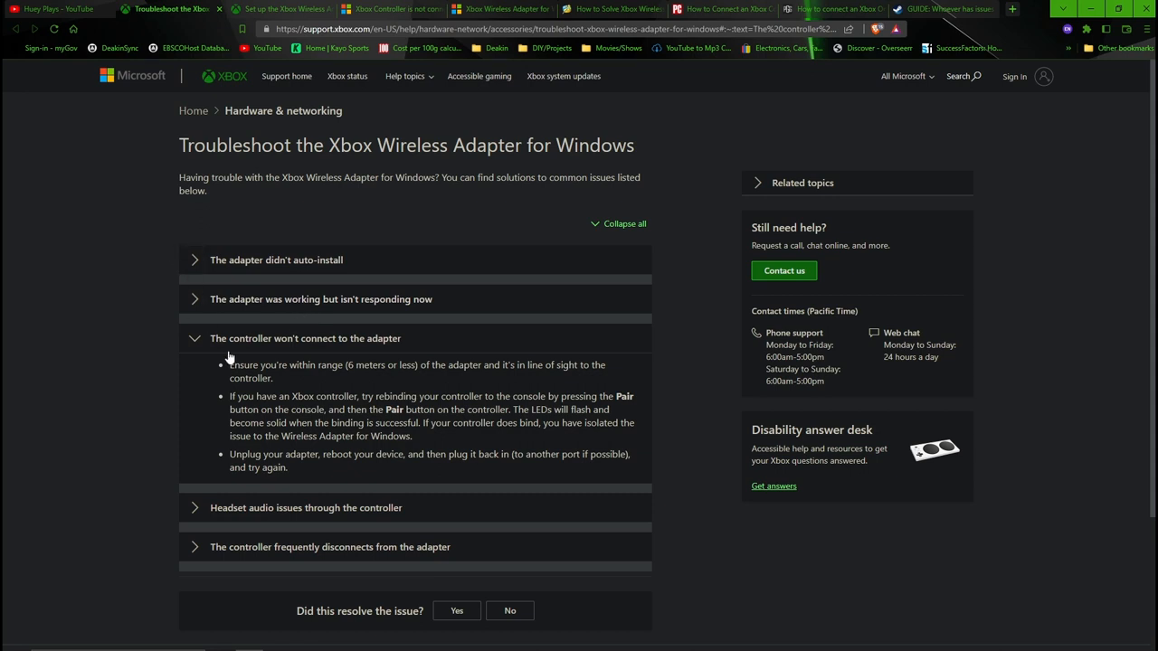
pyautogui.moveTo(606, 188)
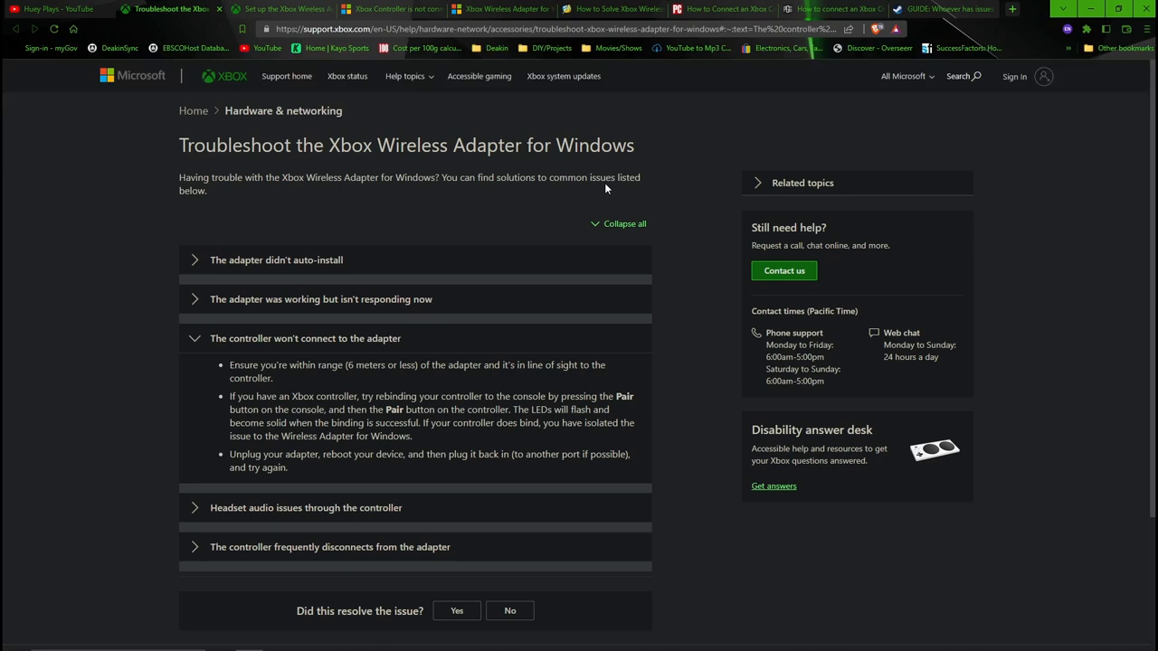
pyautogui.moveTo(891, 602)
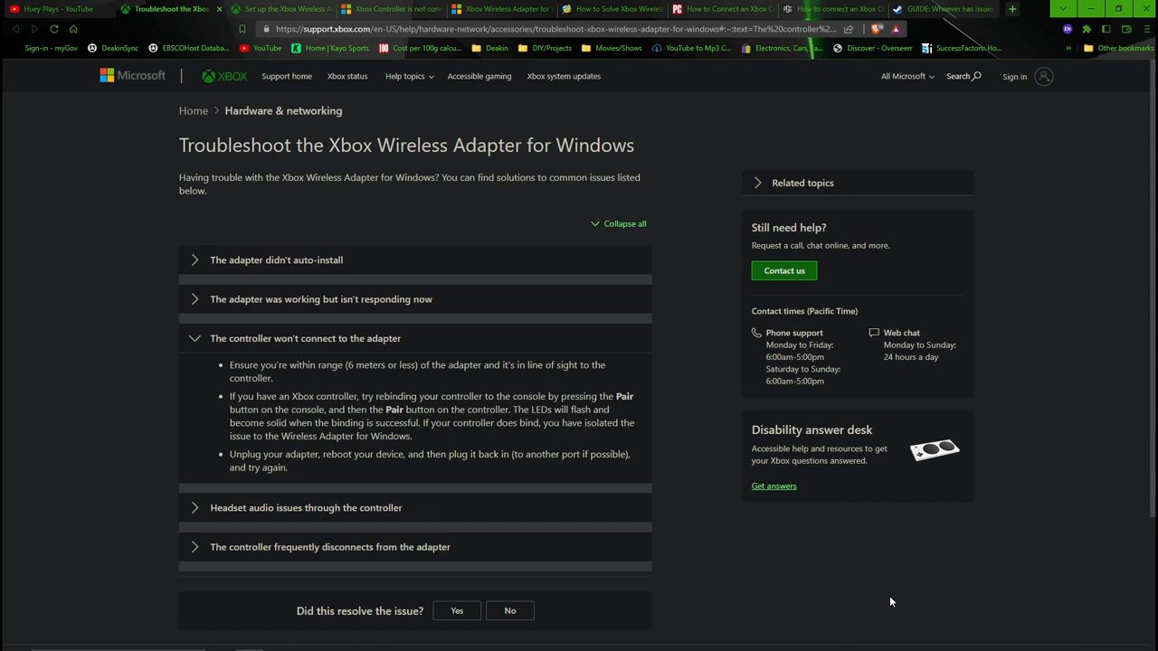
pyautogui.moveTo(872, 606)
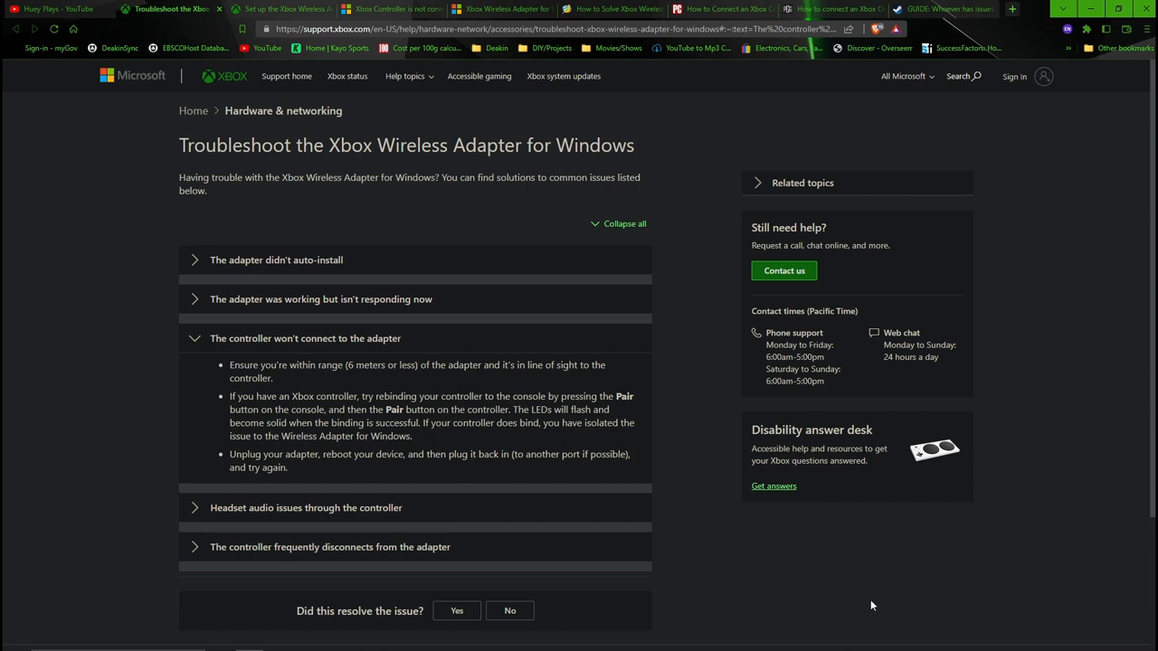
pyautogui.moveTo(219, 197)
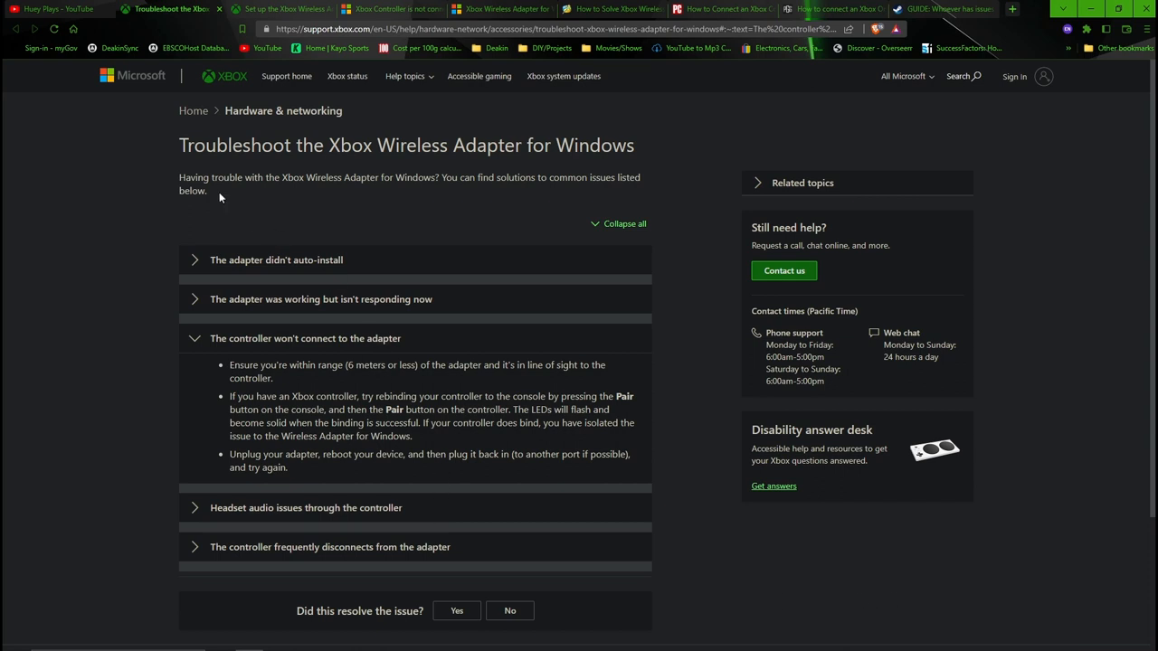
pyautogui.moveTo(231, 204)
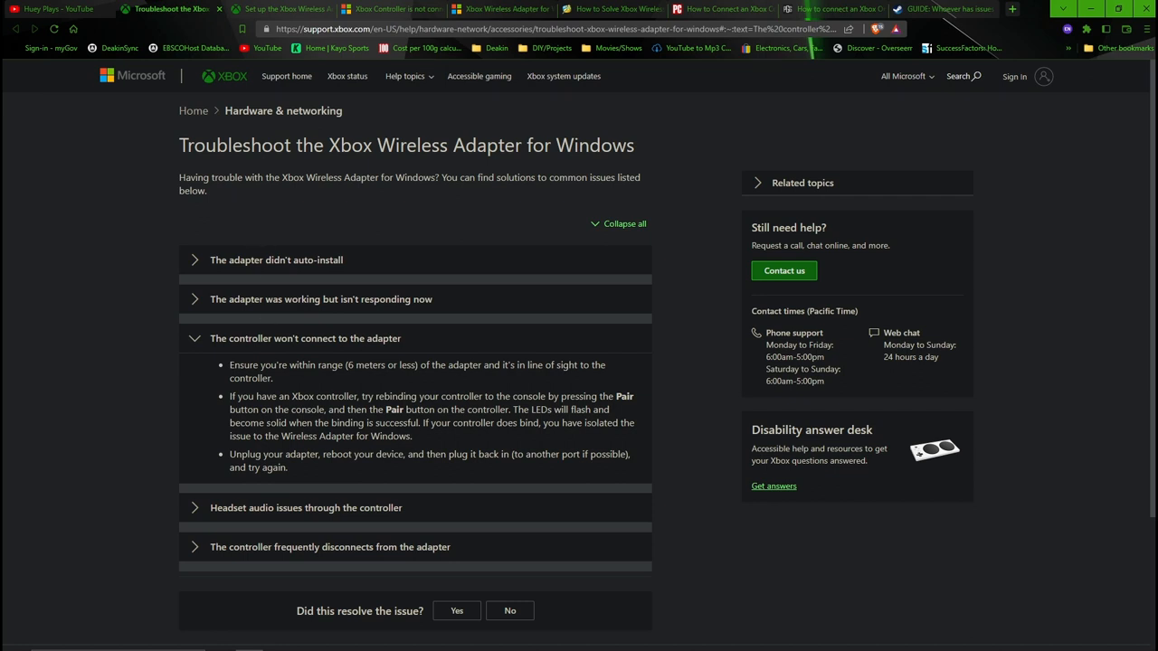
pyautogui.moveTo(300, 344)
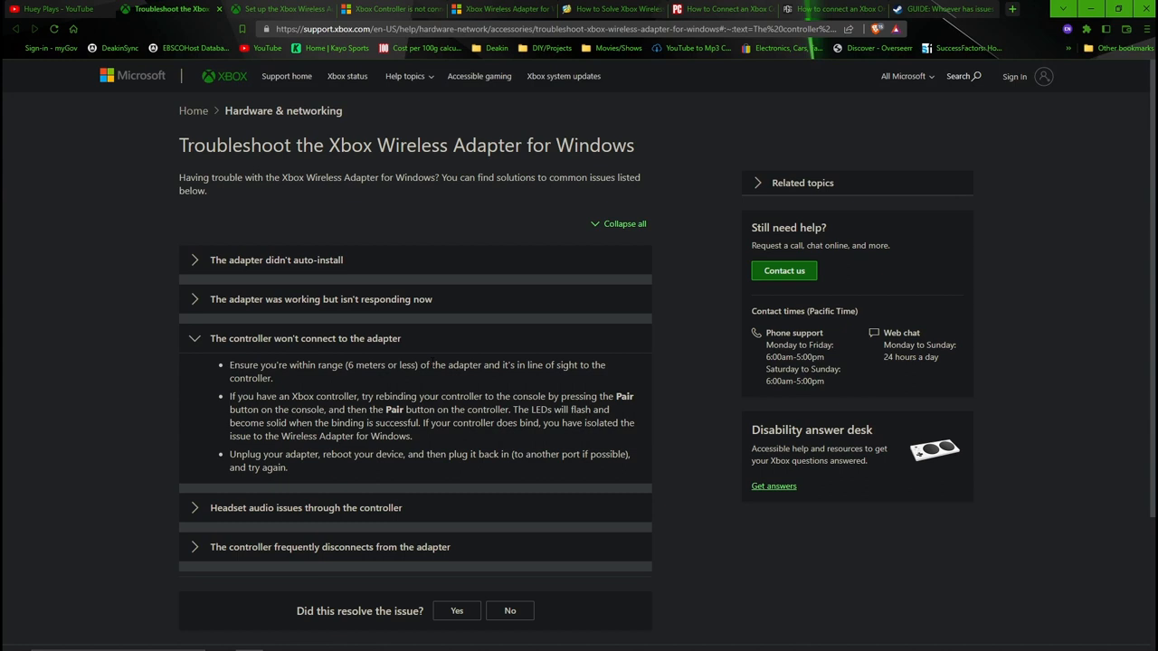
pyautogui.moveTo(423, 443)
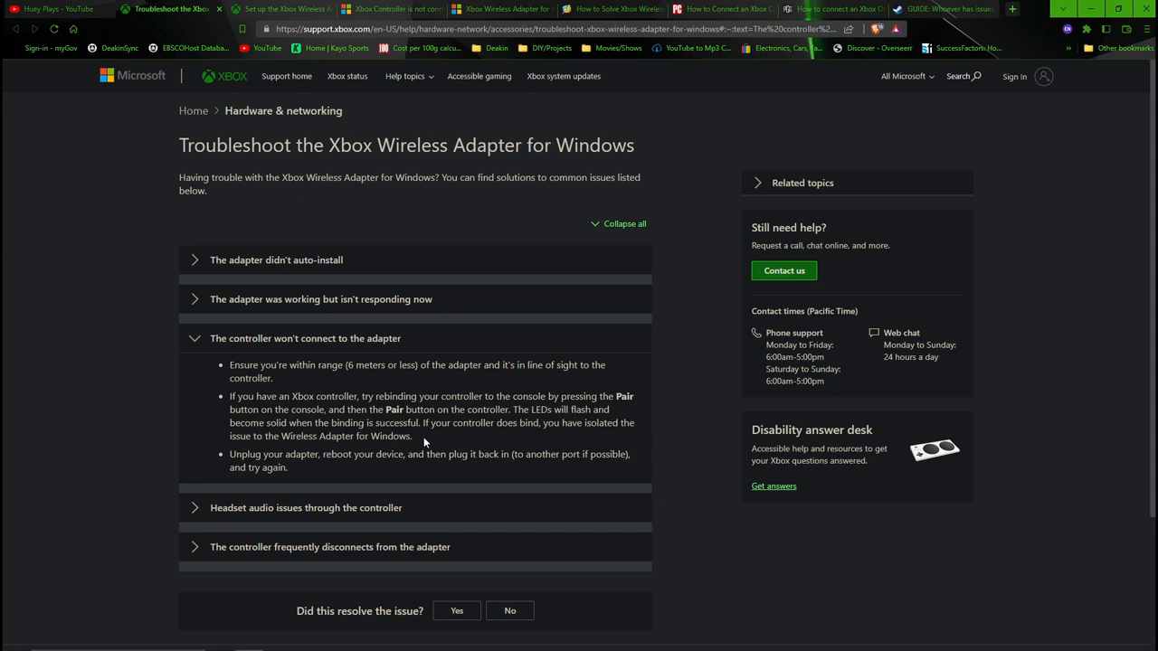
pyautogui.doubleClick(395, 409)
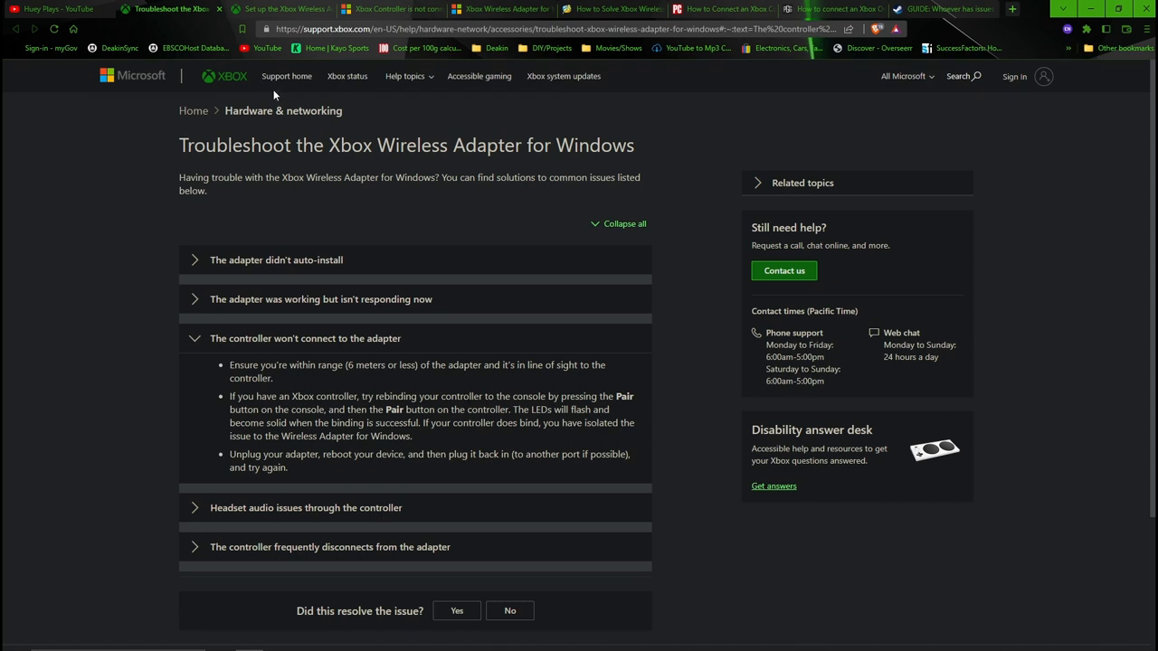
pyautogui.moveTo(168, 9)
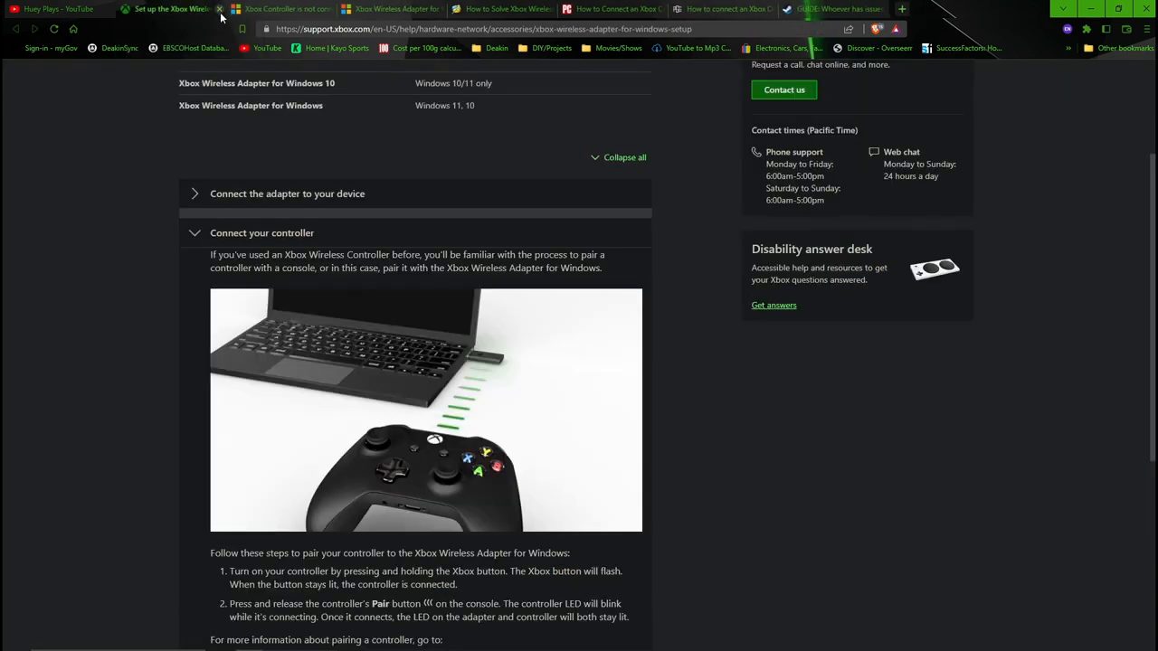
# - Scroll the Xbox adapter setup page through the 'Connect your controller' pairing steps
pyautogui.scroll(3)
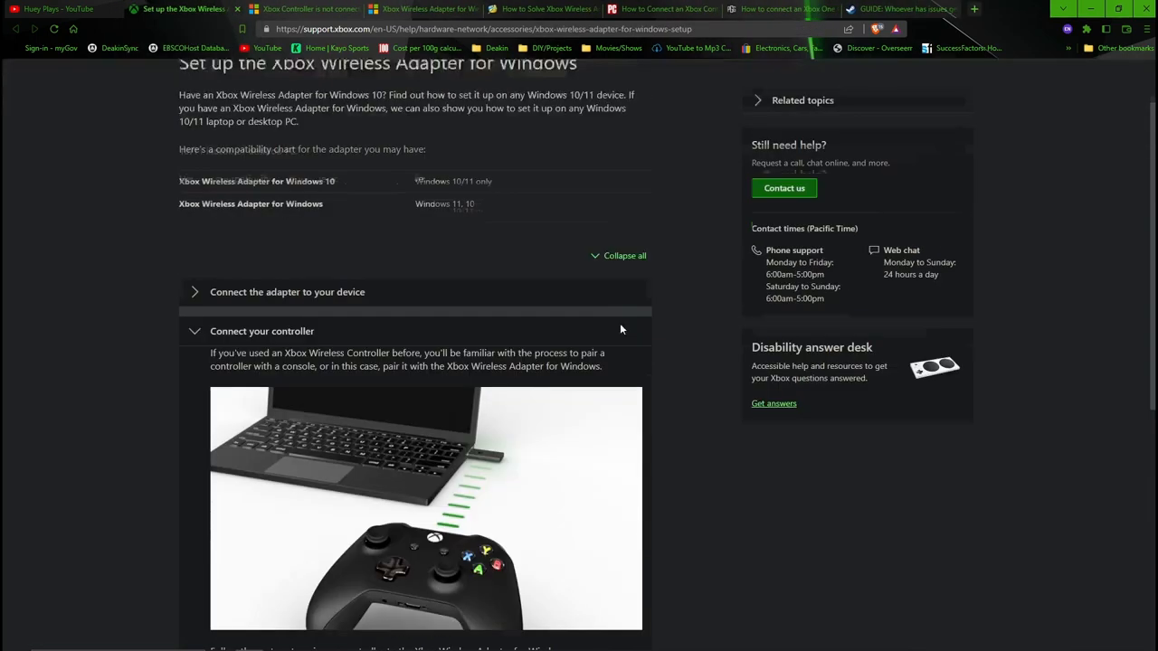
pyautogui.scroll(3)
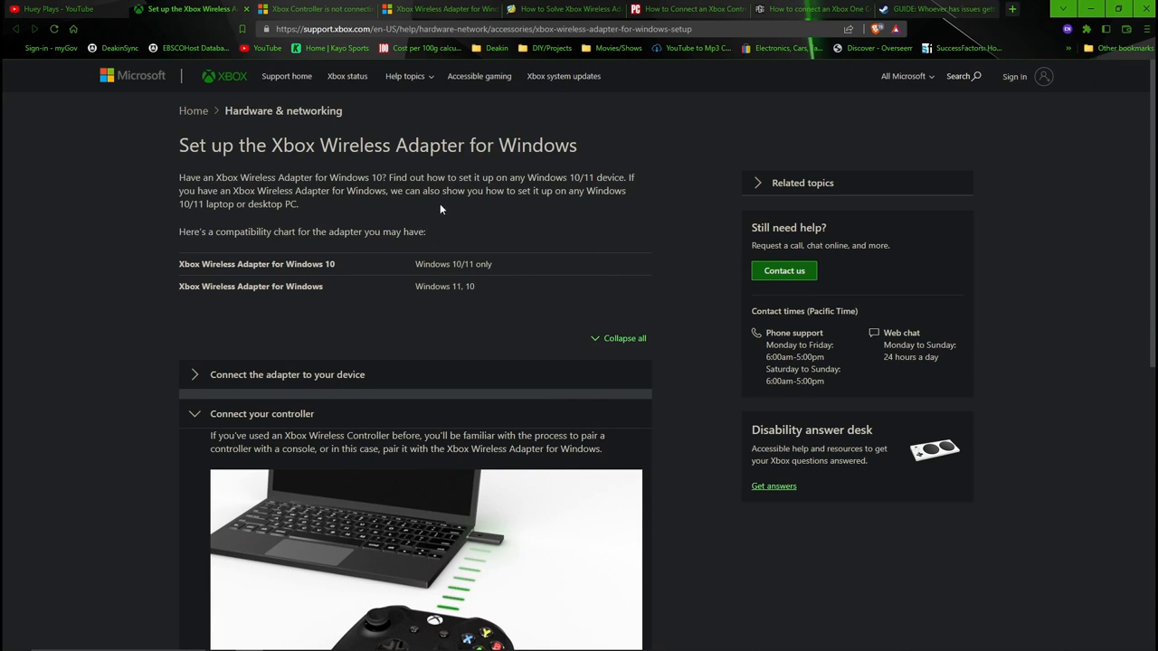
pyautogui.moveTo(179, 170)
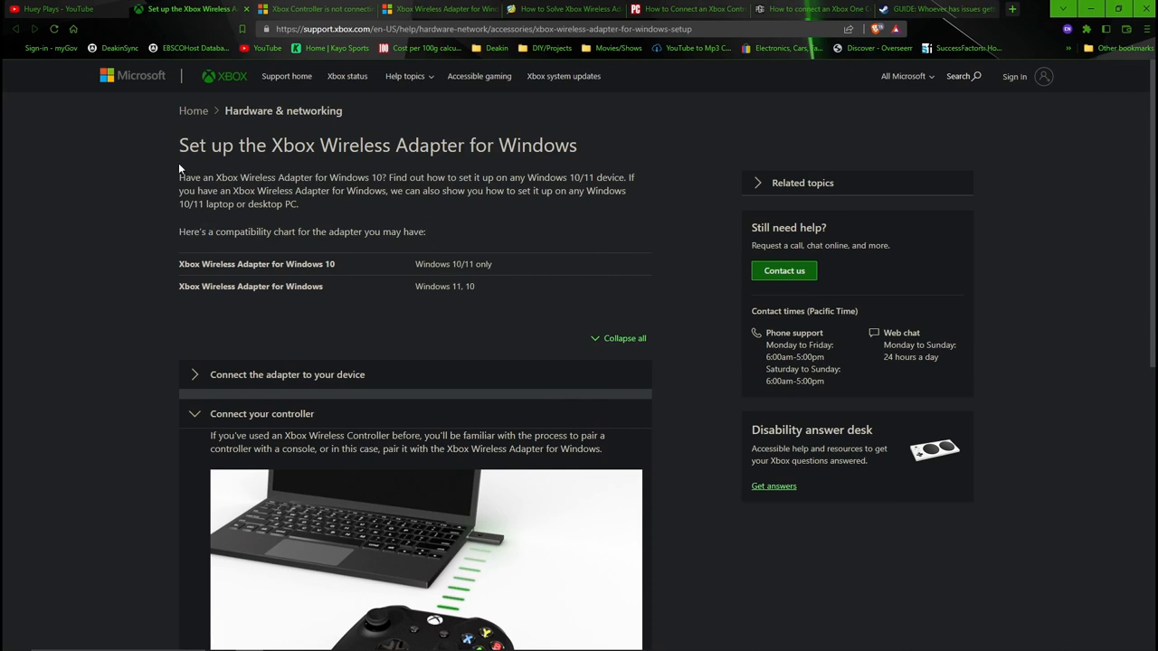
pyautogui.moveTo(157, 112)
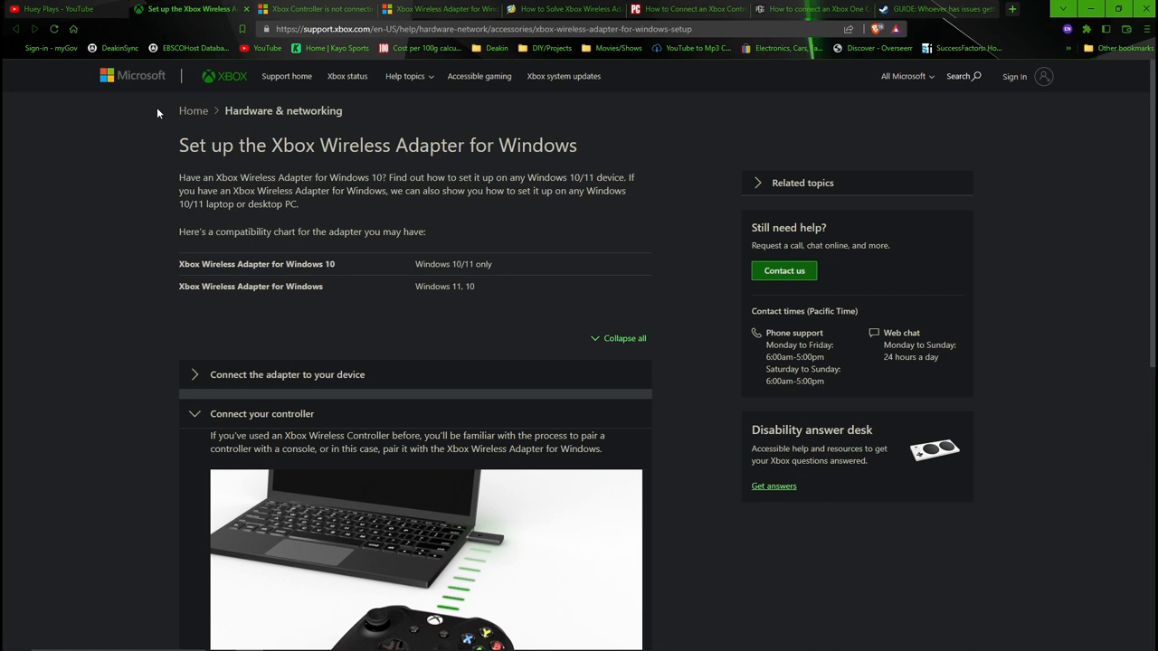
pyautogui.moveTo(407, 288)
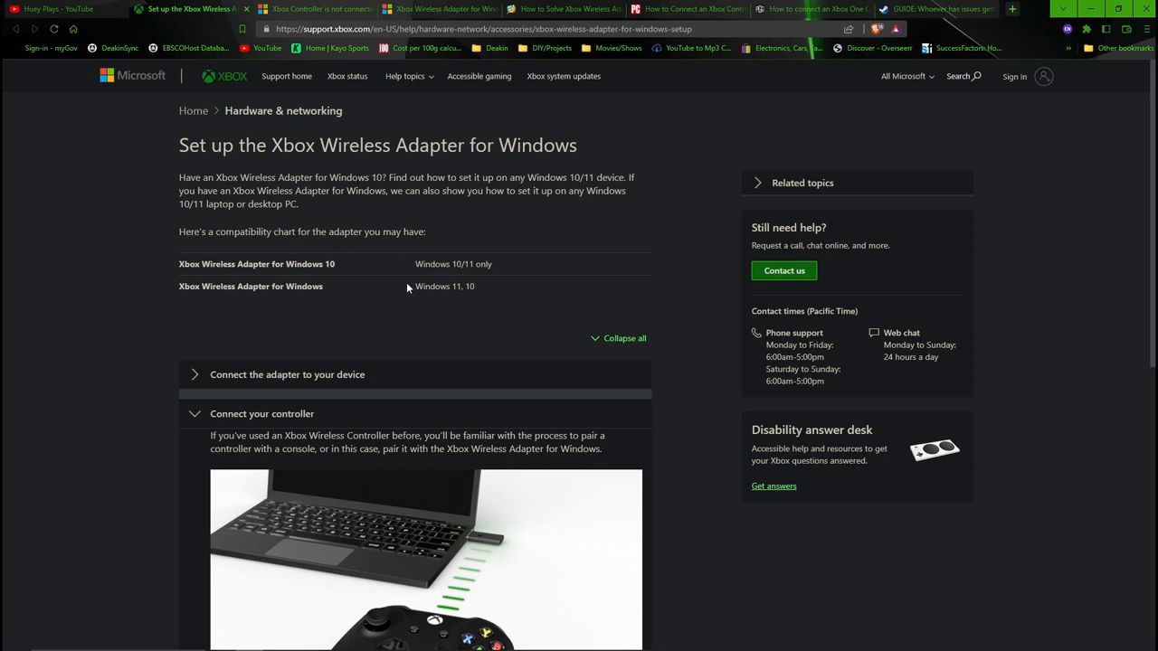
pyautogui.moveTo(433, 237)
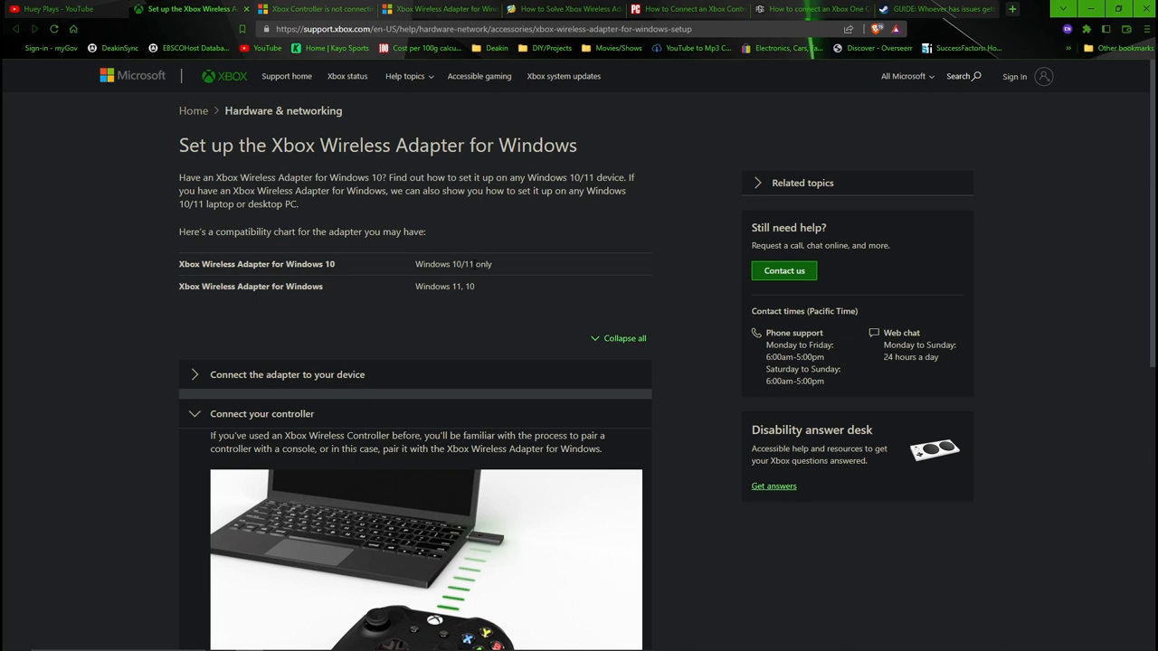
pyautogui.scroll(-3)
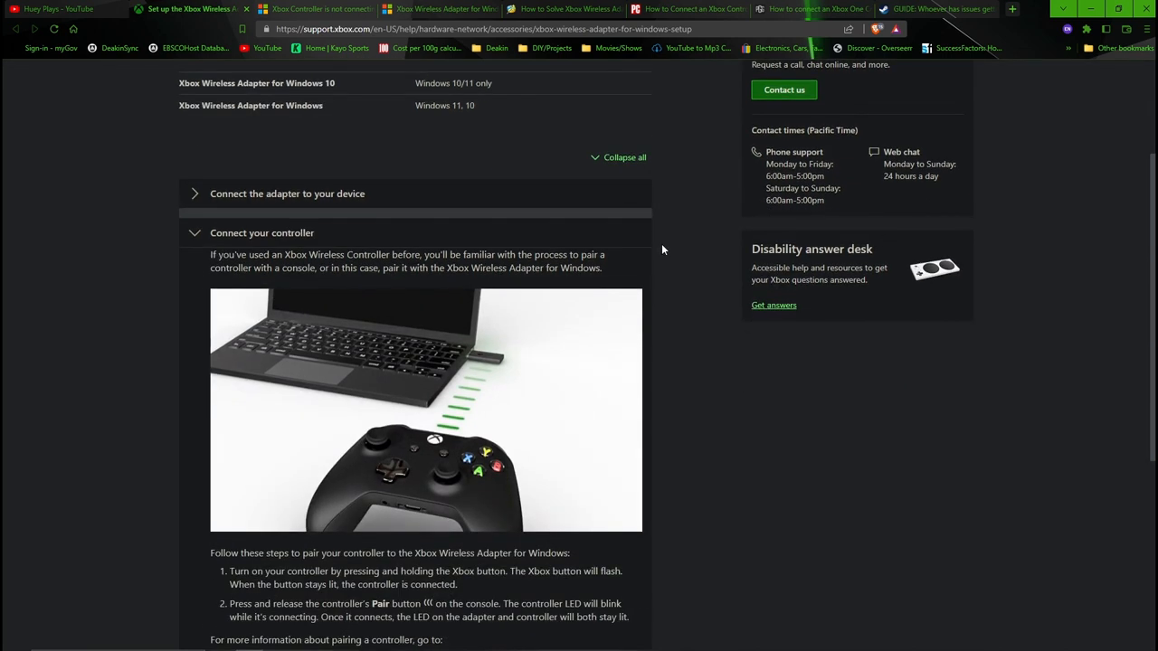
pyautogui.scroll(-3)
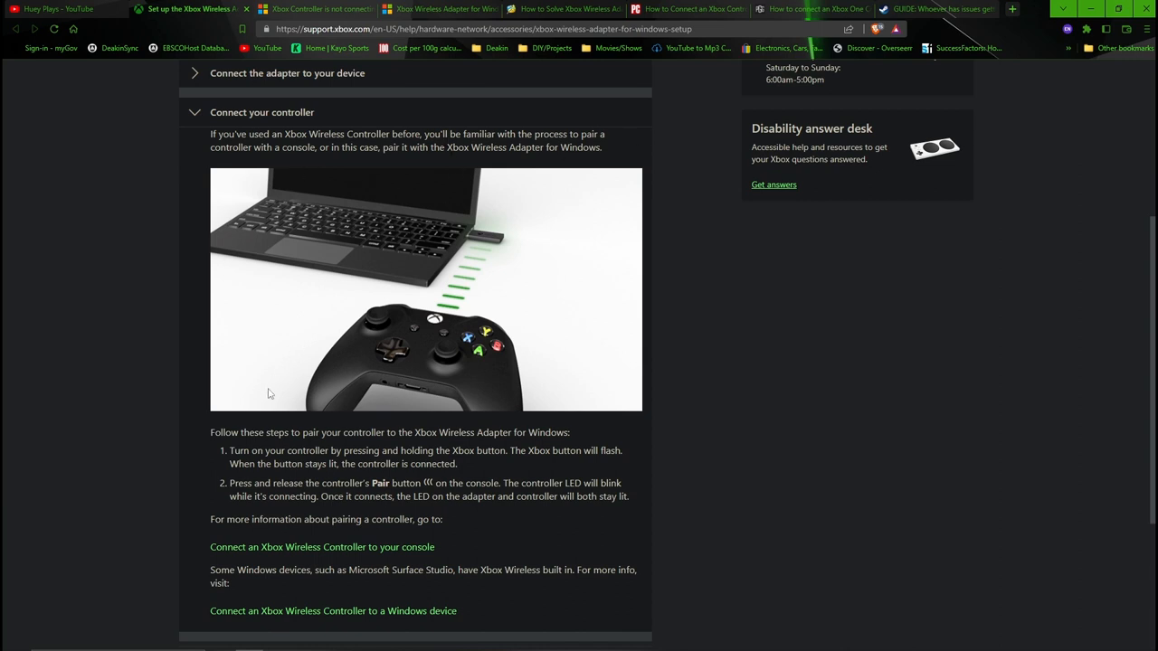
pyautogui.moveTo(268, 412)
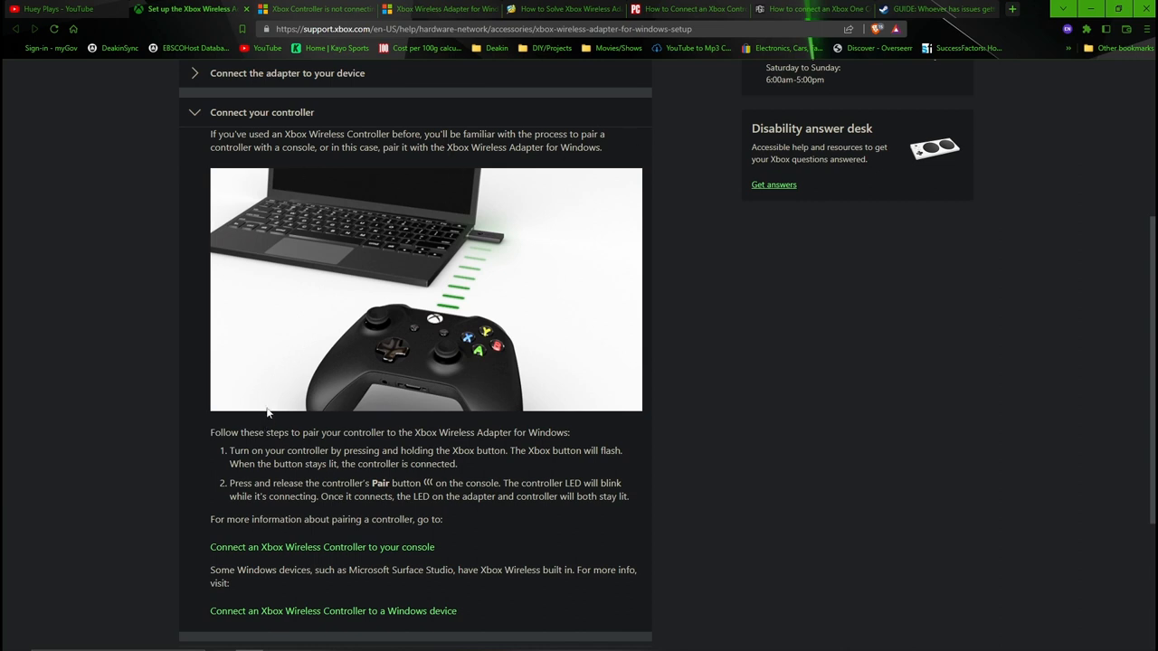
pyautogui.moveTo(579, 404)
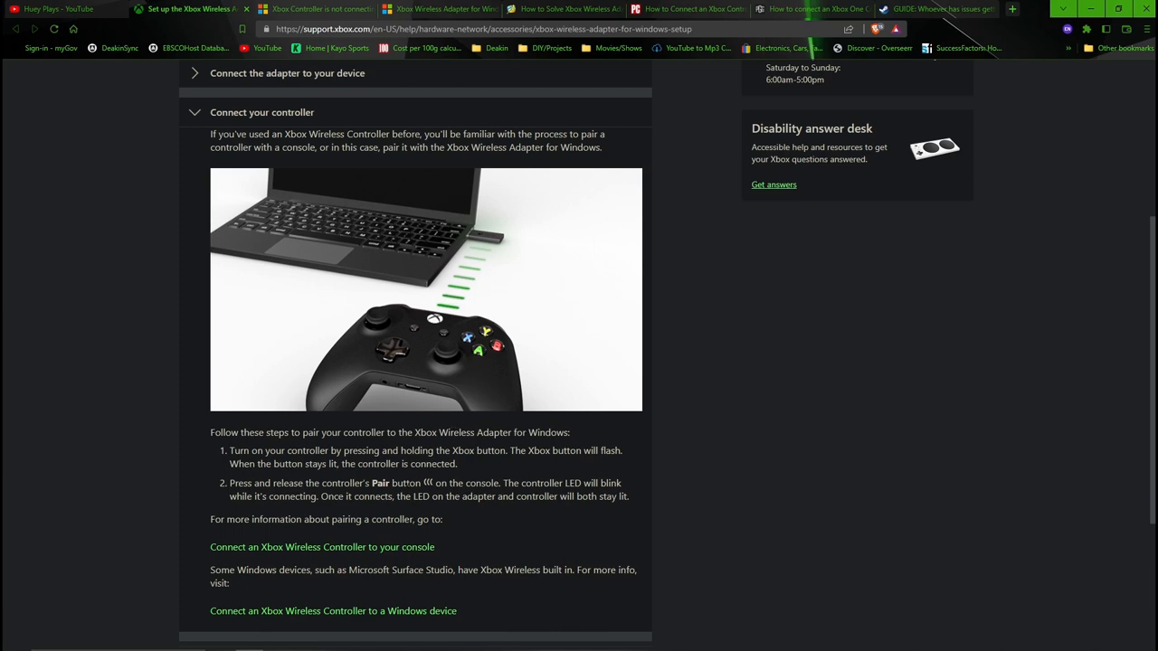
pyautogui.scroll(3)
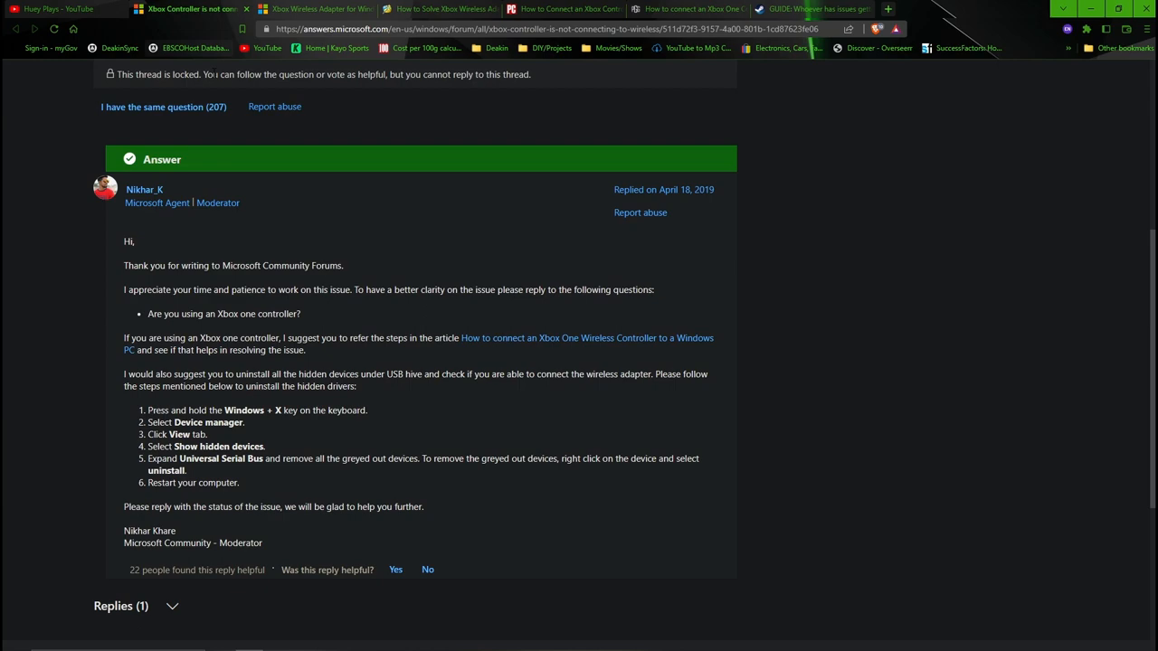
pyautogui.scroll(3)
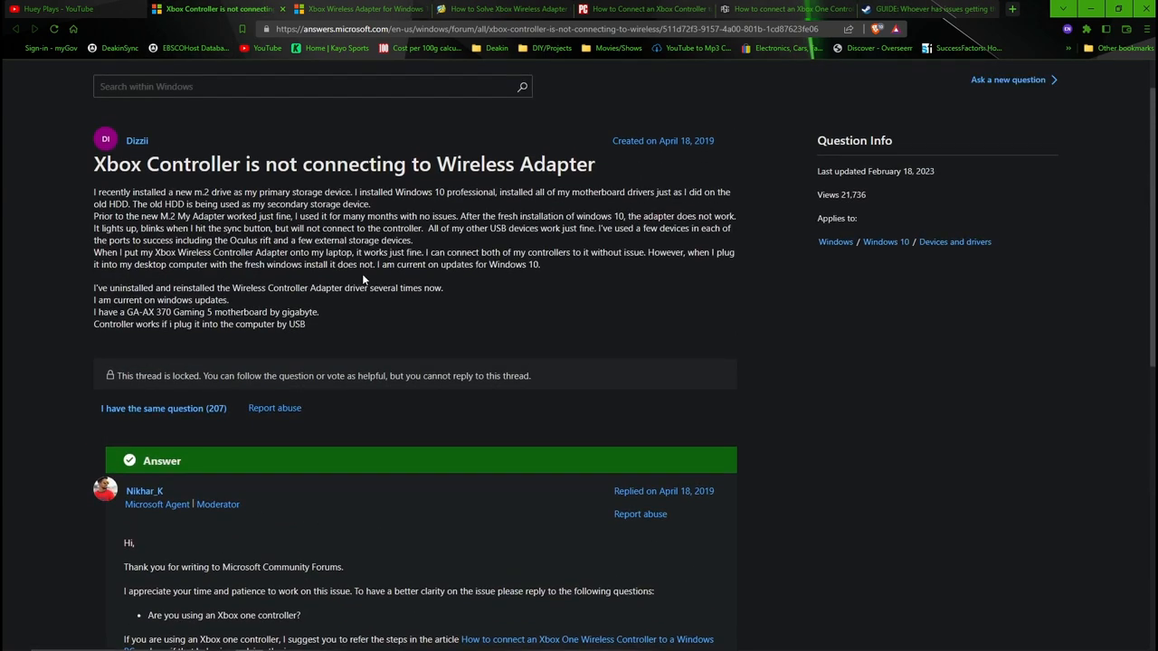
pyautogui.scroll(3)
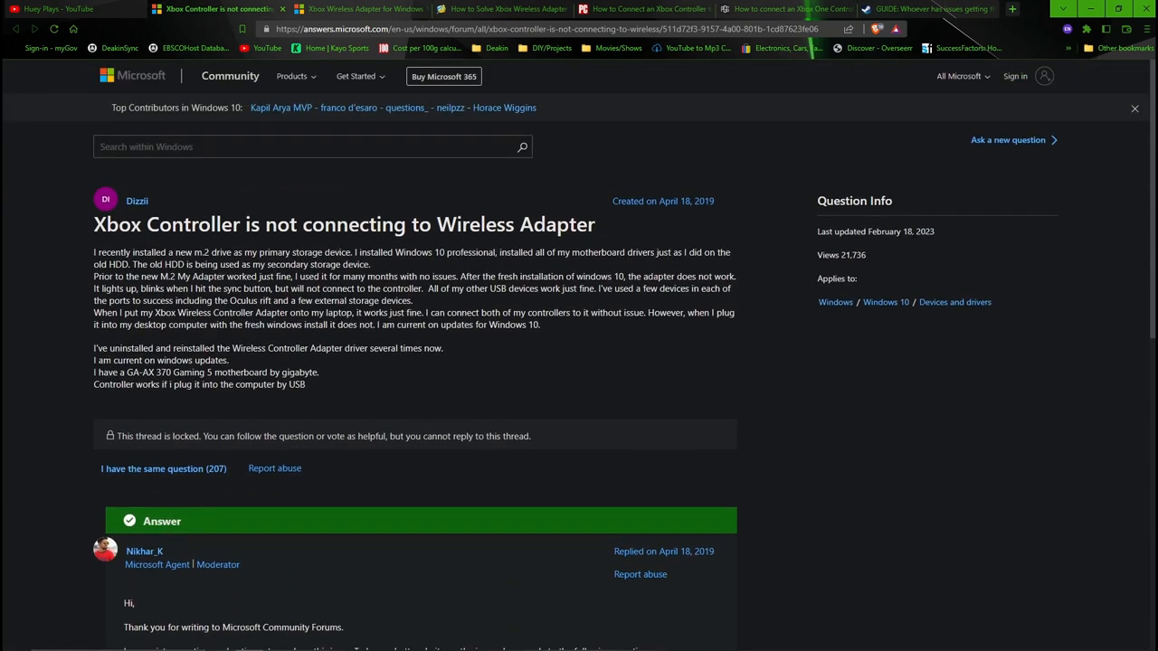
pyautogui.moveTo(803, 374)
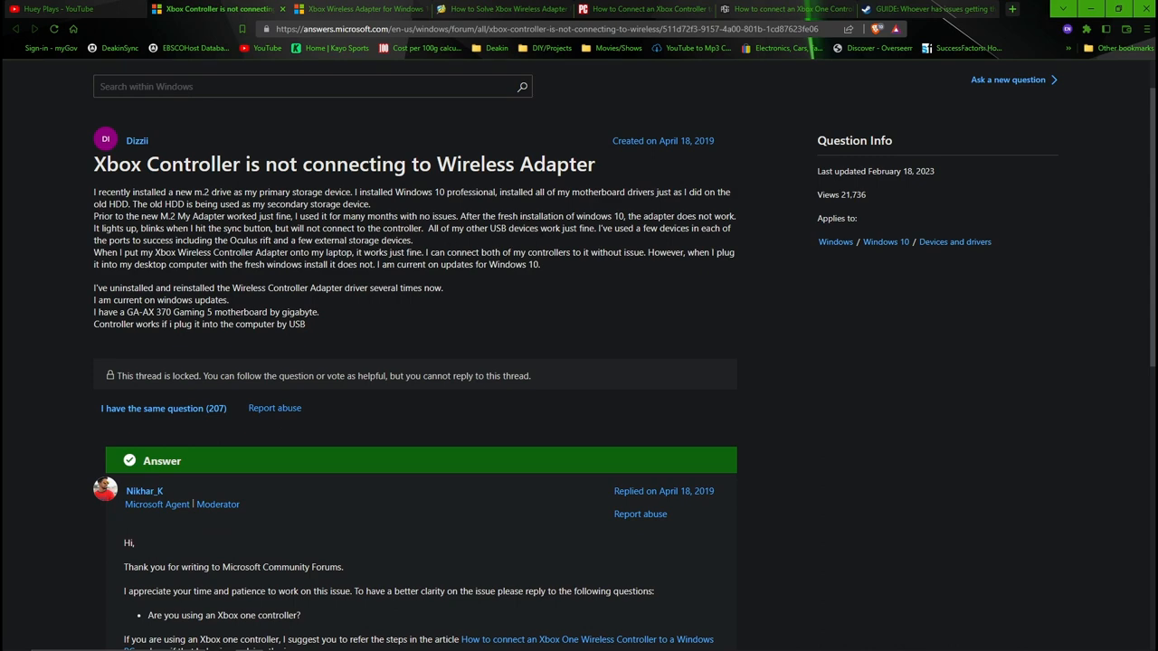
pyautogui.scroll(-3)
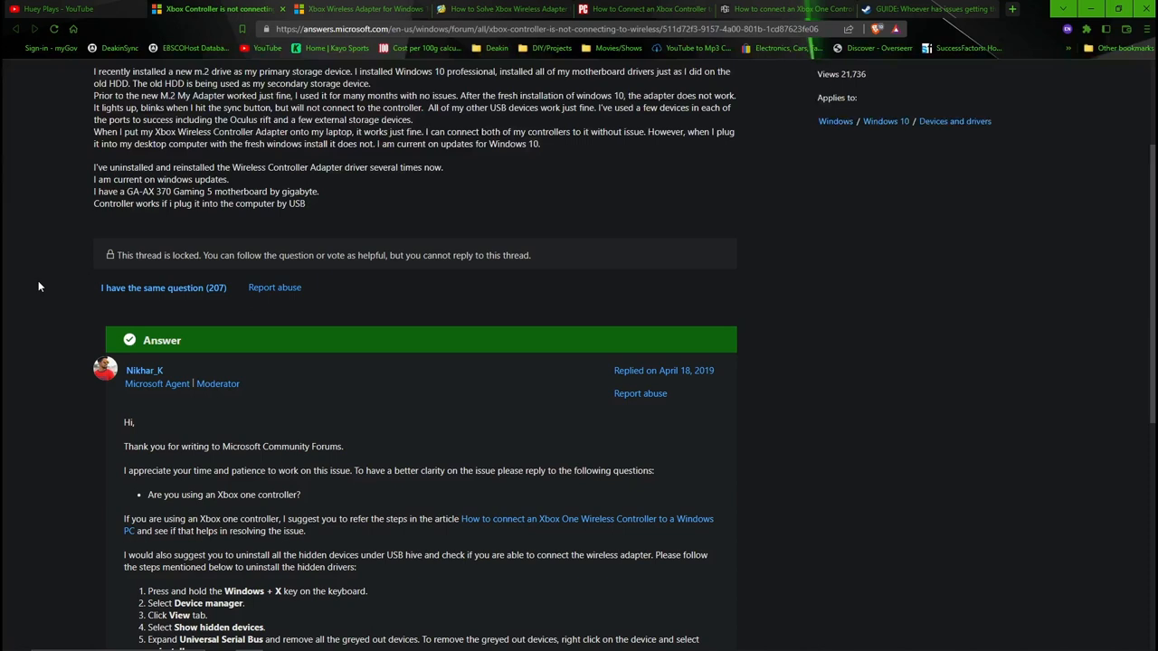
pyautogui.moveTo(25, 272)
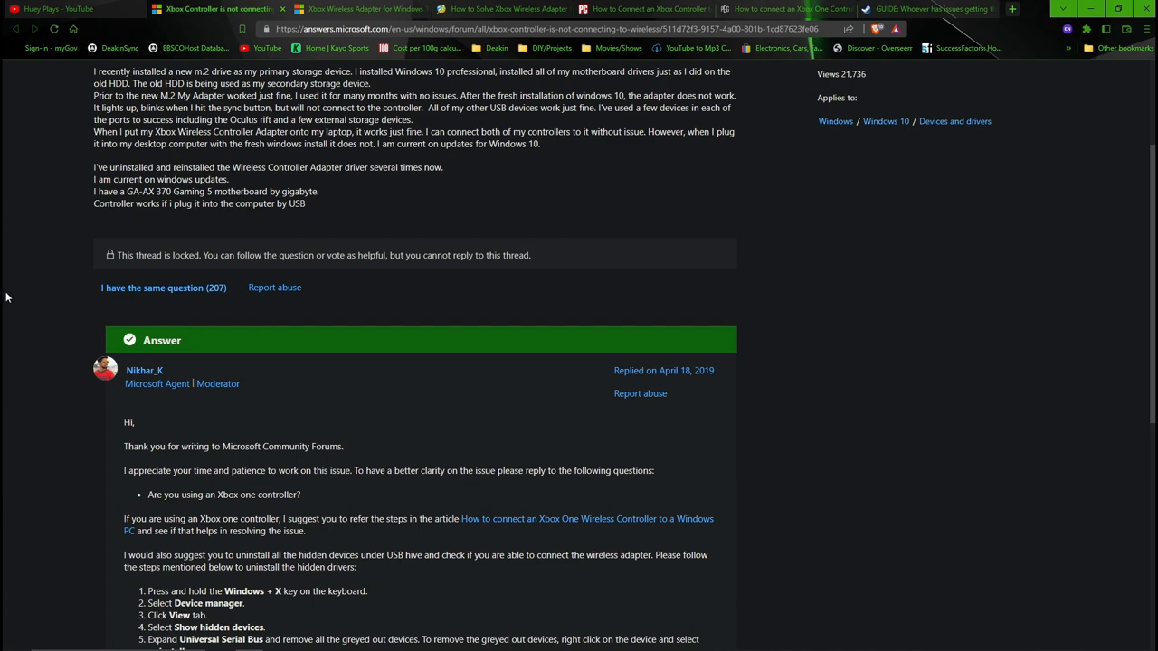
pyautogui.scroll(3)
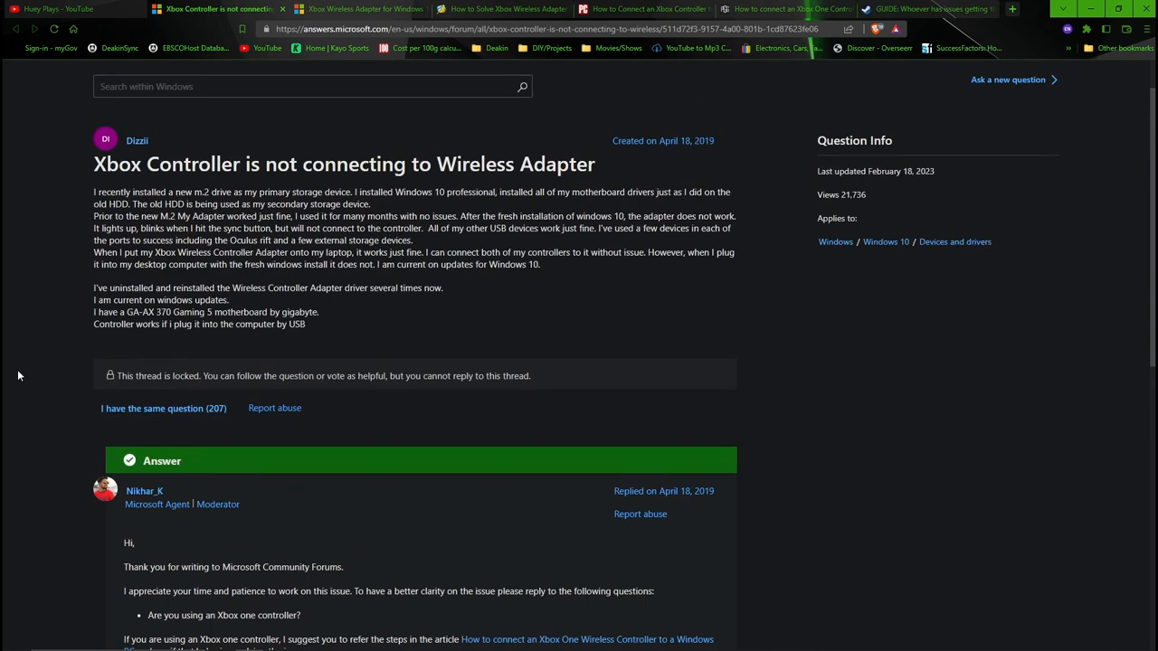
pyautogui.scroll(-3)
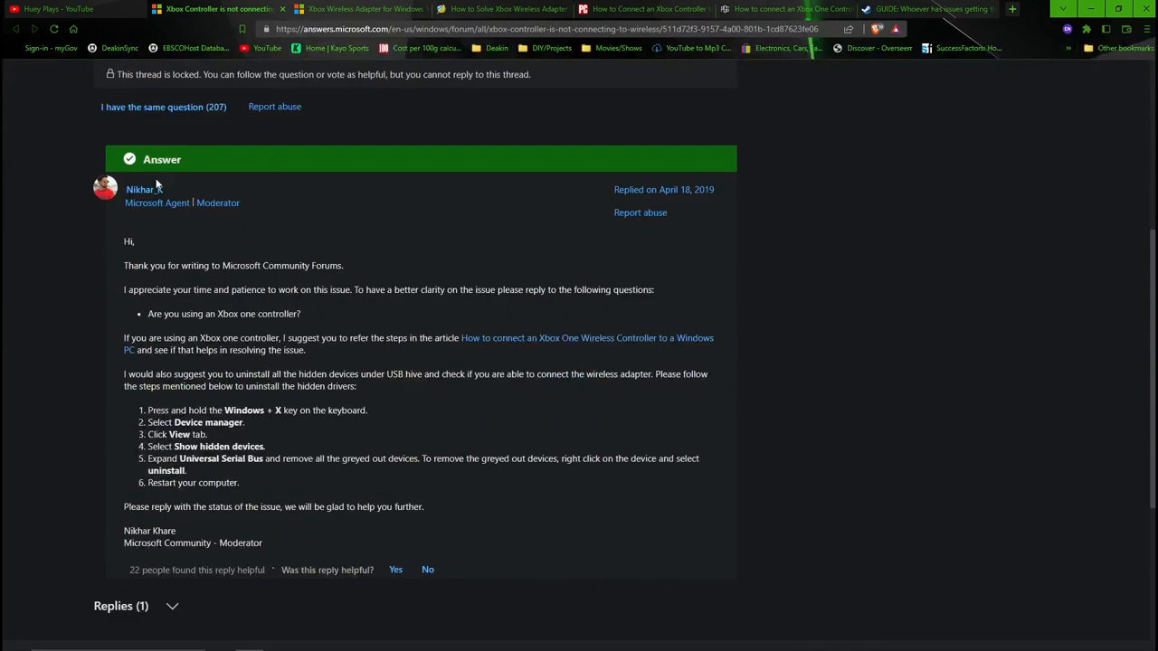
pyautogui.moveTo(203, 308)
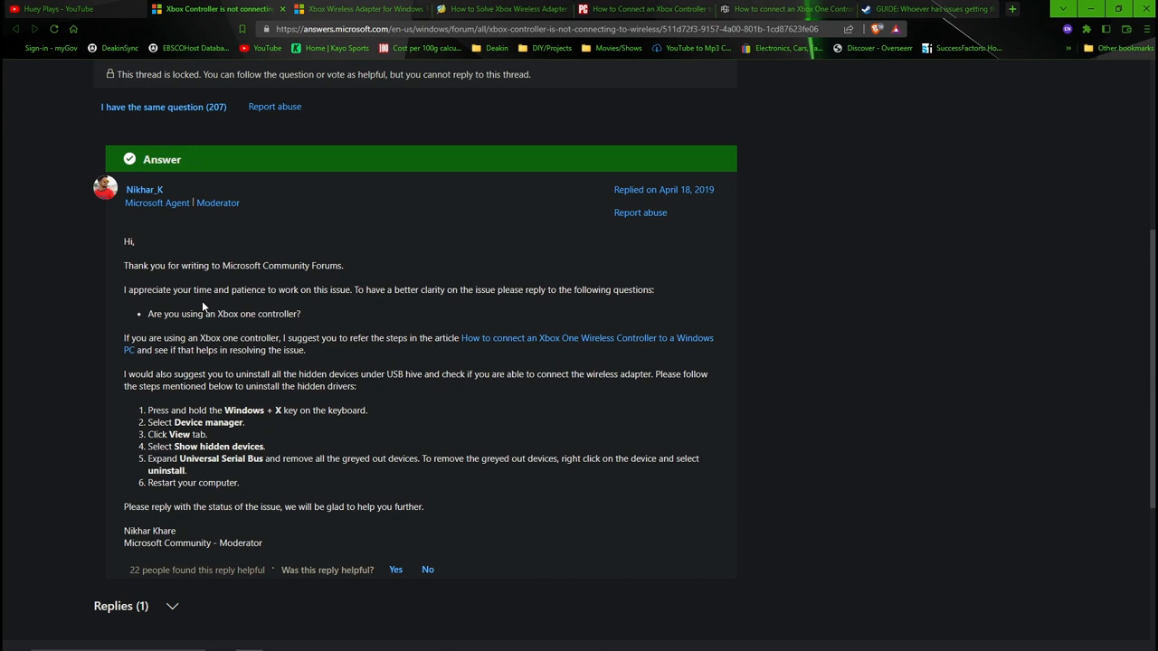
pyautogui.moveTo(285, 328)
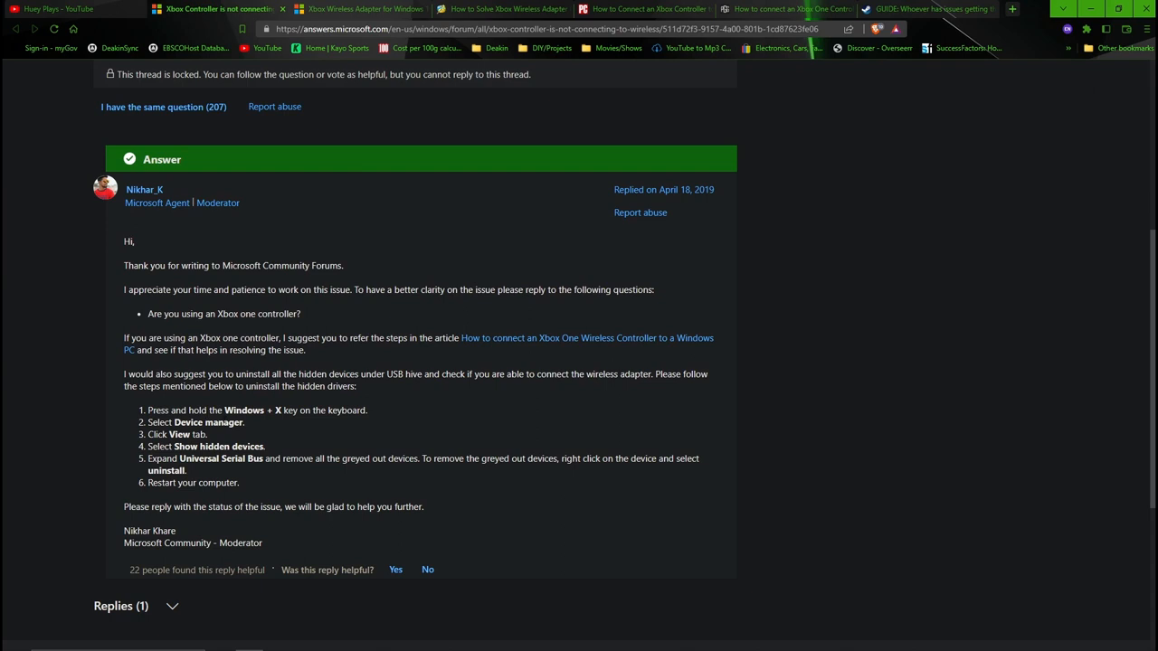
pyautogui.moveTo(282, 425)
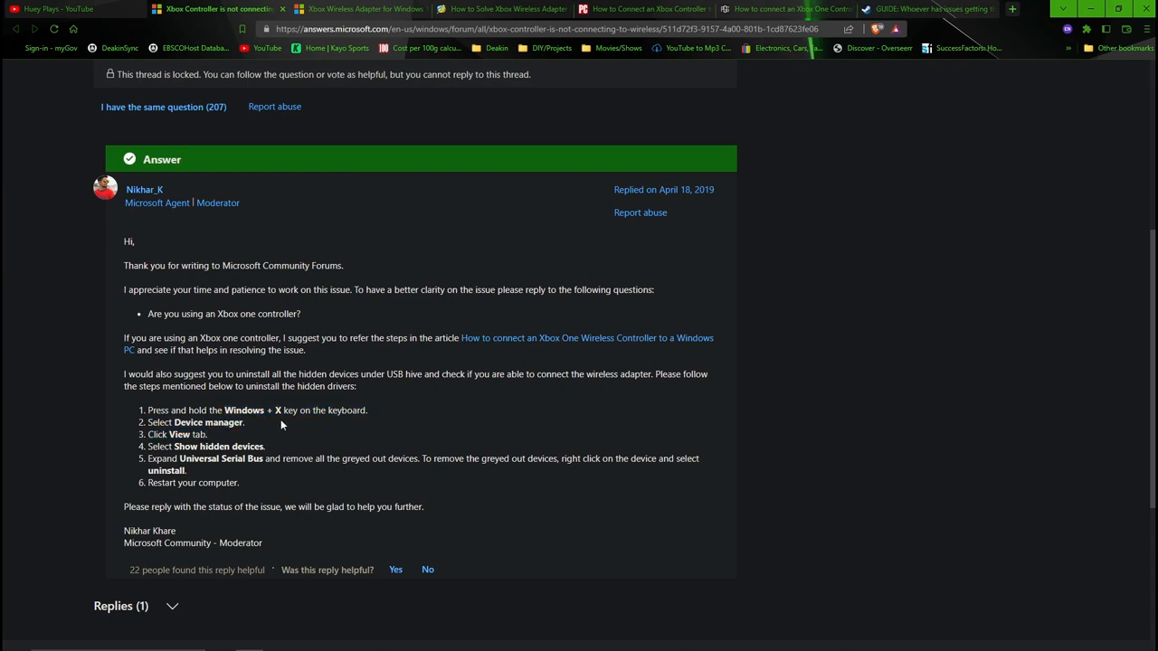
pyautogui.moveTo(269, 428)
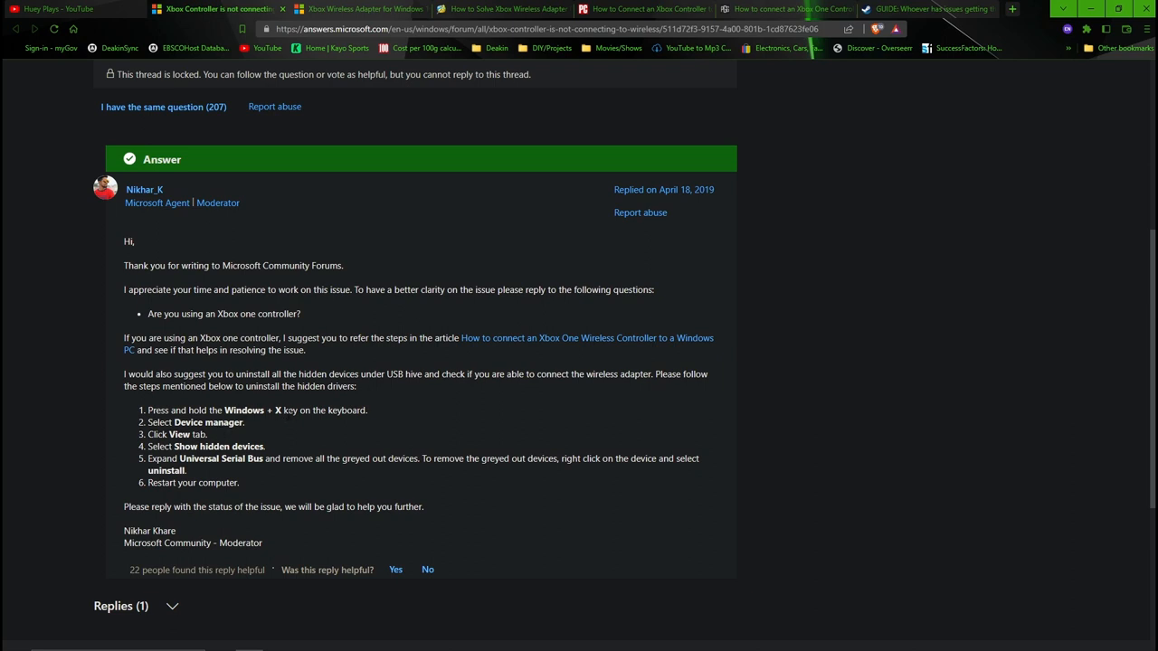
pyautogui.moveTo(275, 422)
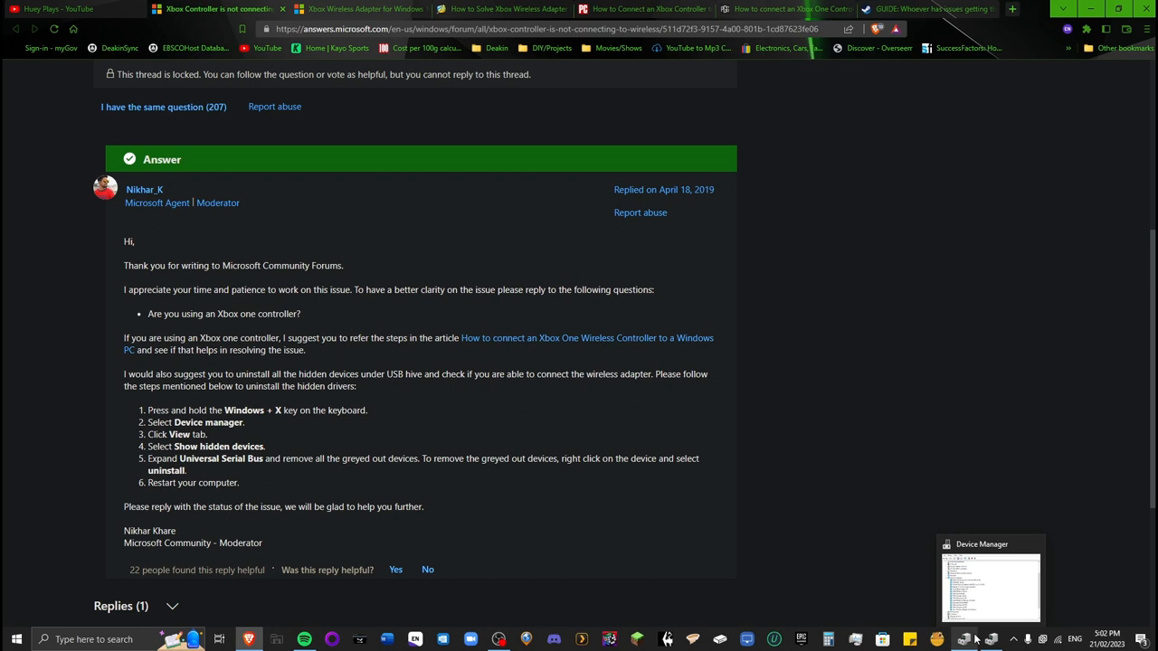
# - Bring Device Manager forward and check whether hidden devices are shown, changing nothing
pyautogui.click(990, 584)
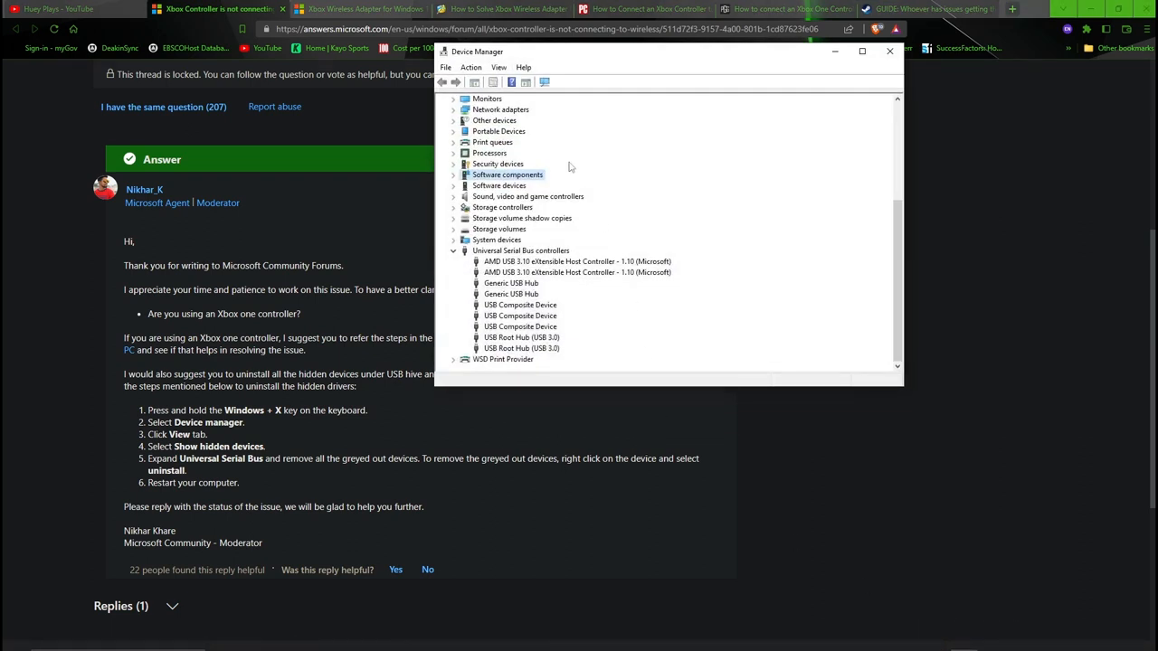
pyautogui.click(499, 66)
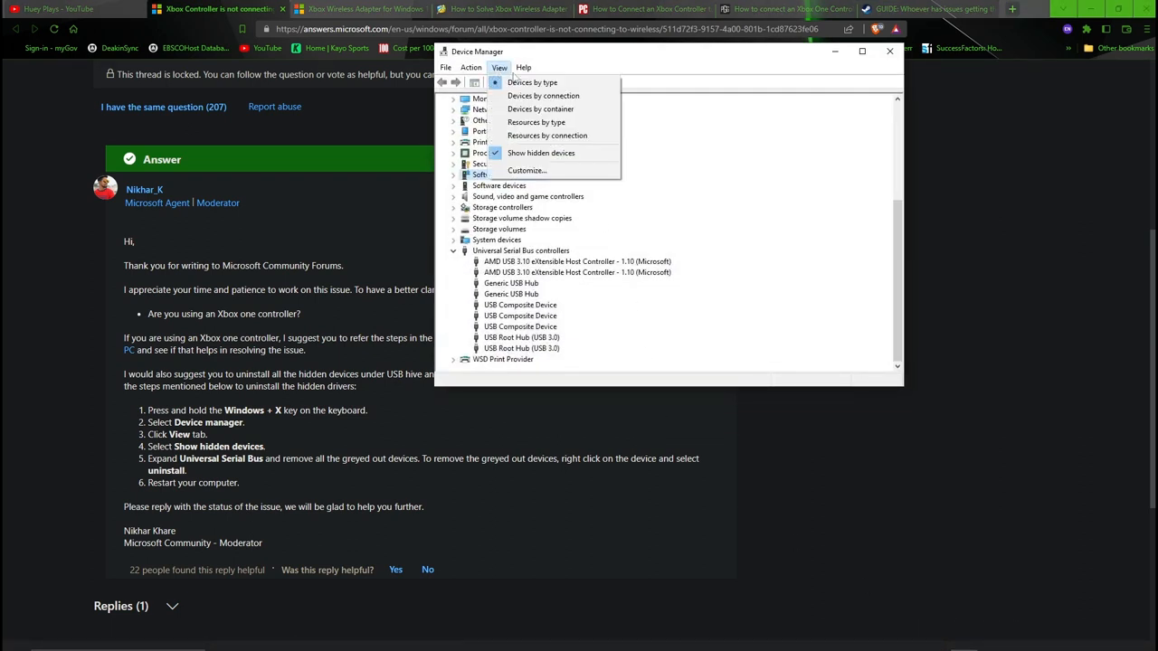
pyautogui.click(540, 152)
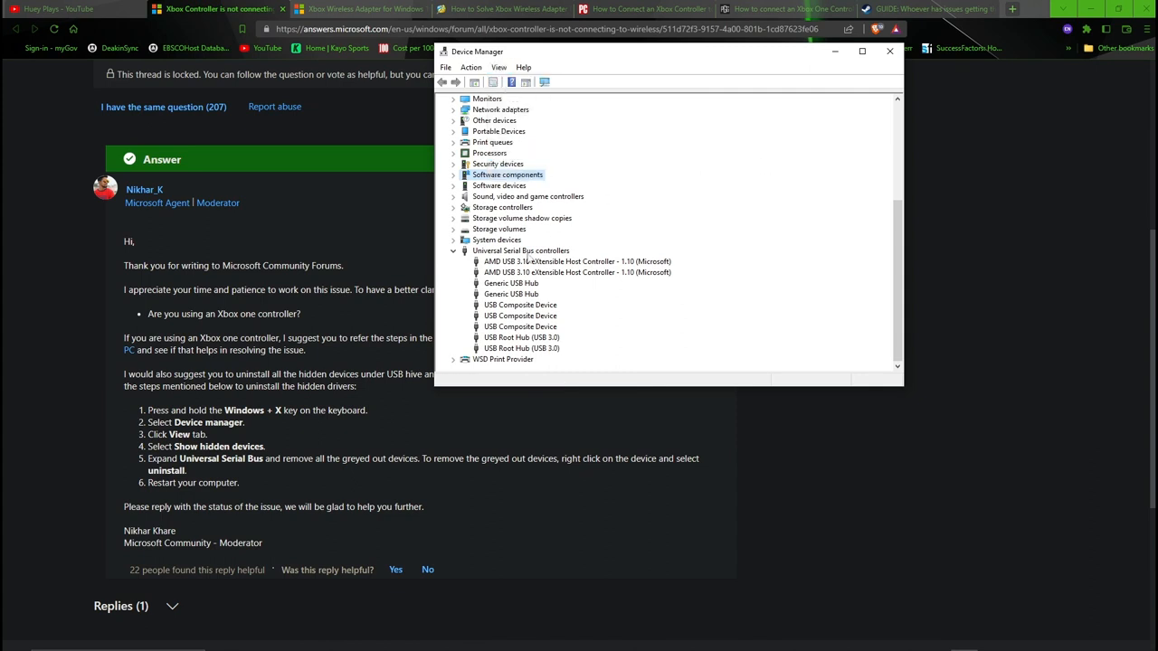
pyautogui.moveTo(529, 260)
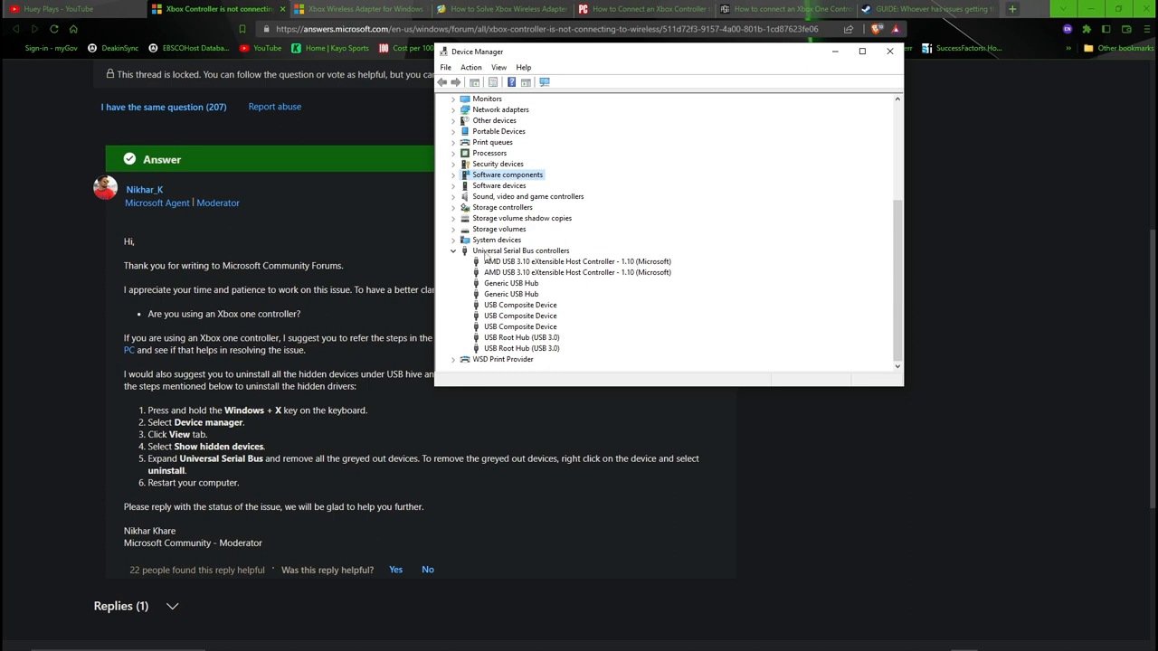
pyautogui.moveTo(726, 197)
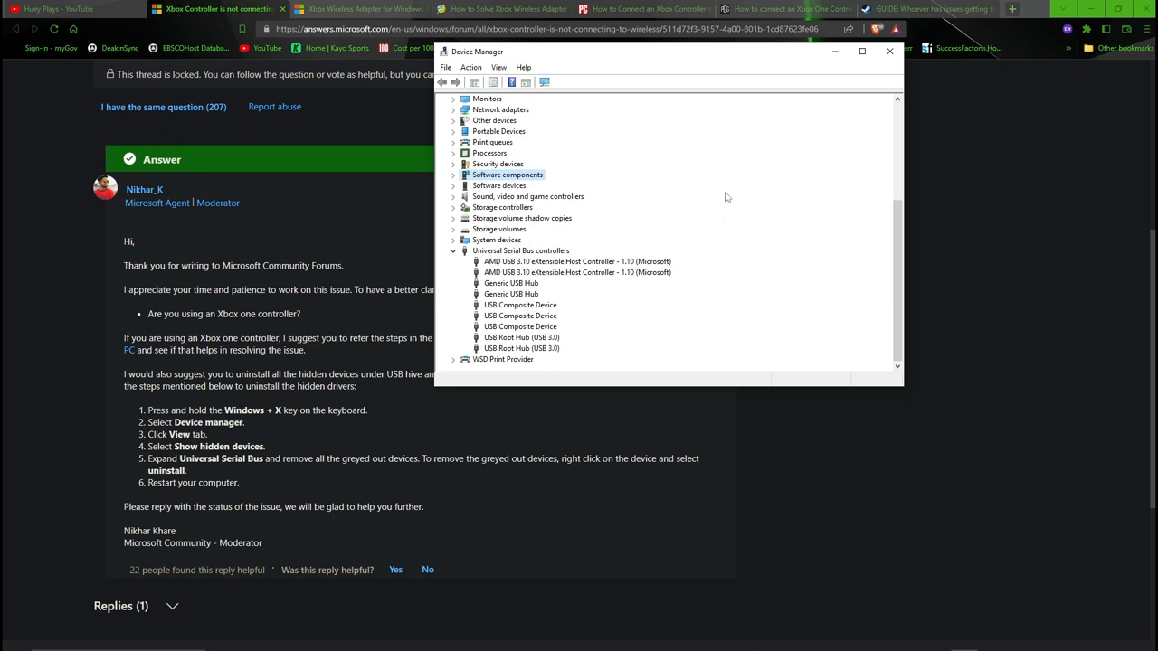
pyautogui.moveTo(618, 279)
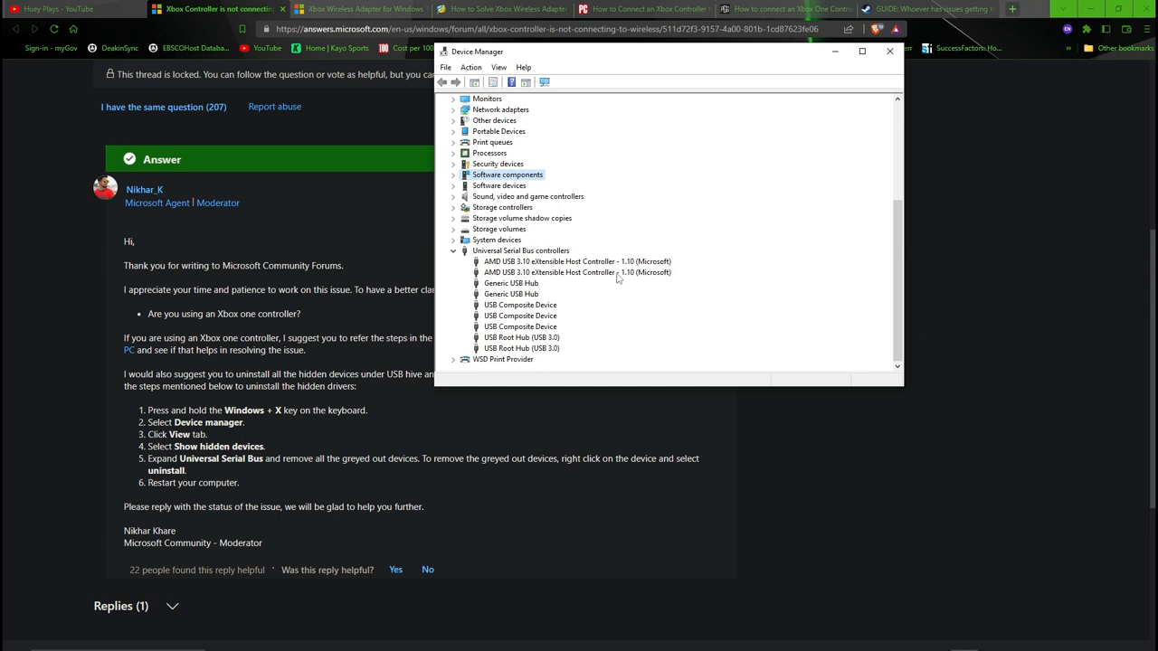
pyautogui.moveTo(522, 255)
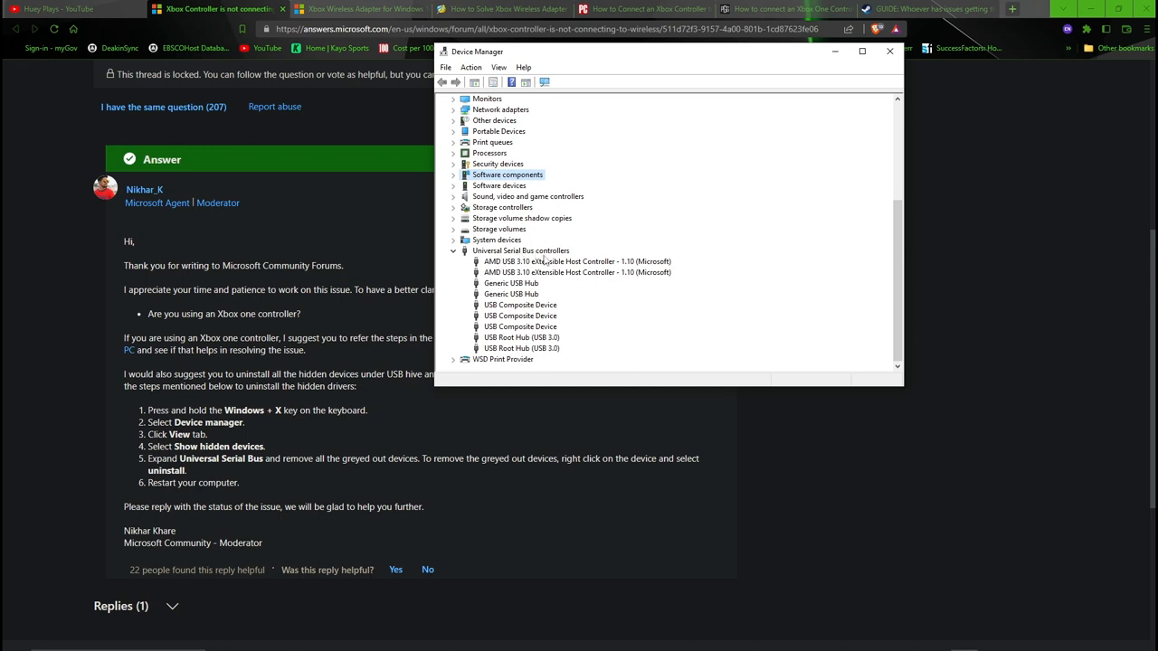
pyautogui.moveTo(688, 219)
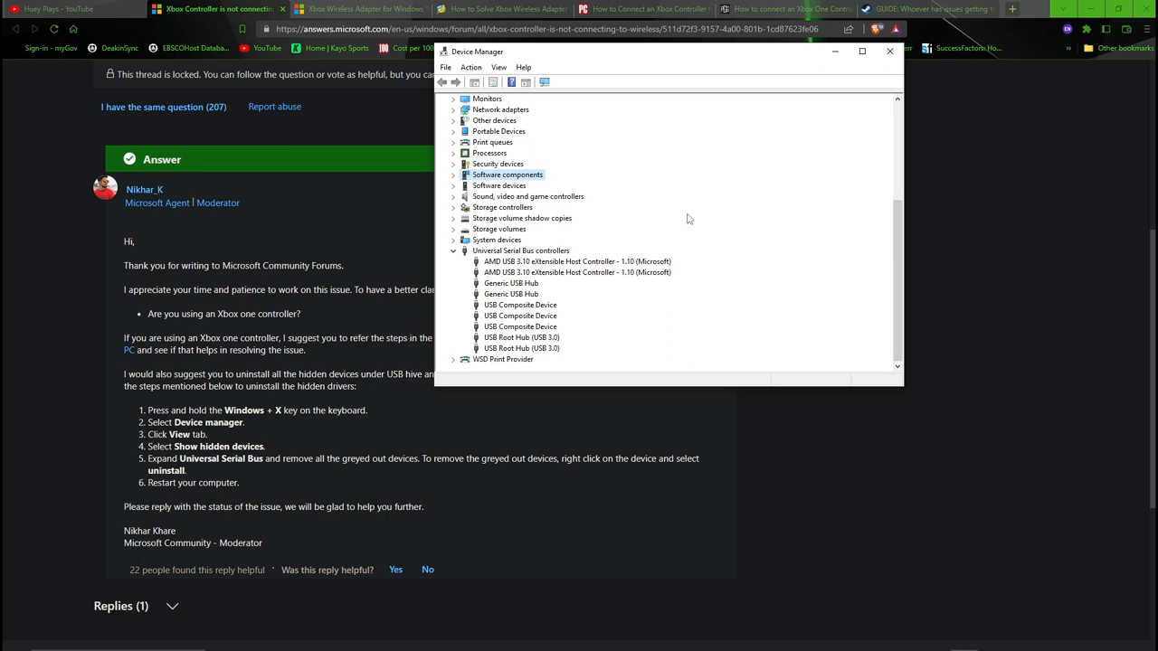
# - Inspect the first USB Composite Device under Universal Serial Bus controllers, then minimize Device Manager
pyautogui.click(521, 250)
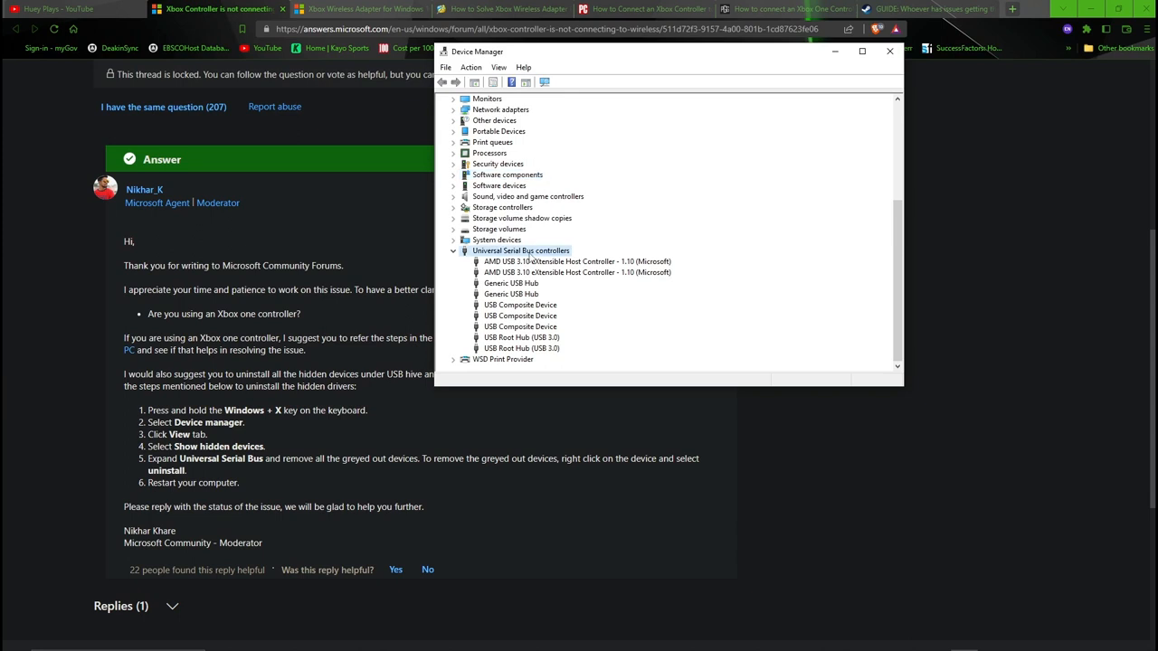
pyautogui.moveTo(748, 183)
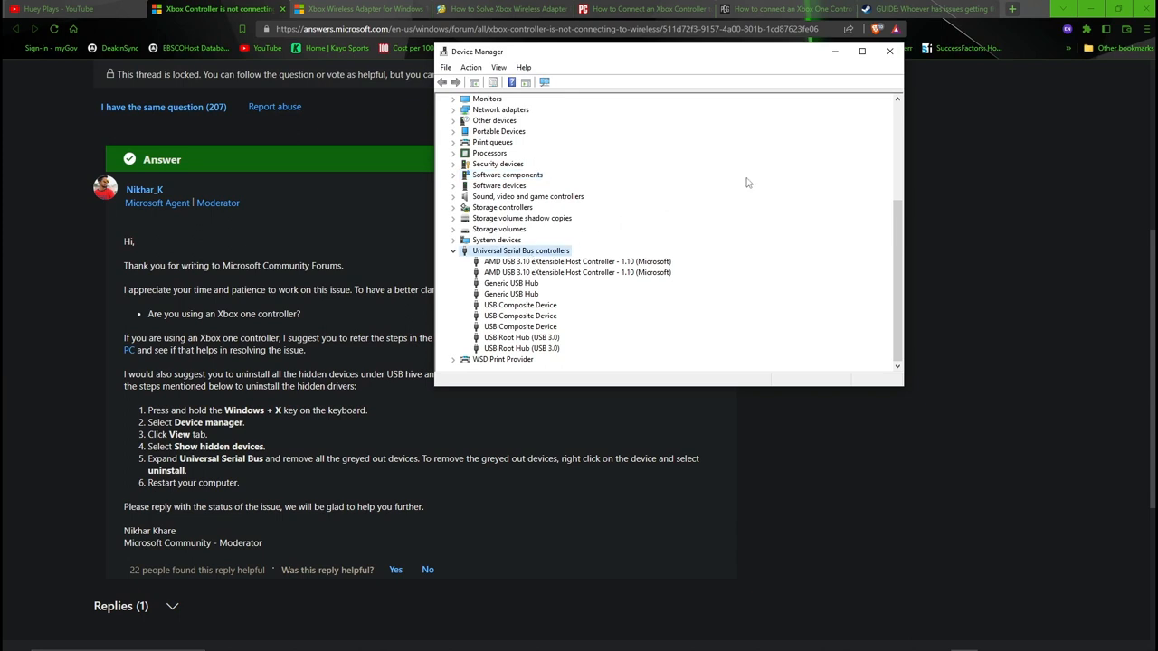
pyautogui.moveTo(527, 257)
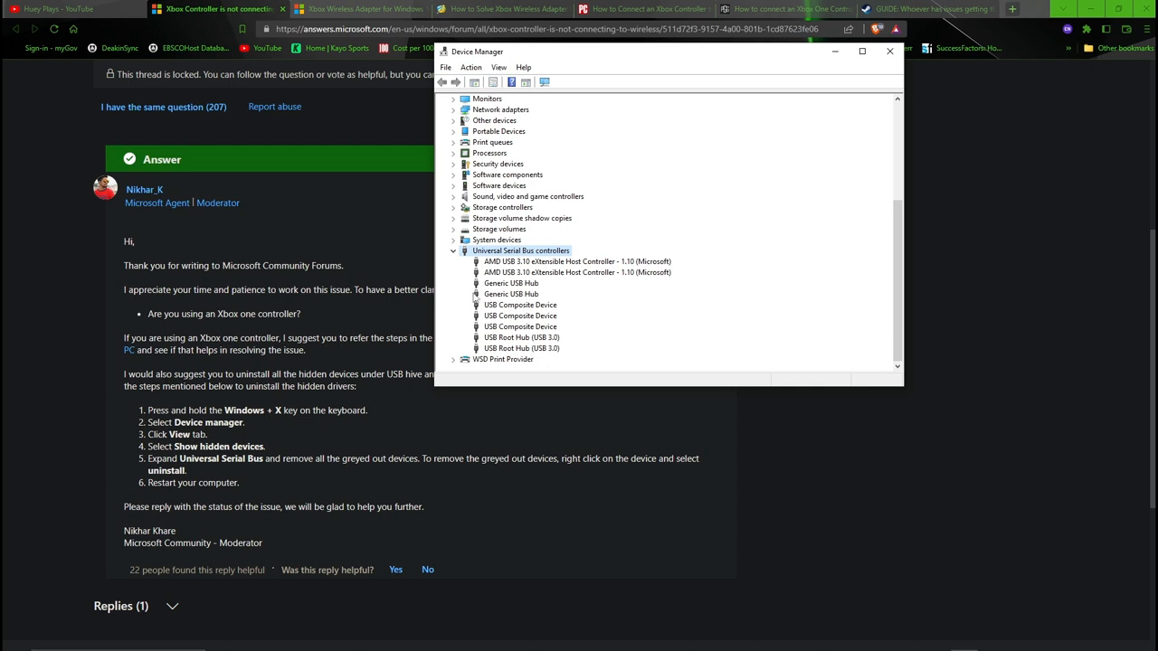
pyautogui.moveTo(495, 293)
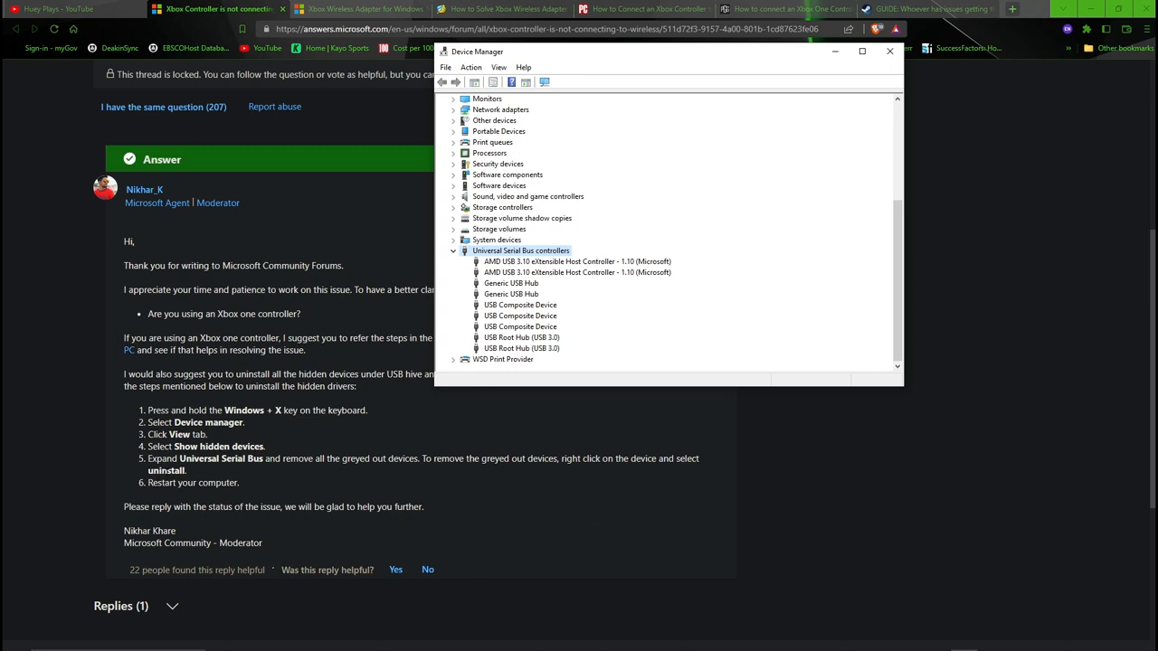
pyautogui.click(520, 305)
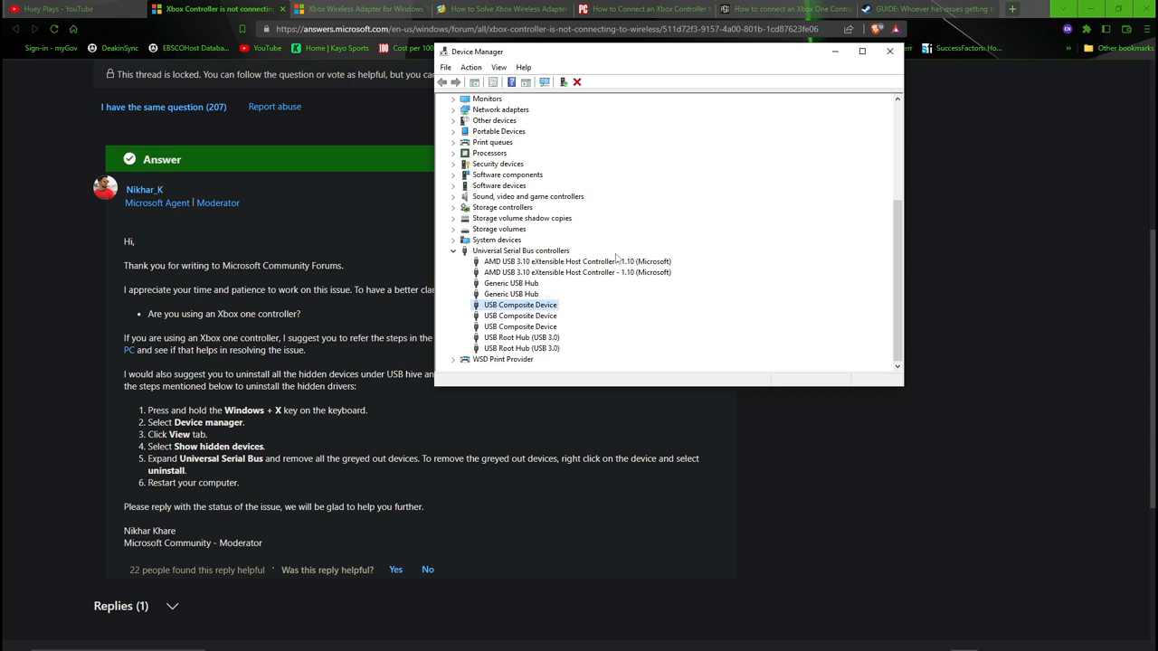
pyautogui.moveTo(904, 278)
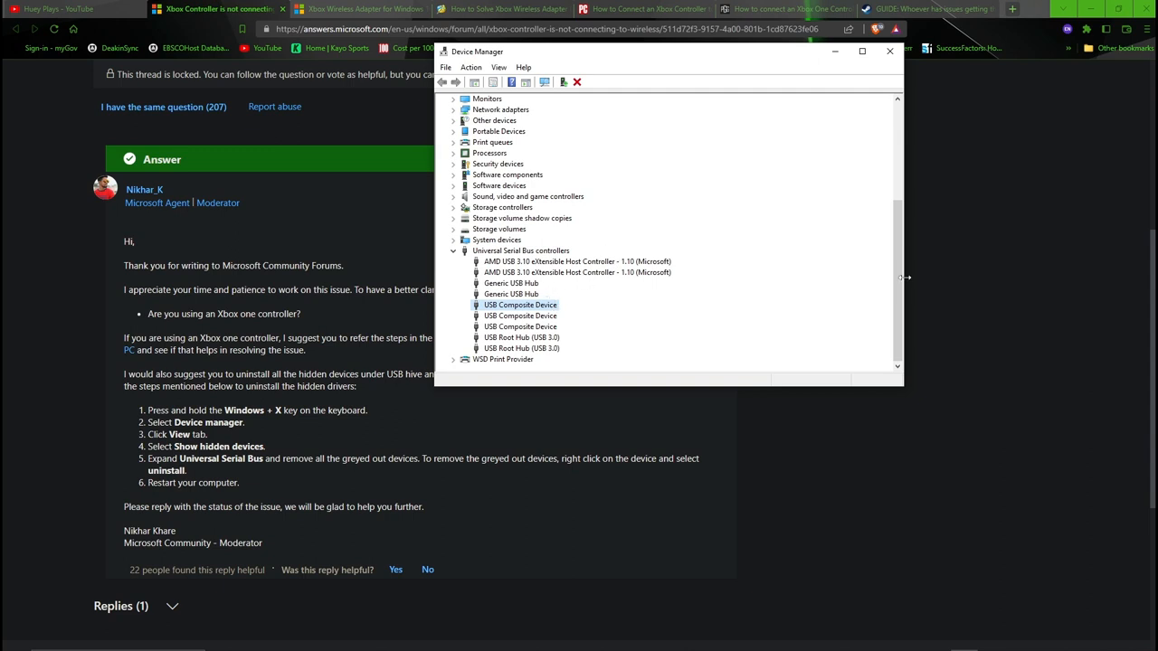
pyautogui.moveTo(828, 51)
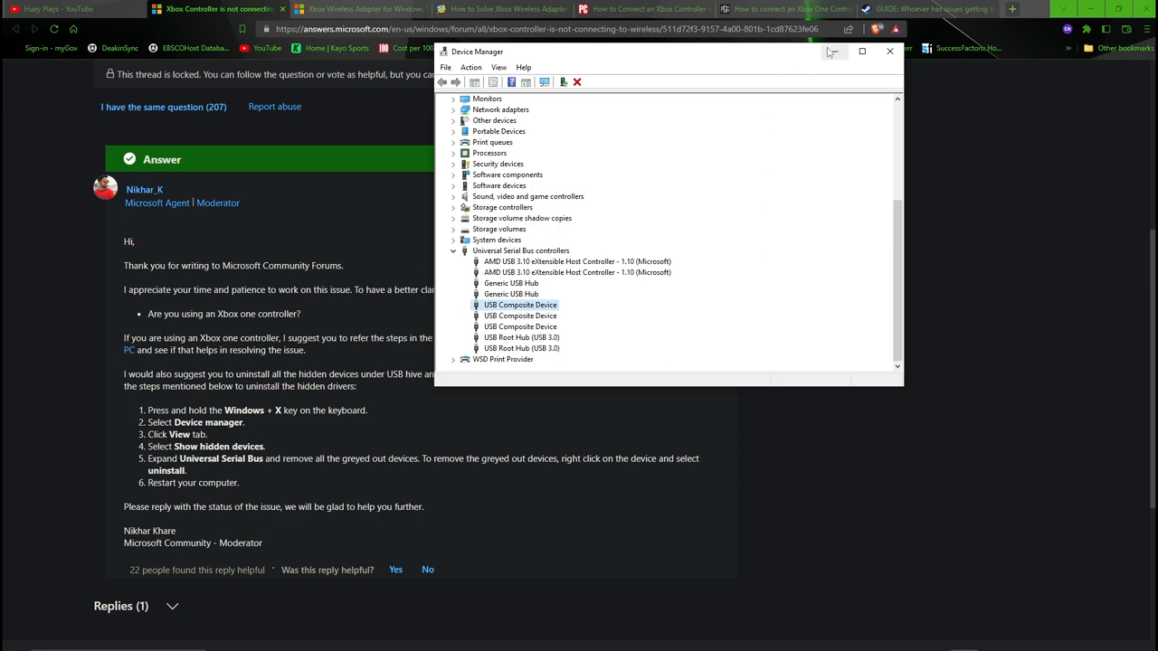
pyautogui.click(888, 51)
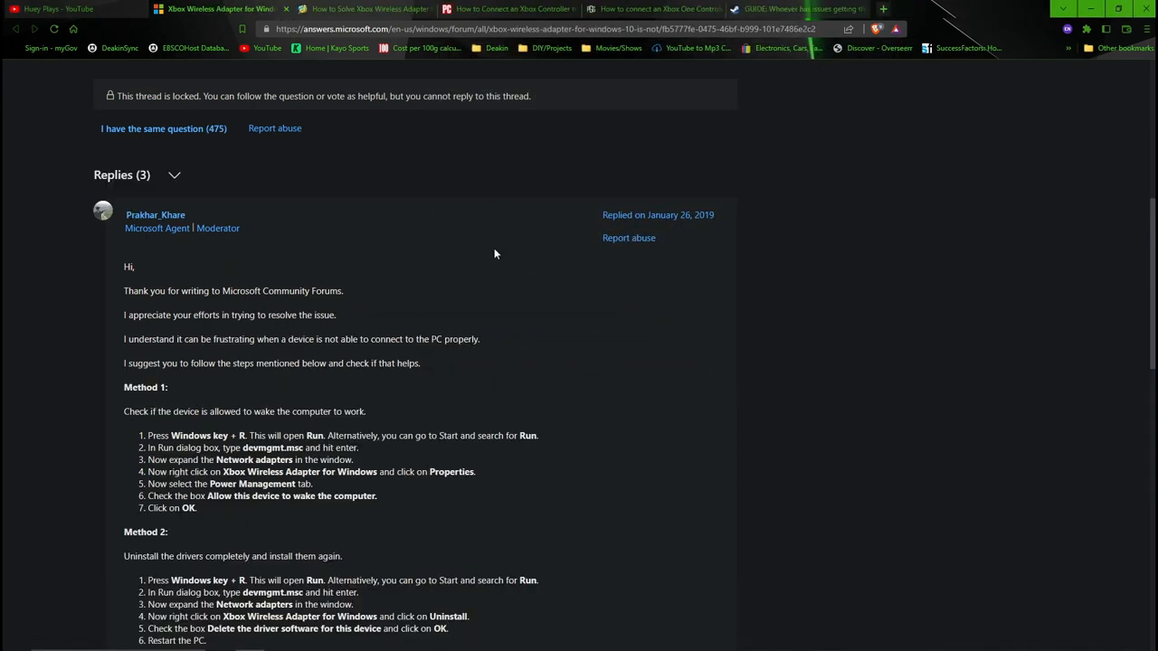
# - Scroll the adapter forum thread down to the moderator's Method 1 and Method 2 reply
pyautogui.scroll(-3)
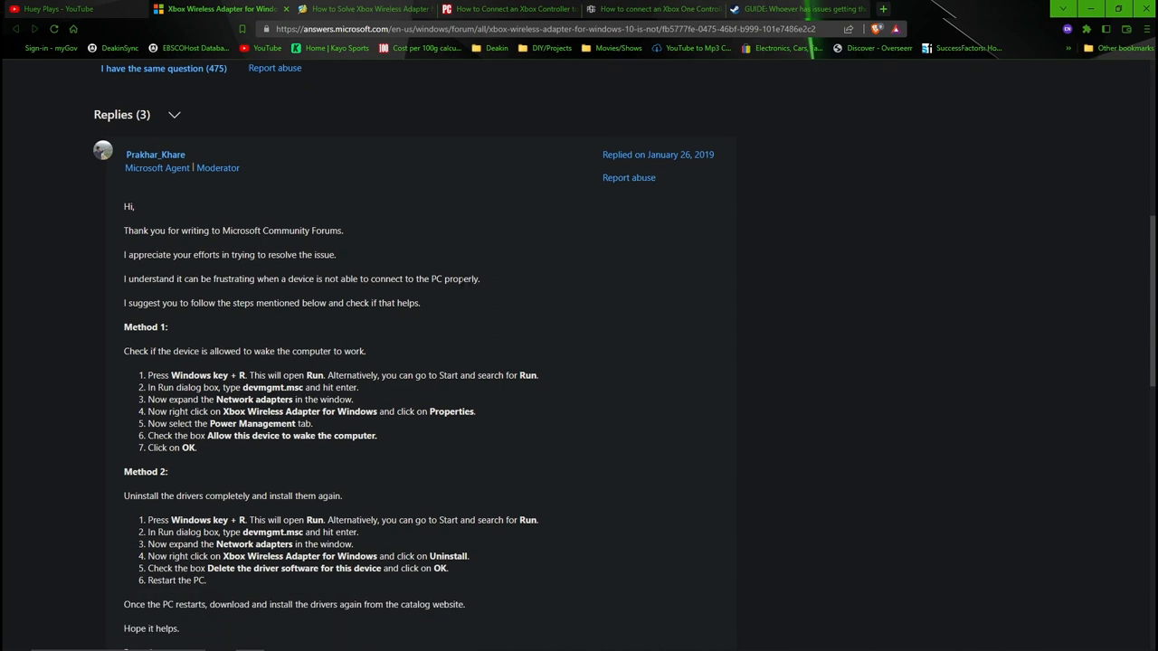
pyautogui.moveTo(520, 357)
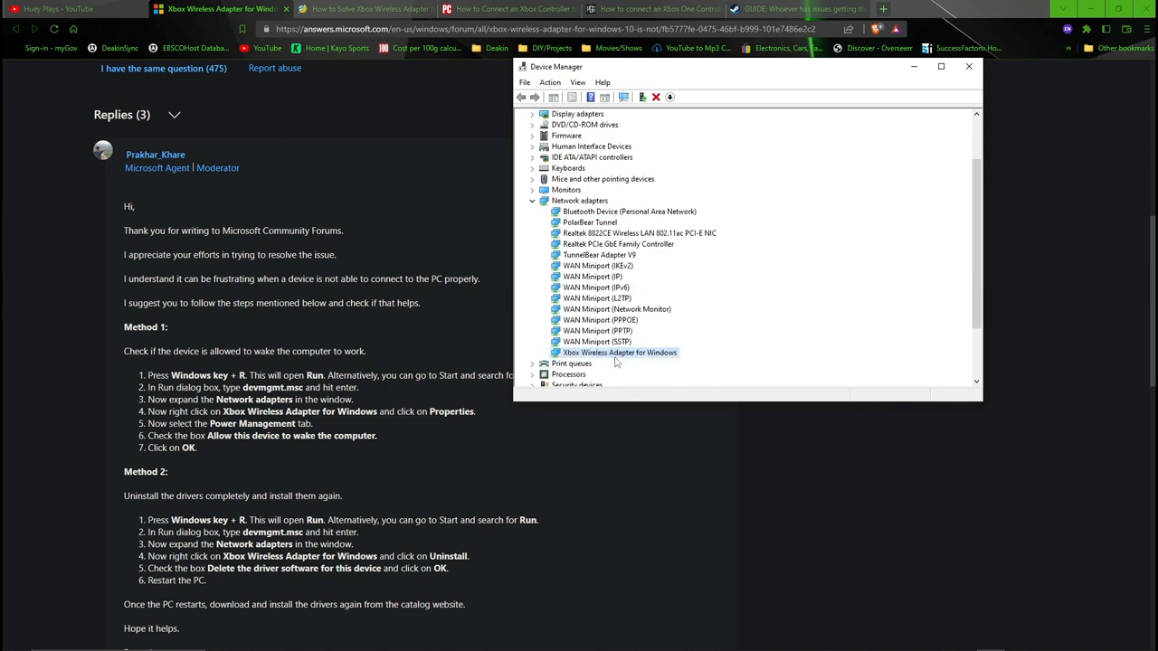
pyautogui.rightClick(619, 351)
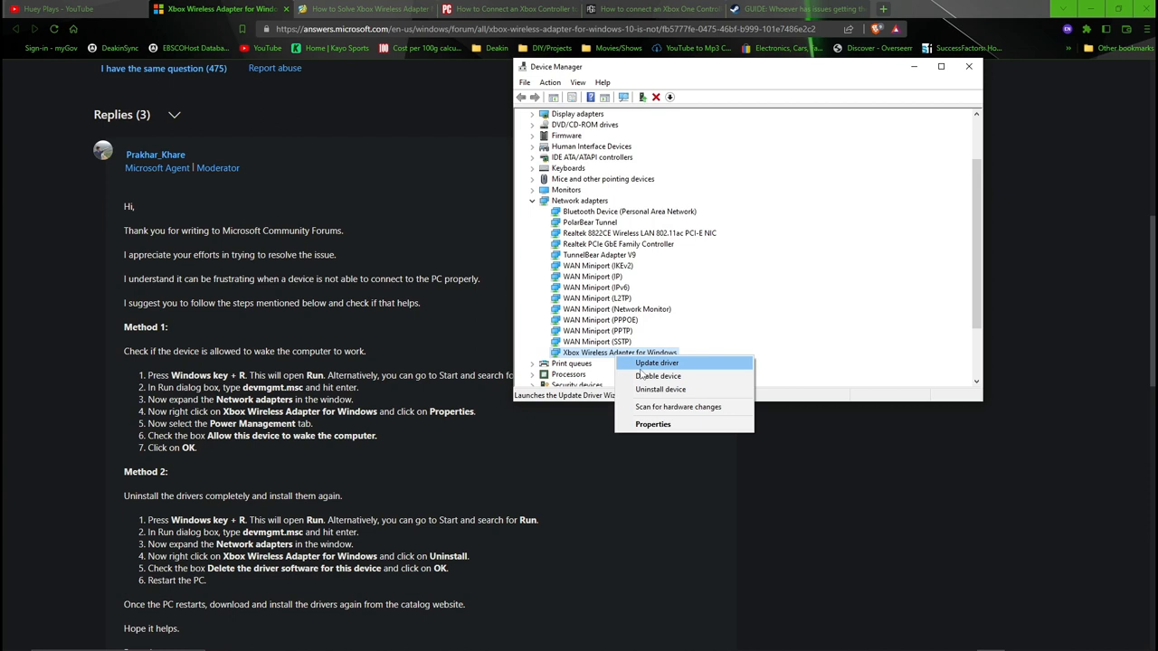
pyautogui.click(653, 424)
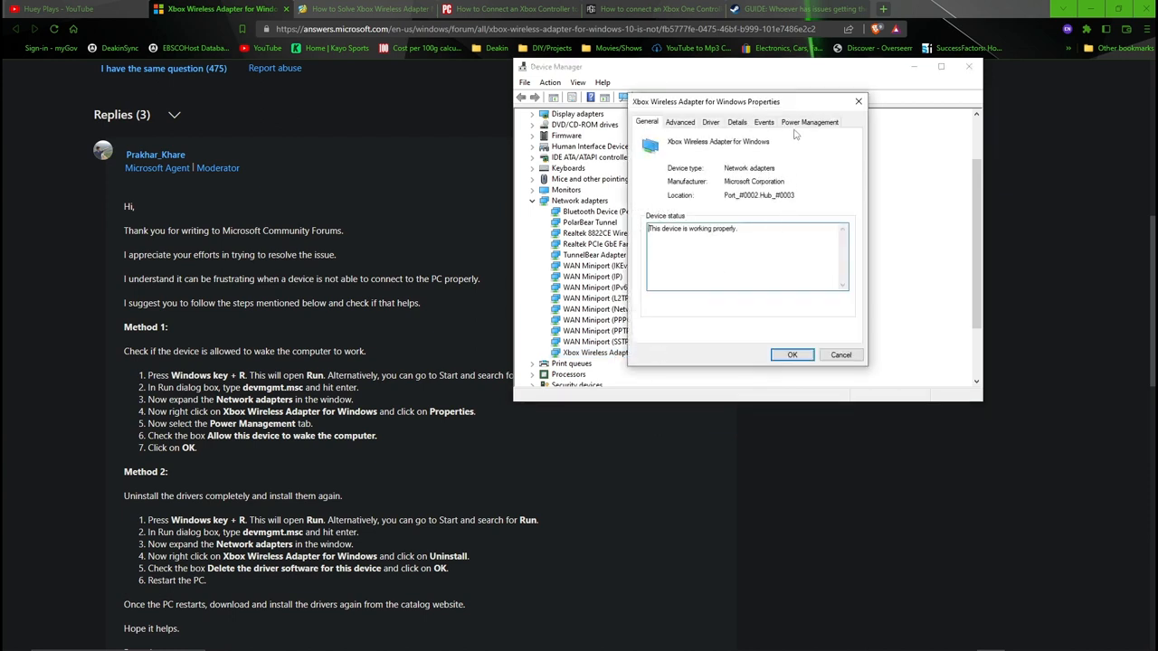
pyautogui.click(808, 121)
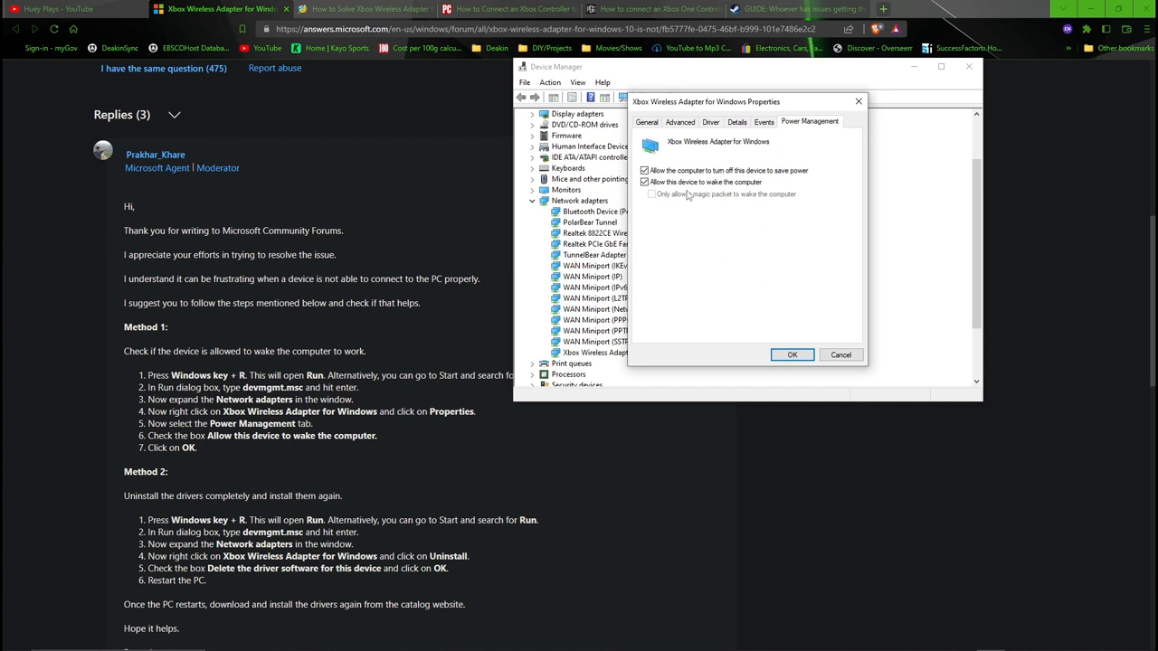
pyautogui.moveTo(687, 196)
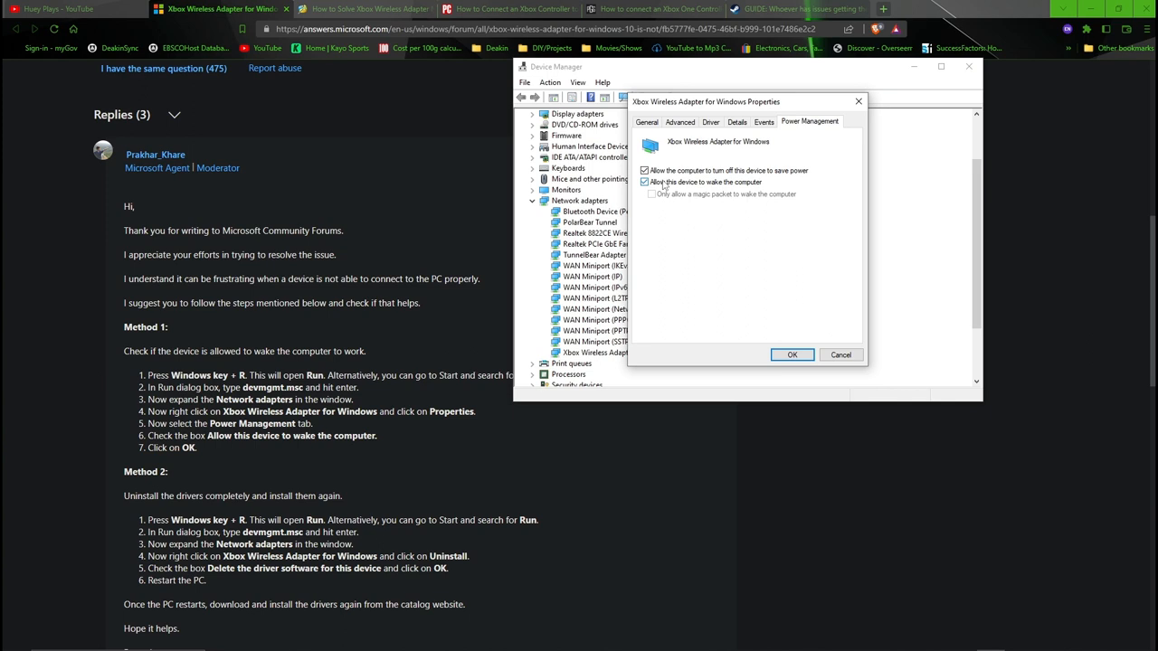
pyautogui.moveTo(656, 187)
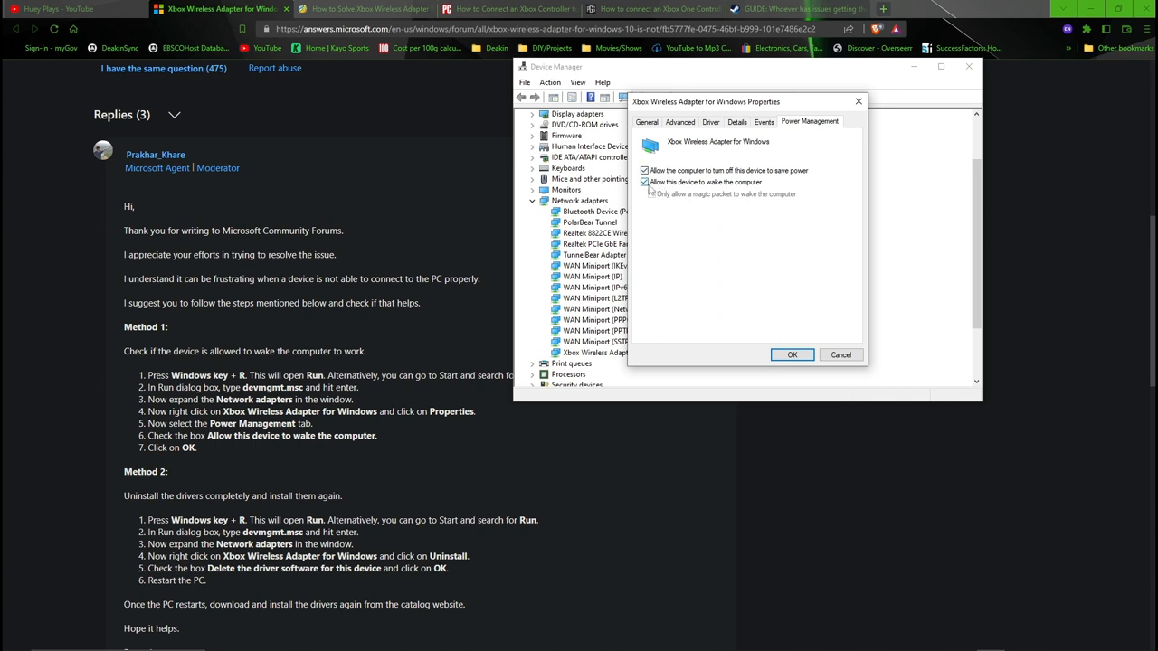
pyautogui.moveTo(722, 186)
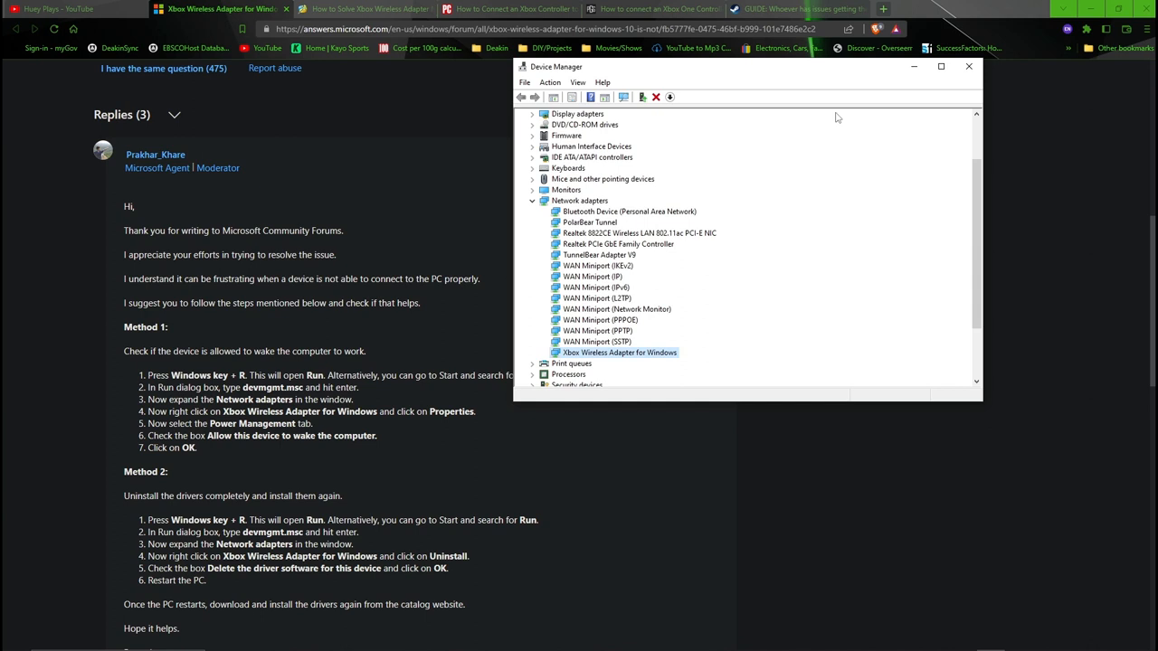
# - Scroll to the end of Method 2's driver reinstall steps and close Device Manager
pyautogui.scroll(-3)
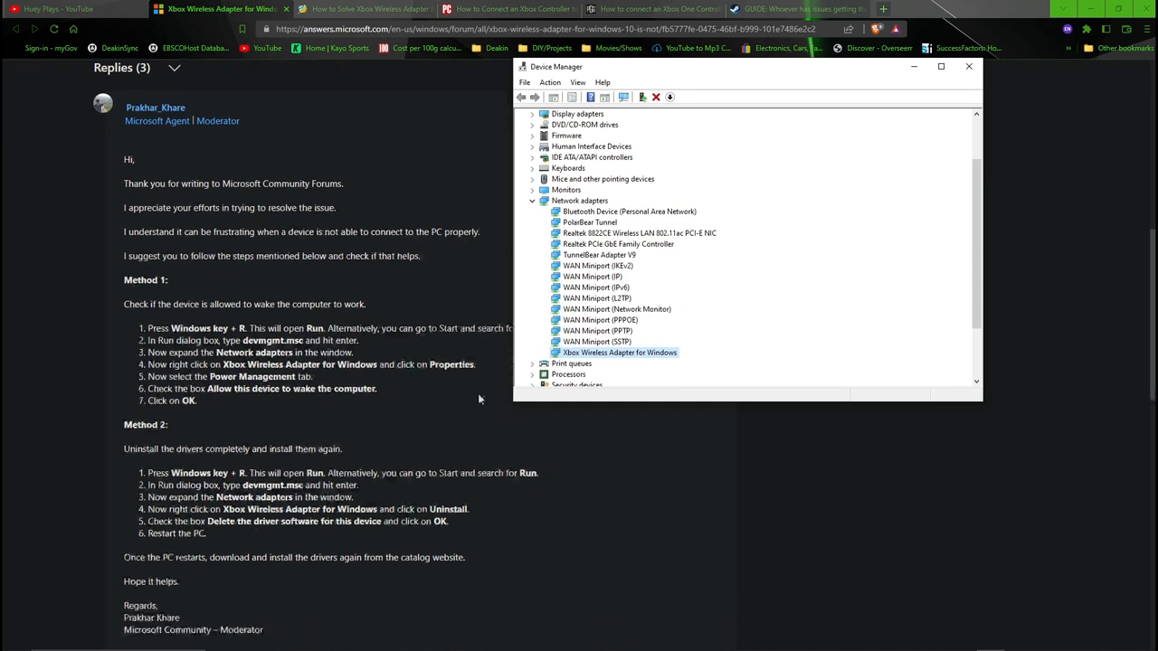
pyautogui.scroll(-3)
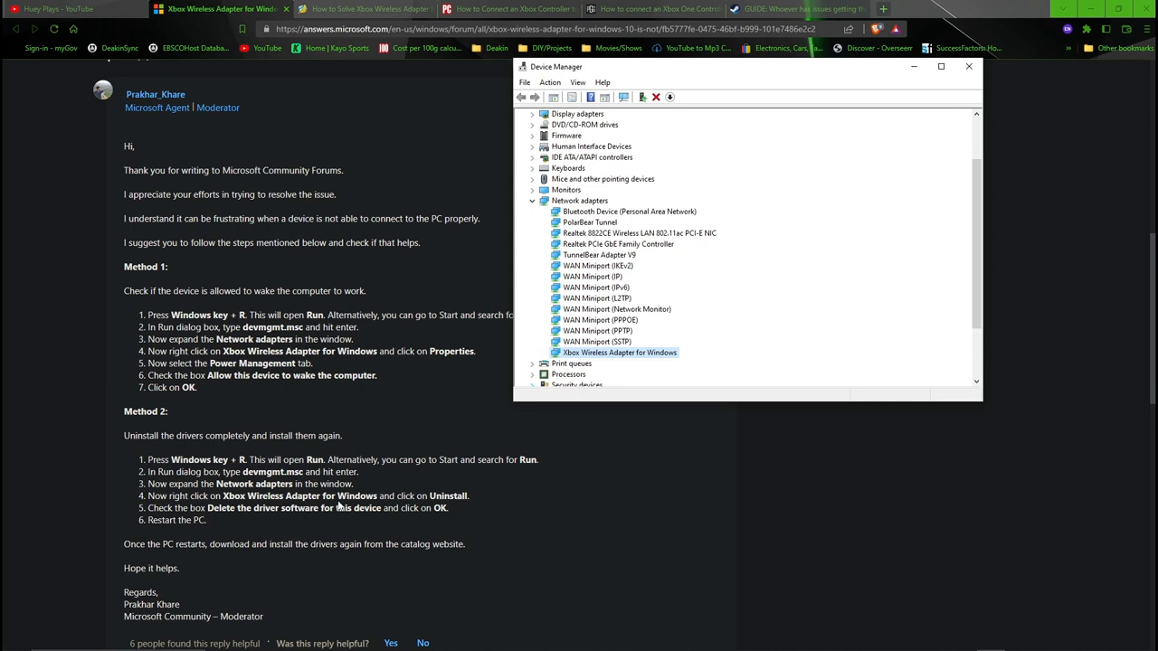
pyautogui.moveTo(965, 84)
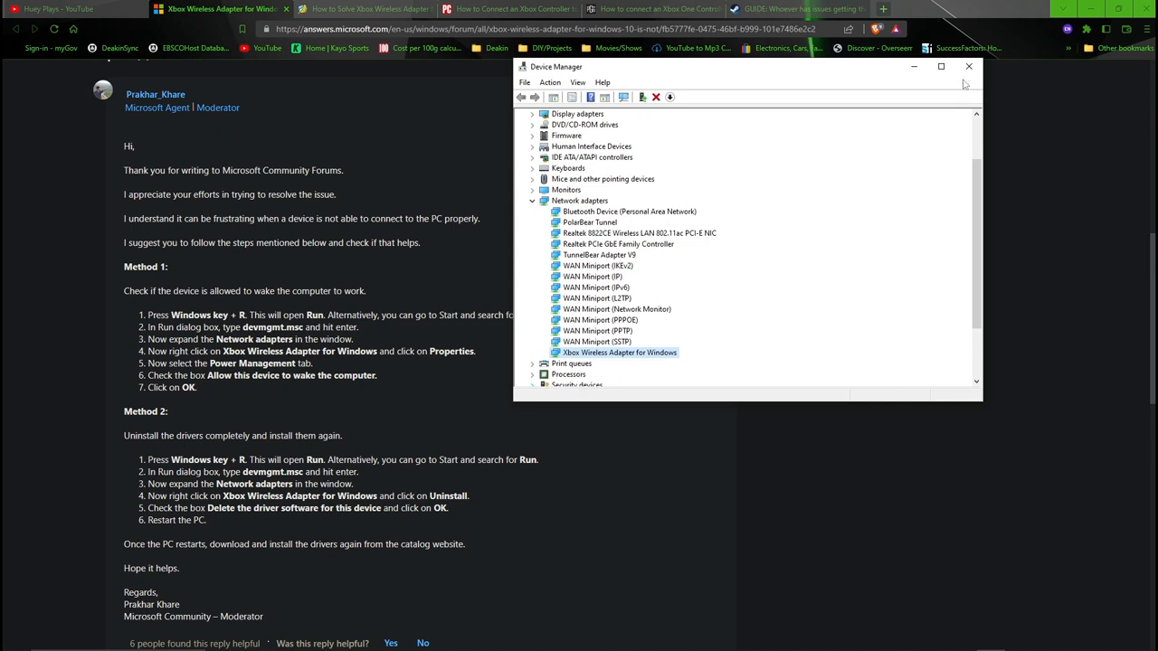
pyautogui.click(968, 66)
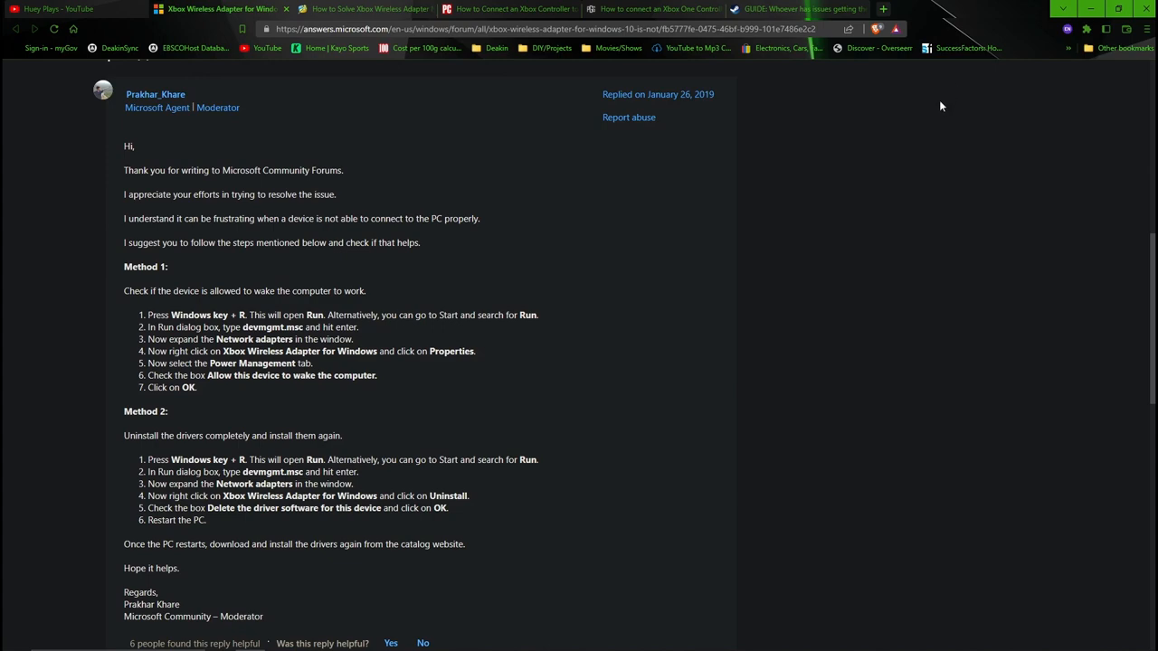
# - Close the adapter forum thread and start reading the Partition Wizard adapter-fix article
pyautogui.click(217, 9)
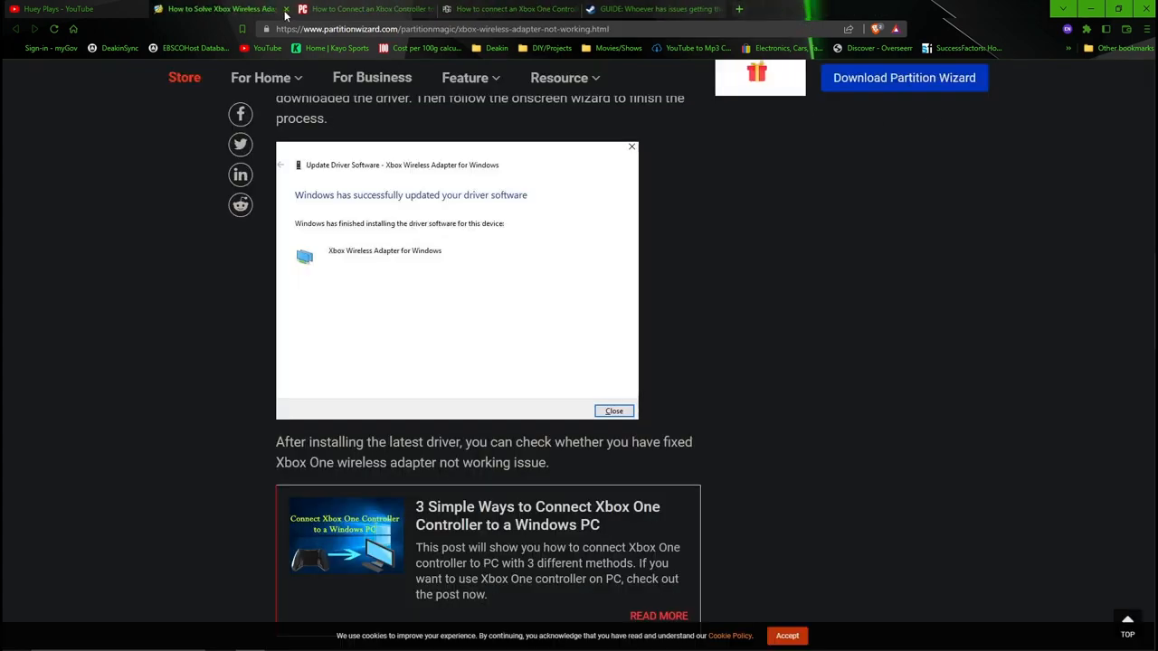
pyautogui.click(614, 411)
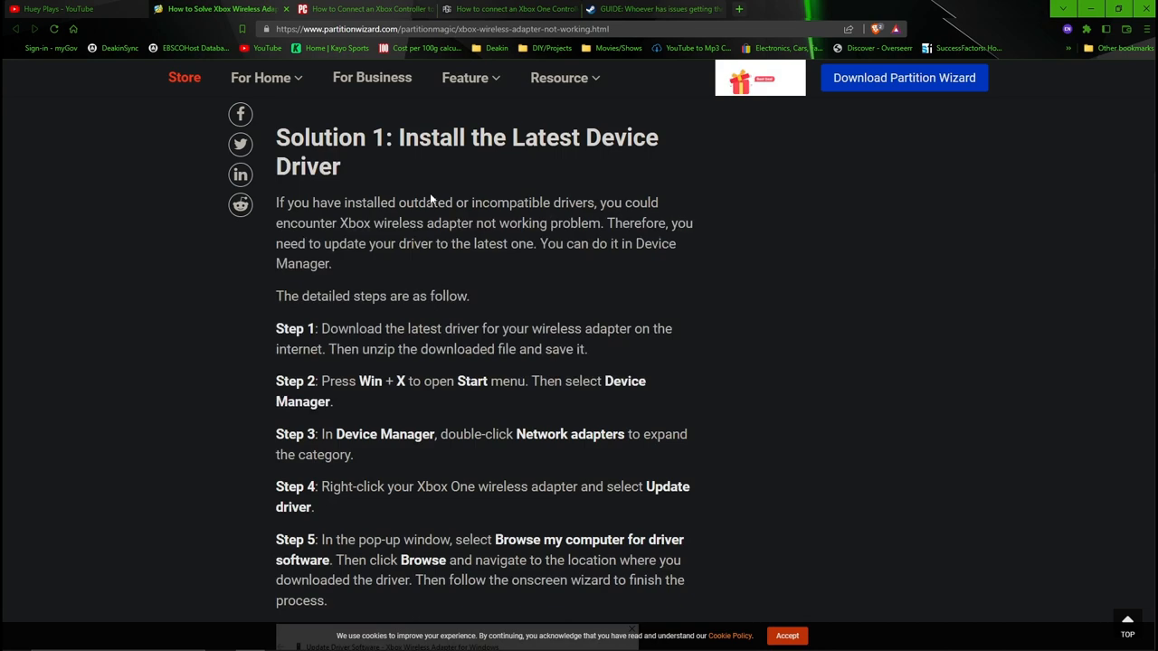
pyautogui.scroll(3)
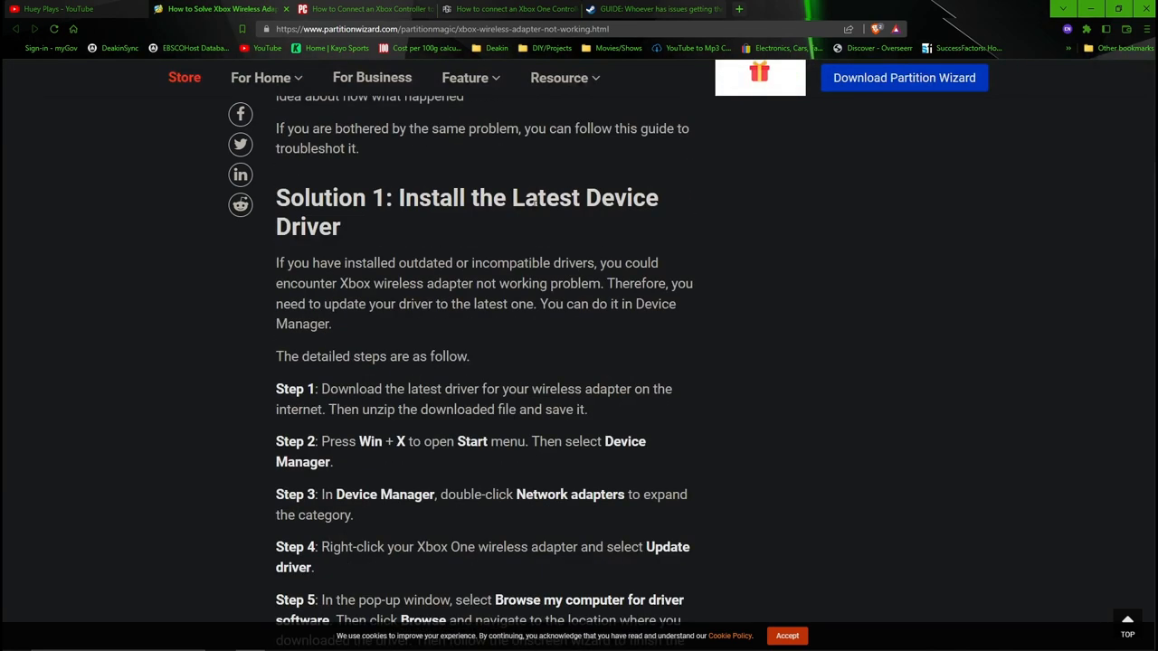
pyautogui.scroll(-3)
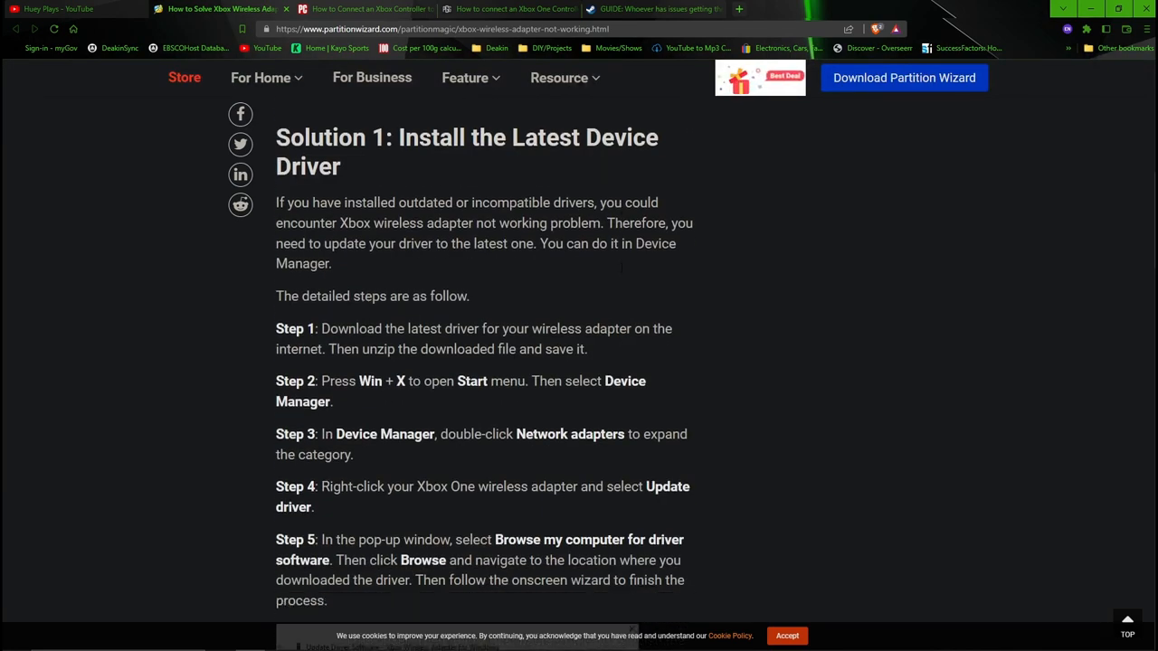
pyautogui.scroll(-3)
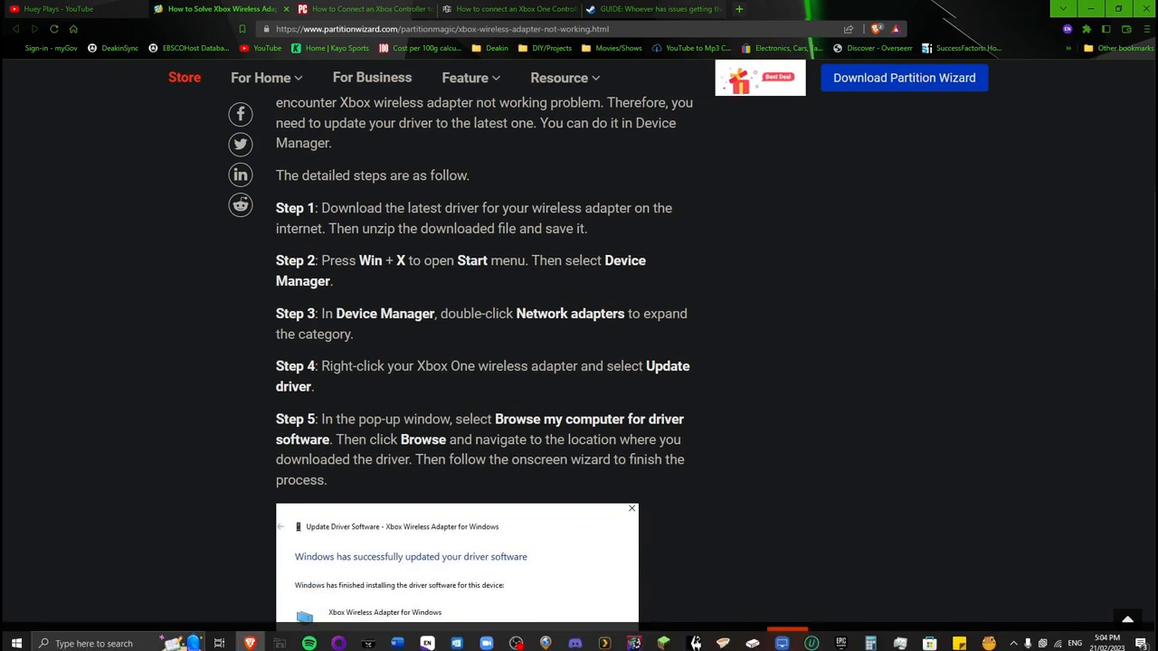
pyautogui.scroll(-3)
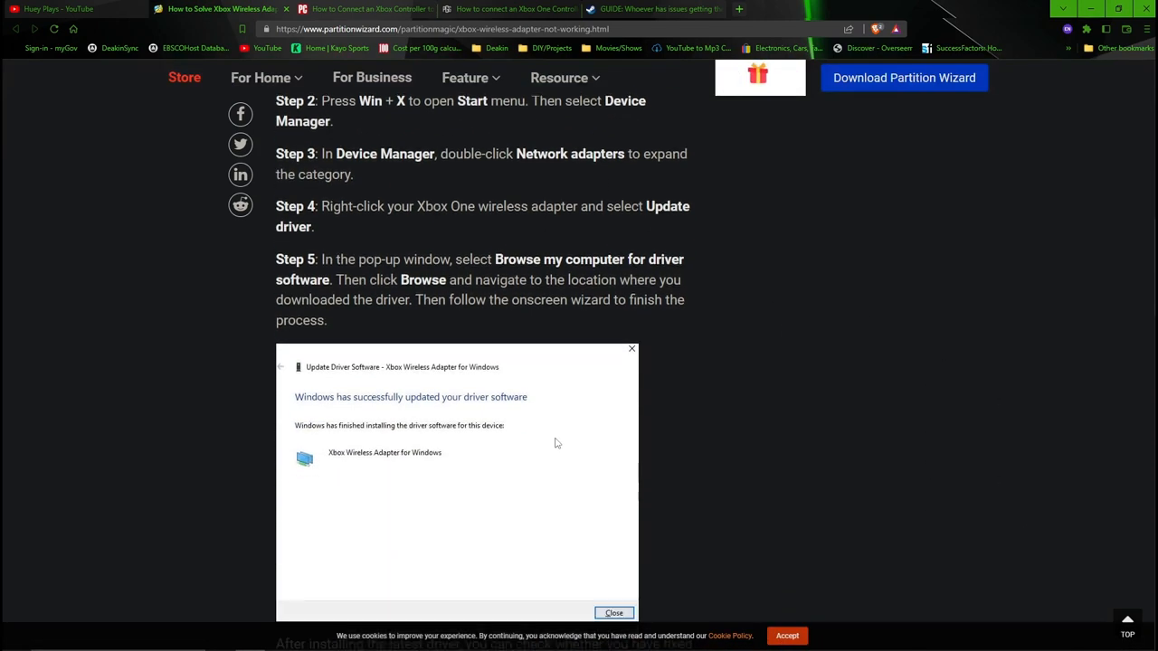
pyautogui.scroll(-3)
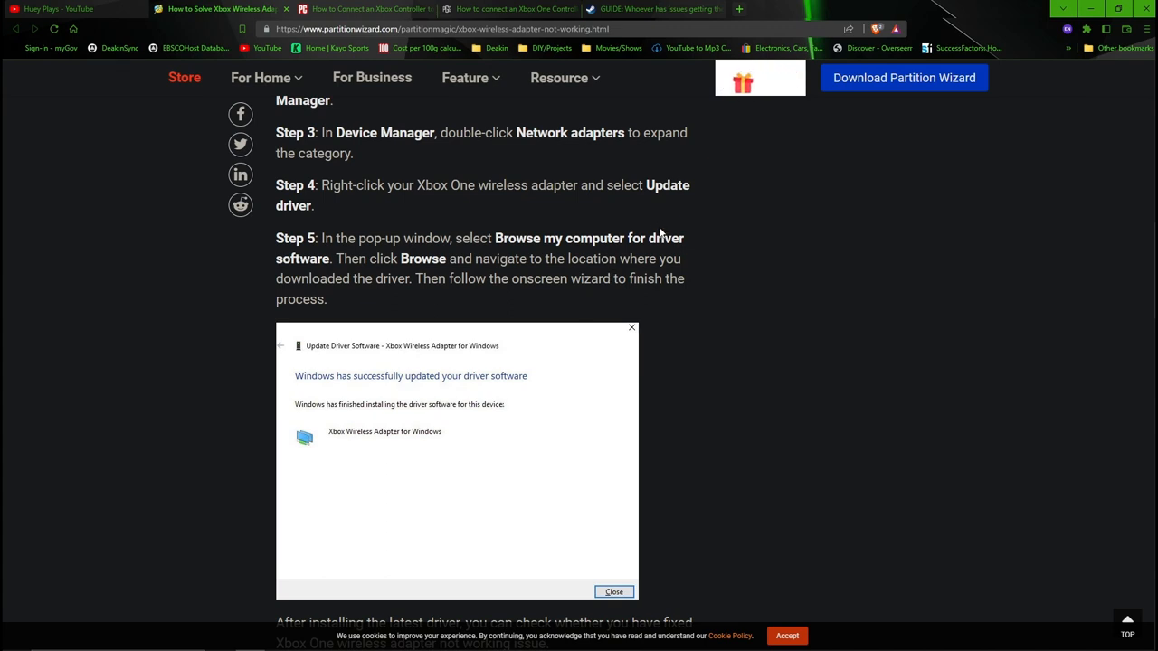
# - Read the Partition Wizard article through Solution 3, then move to PCMag's controller guide
pyautogui.scroll(-3)
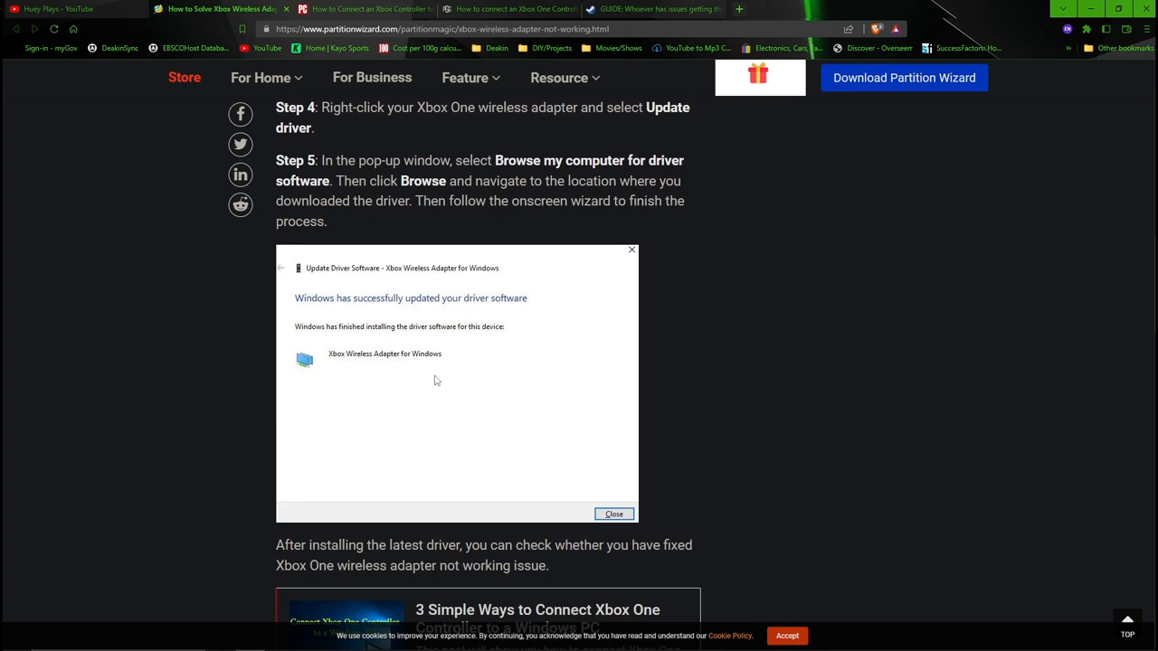
pyautogui.scroll(-3)
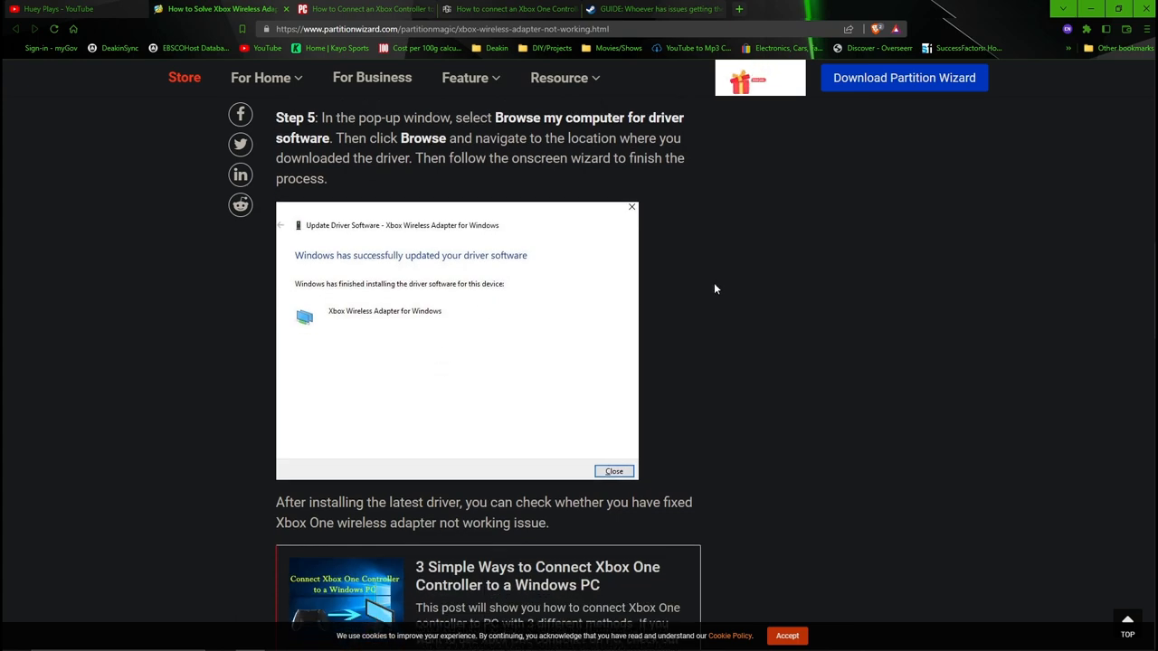
pyautogui.scroll(-3)
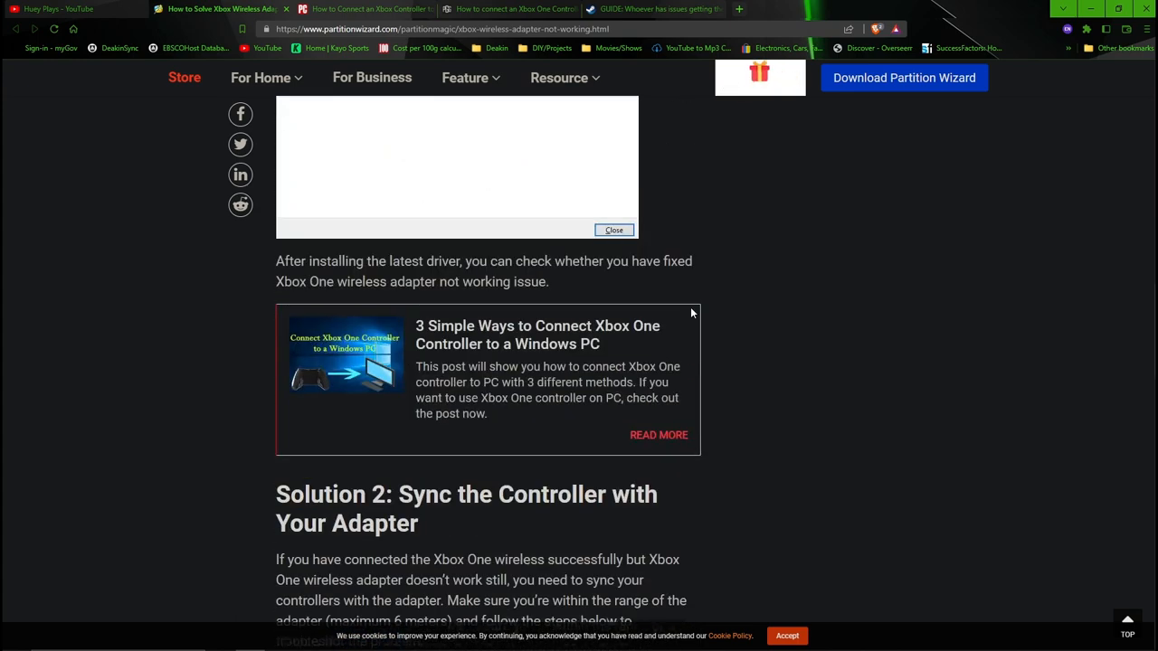
pyautogui.scroll(-3)
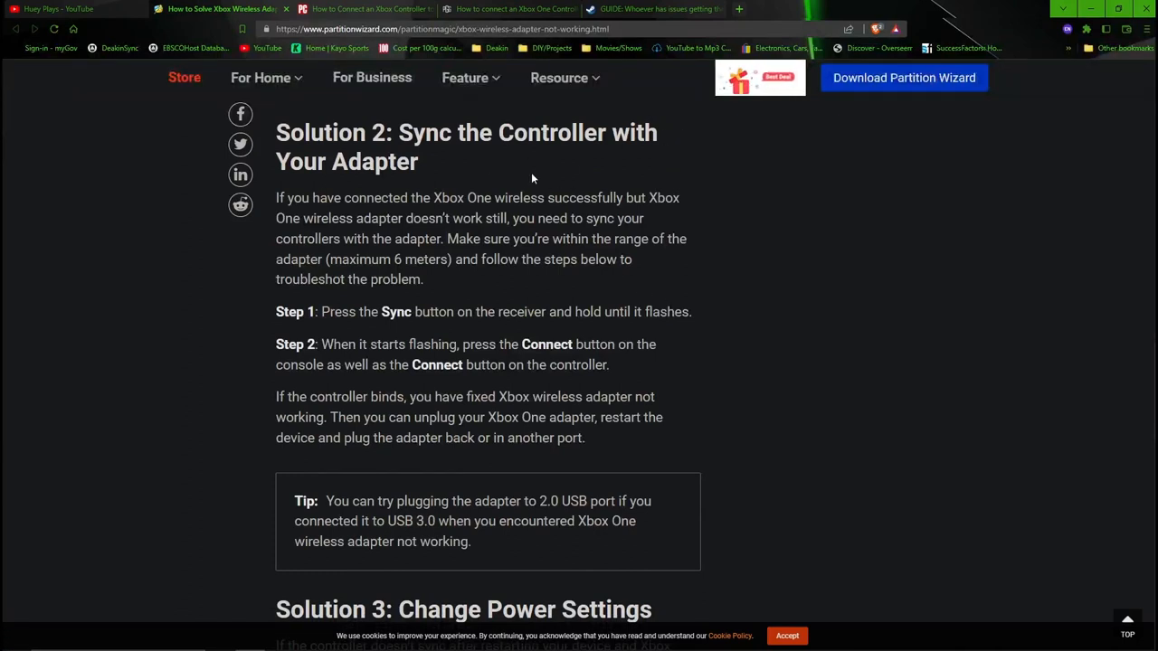
pyautogui.scroll(-3)
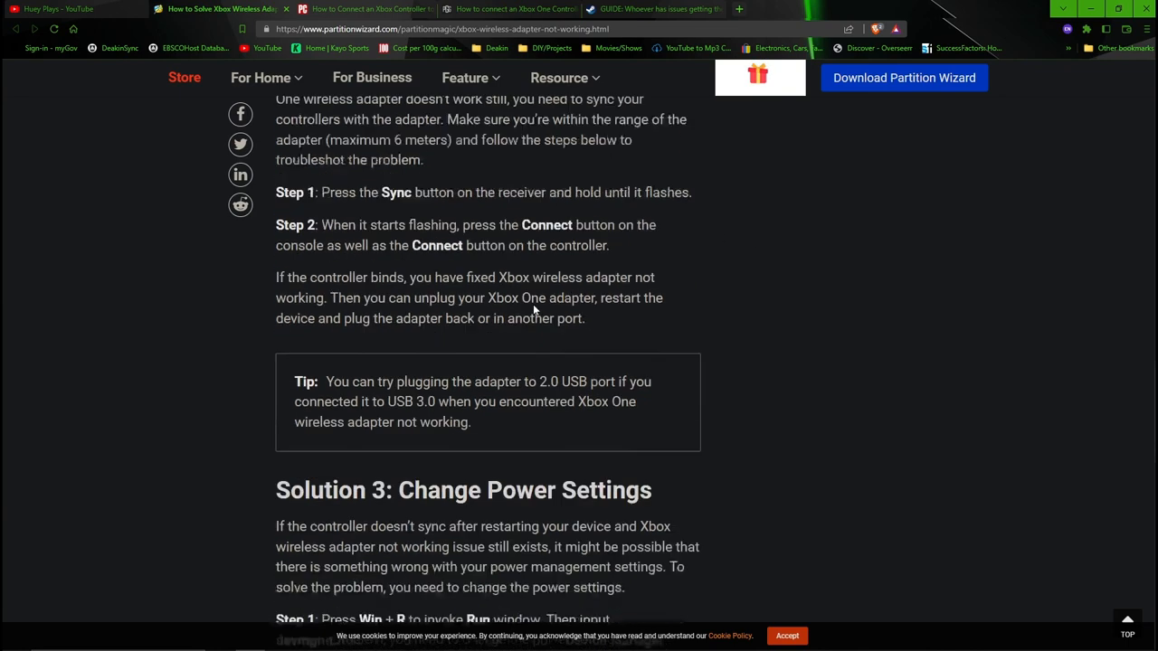
pyautogui.scroll(-3)
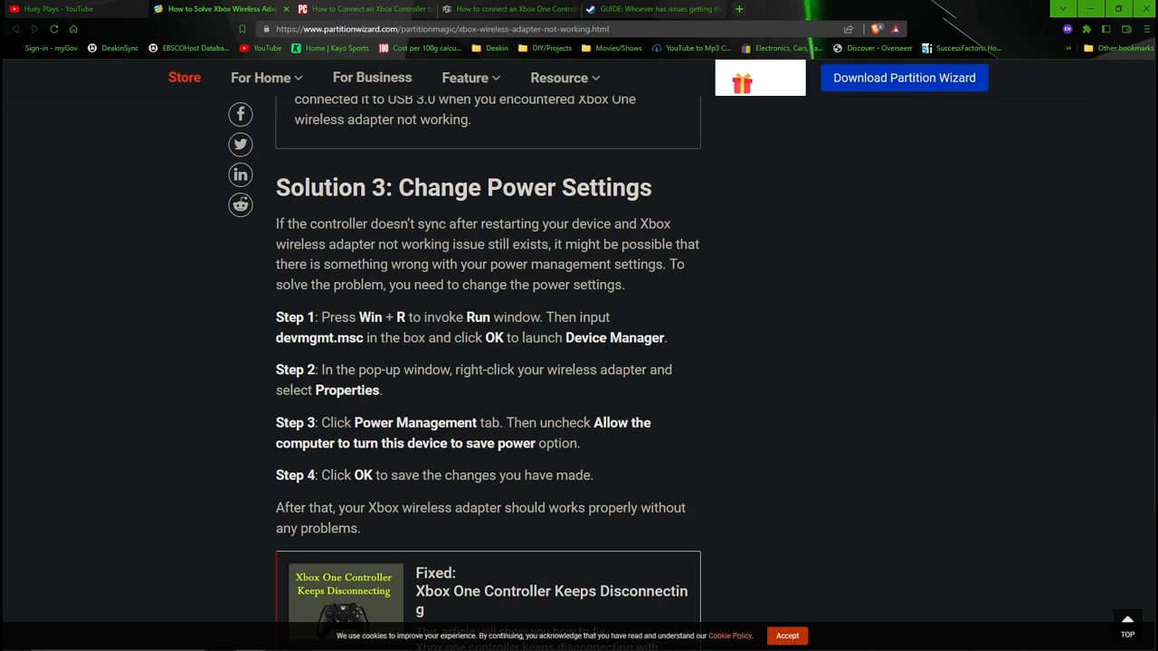
pyautogui.scroll(-3)
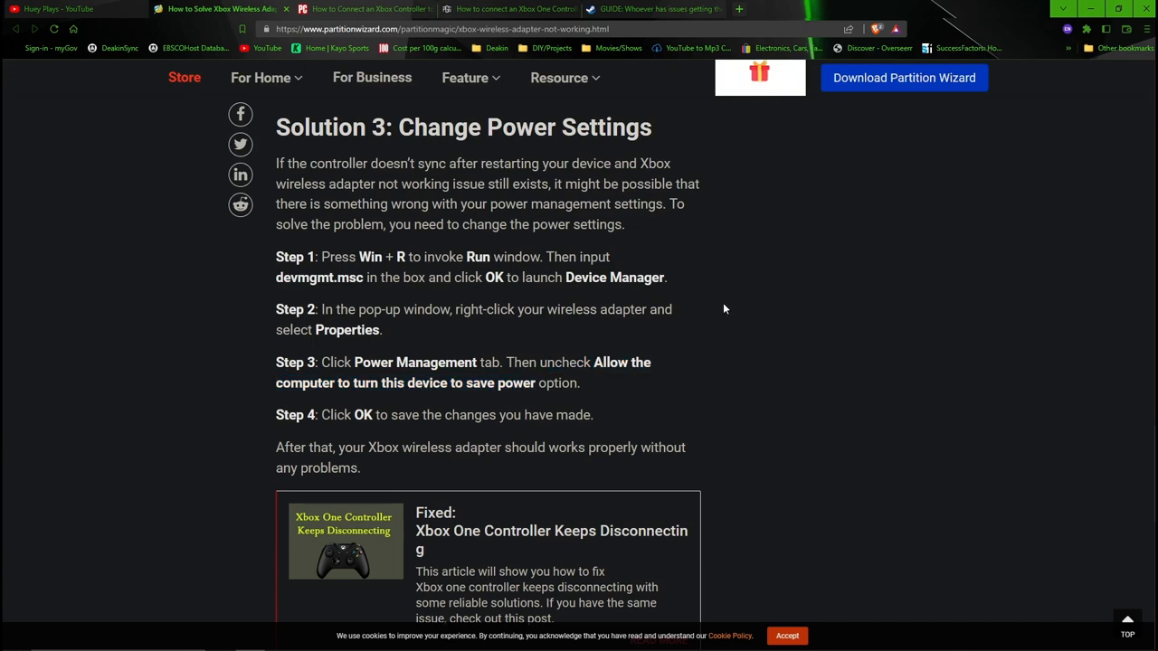
pyautogui.click(217, 9)
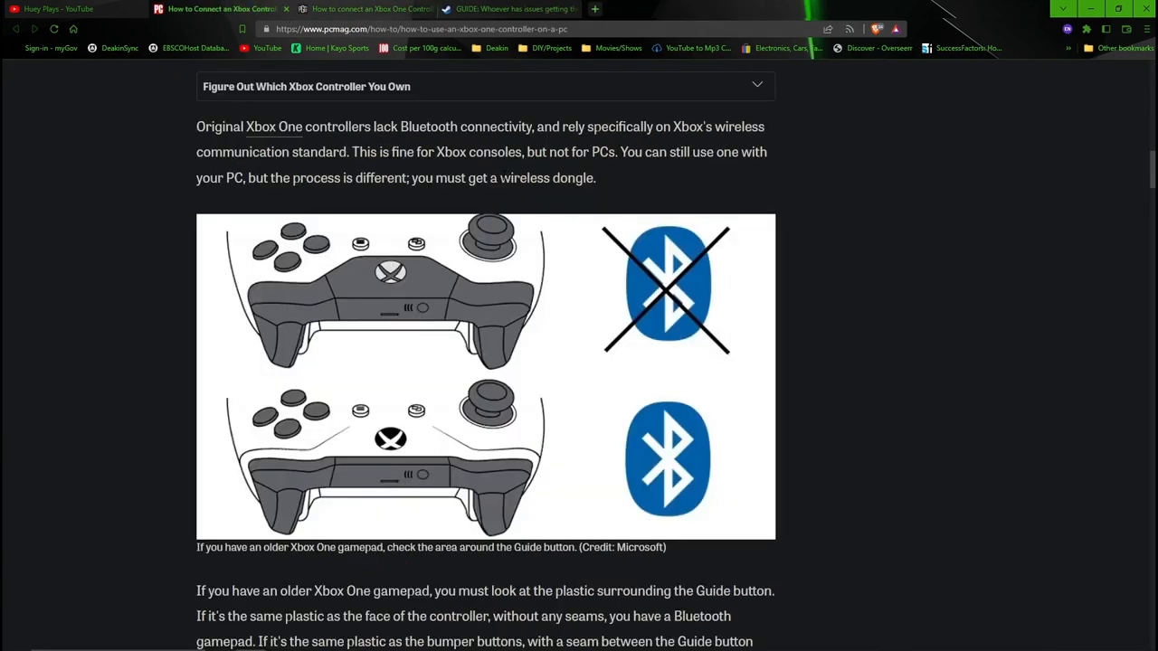
pyautogui.moveTo(509, 206)
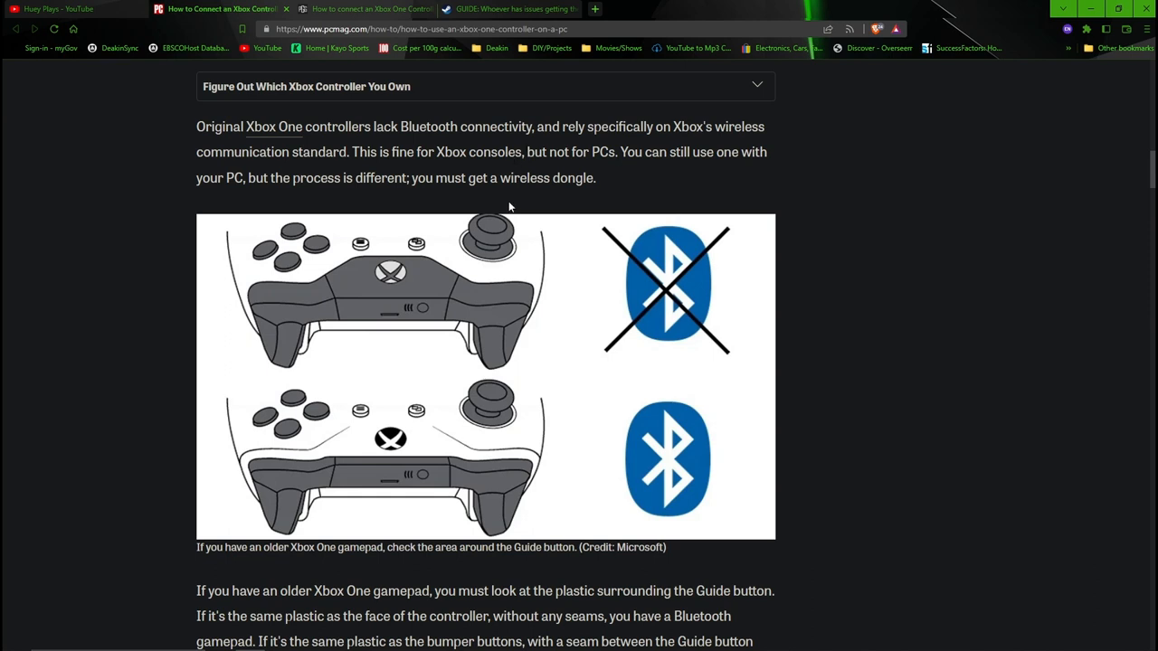
pyautogui.moveTo(605, 224)
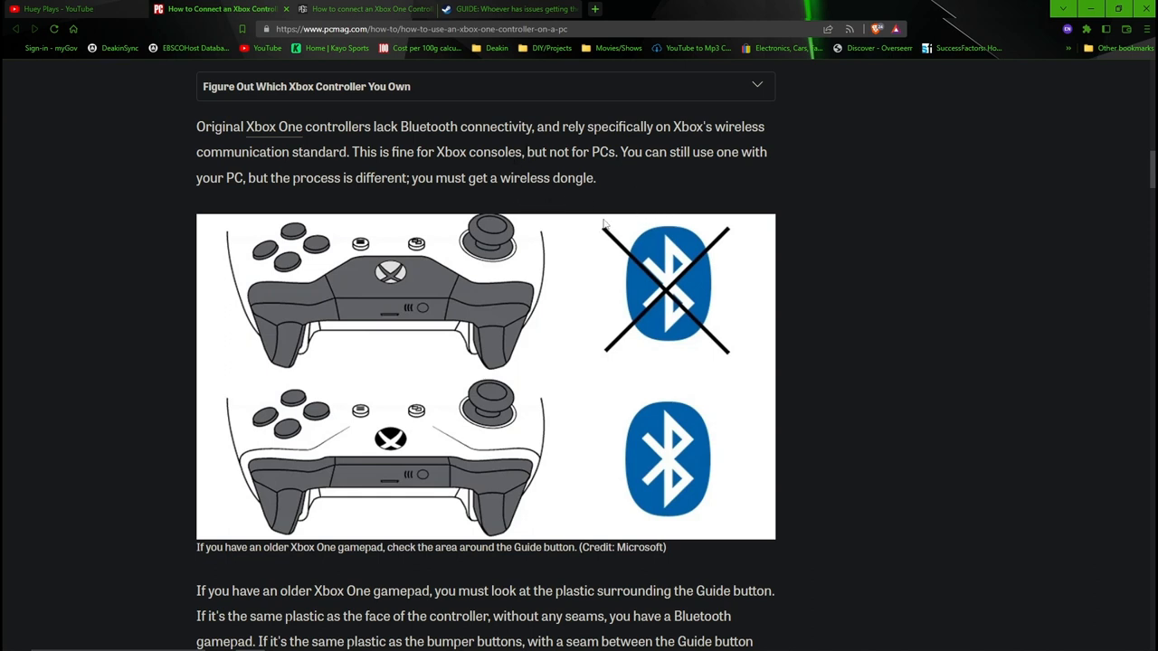
pyautogui.moveTo(597, 341)
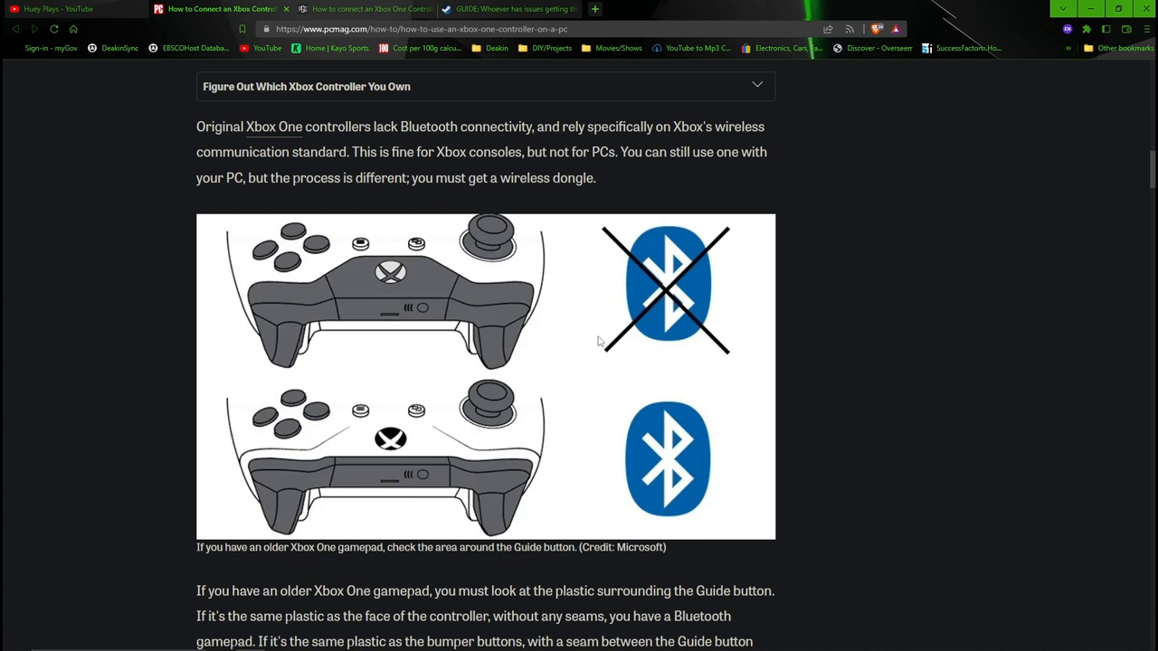
pyautogui.moveTo(592, 337)
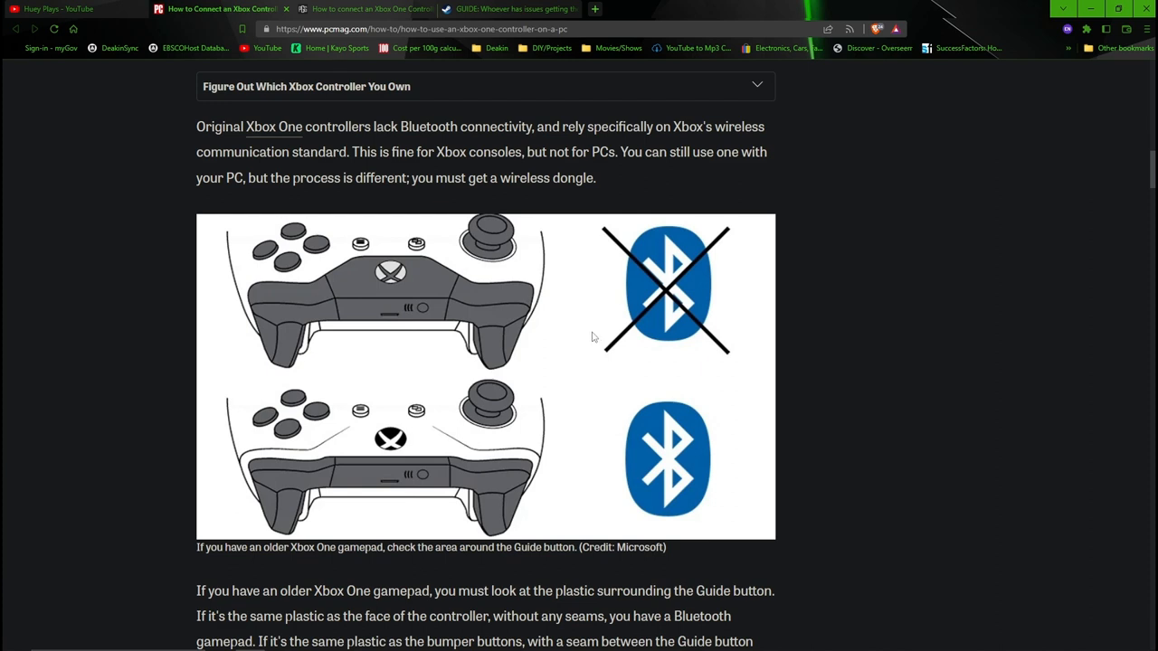
pyautogui.moveTo(441, 498)
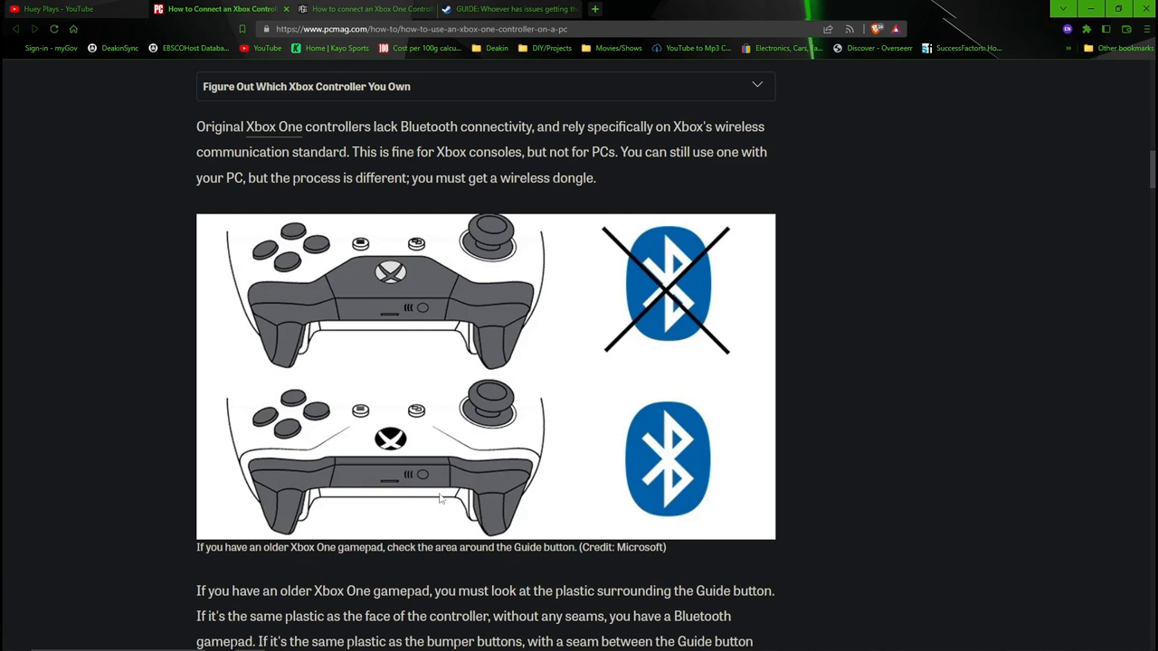
pyautogui.moveTo(471, 441)
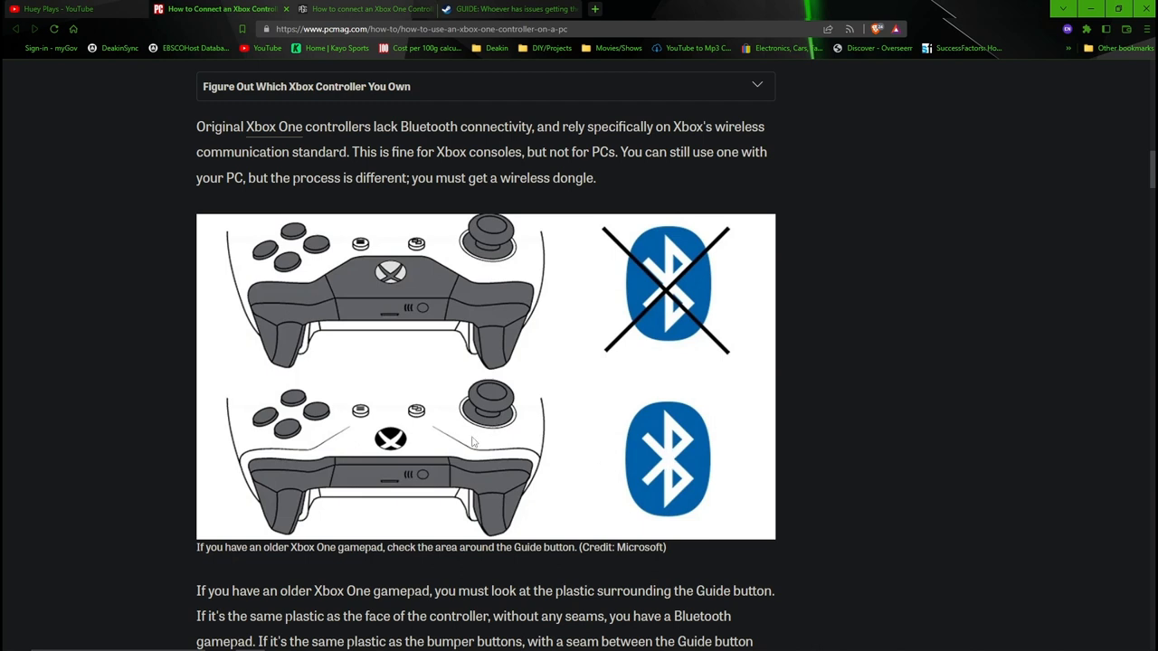
pyautogui.moveTo(367, 263)
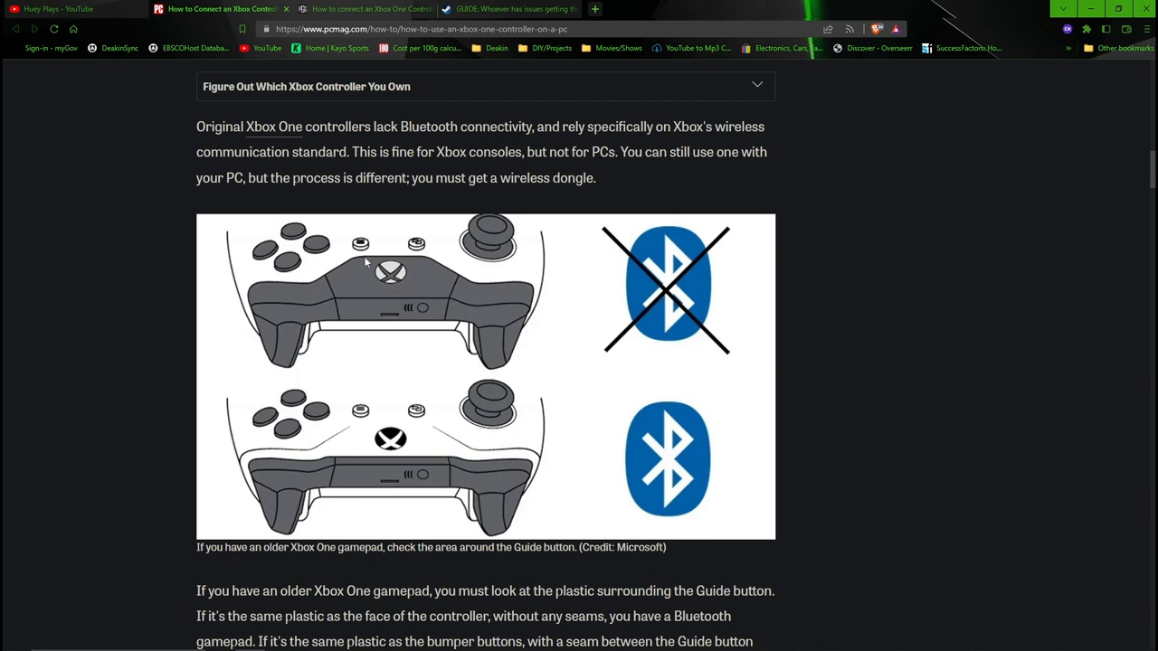
pyautogui.moveTo(396, 459)
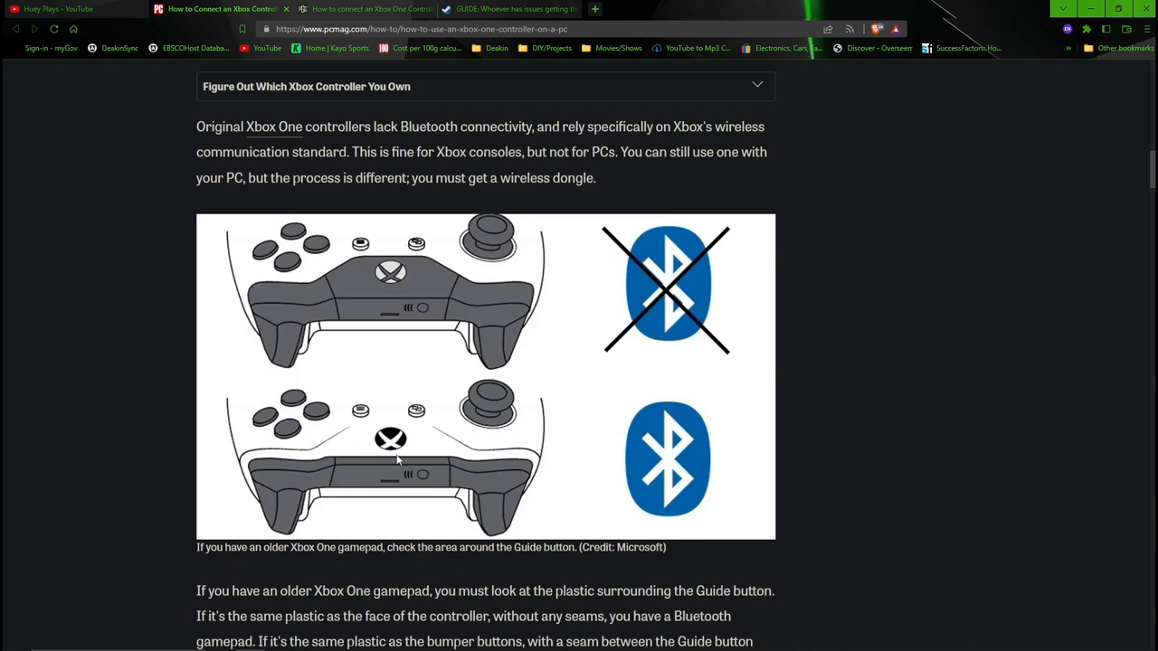
pyautogui.moveTo(532, 422)
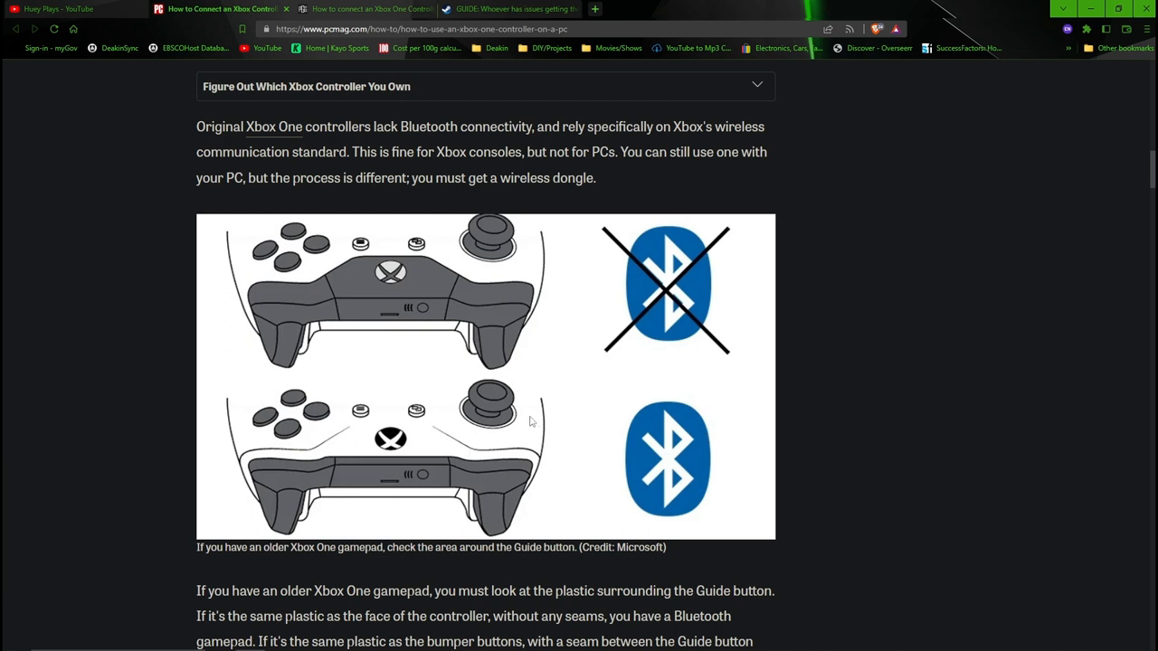
pyautogui.moveTo(368, 414)
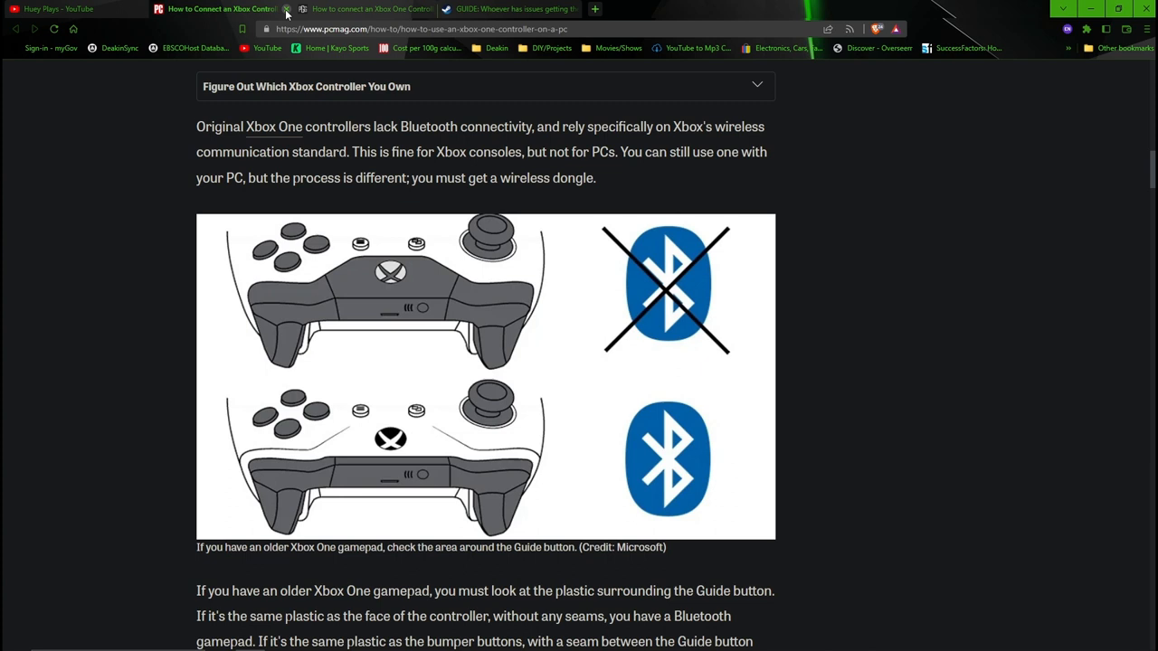
pyautogui.moveTo(362, 9)
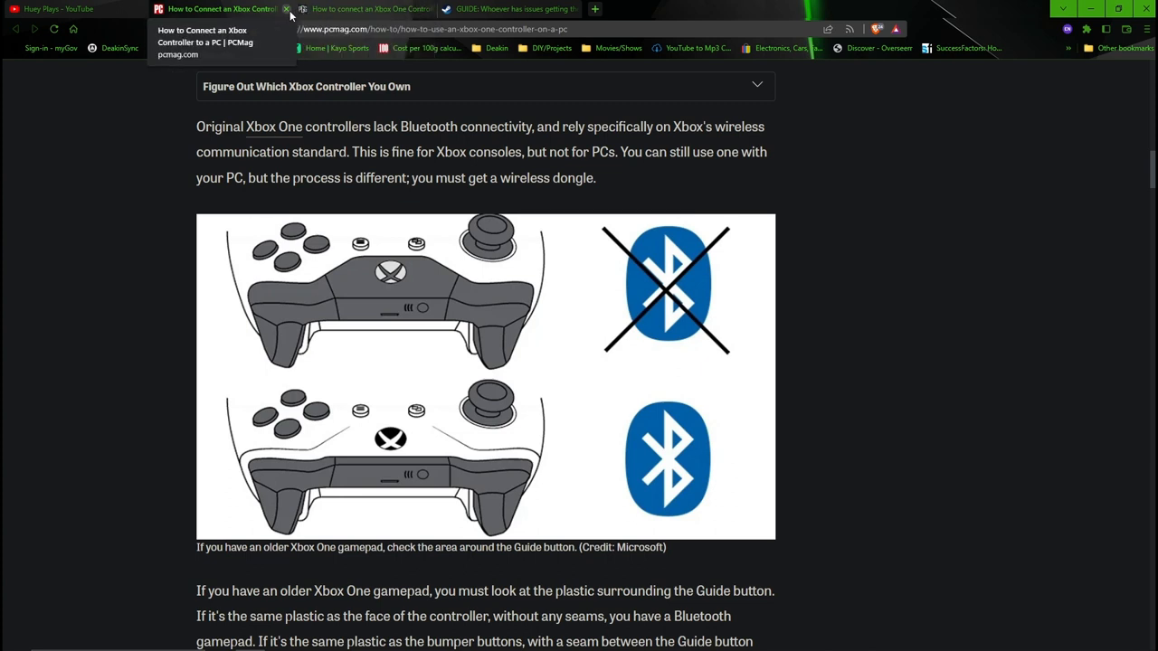
pyautogui.moveTo(668, 237)
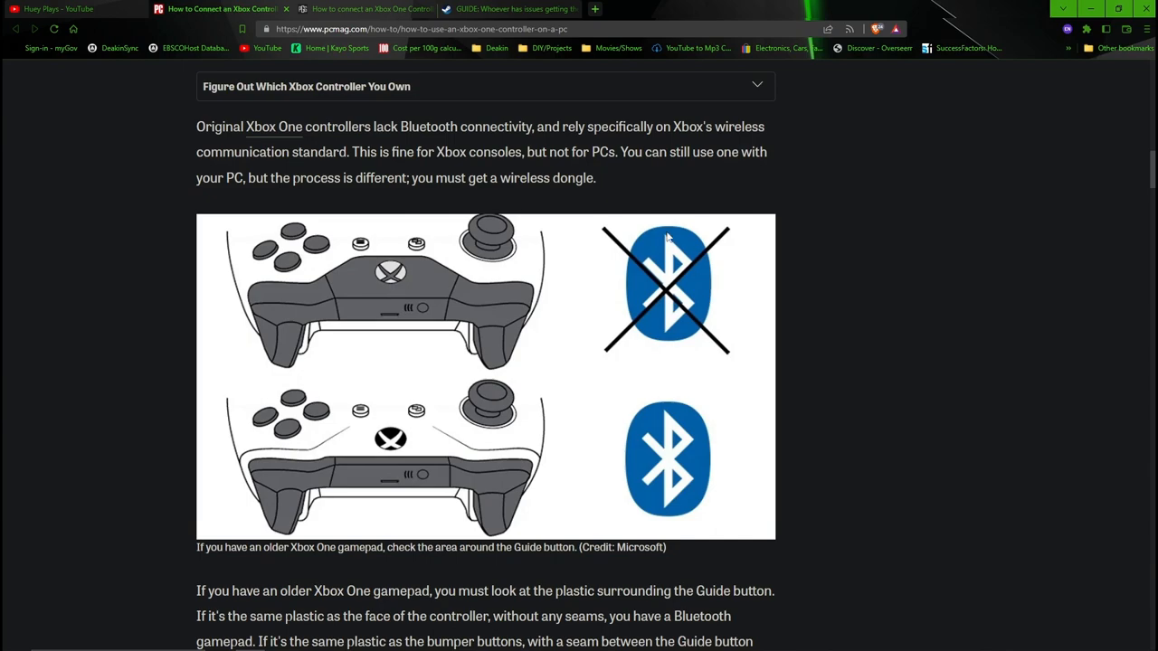
# - Scroll PCMag's article past the Bluetooth comparison image toward the wired-connection section
pyautogui.scroll(3)
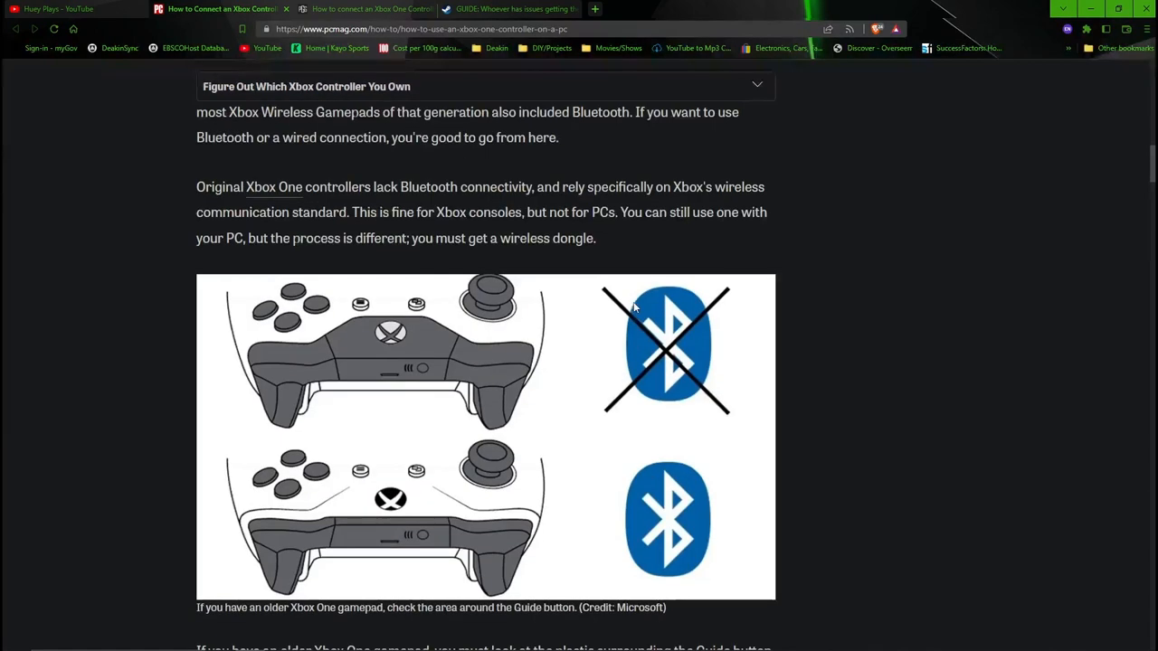
pyautogui.scroll(-3)
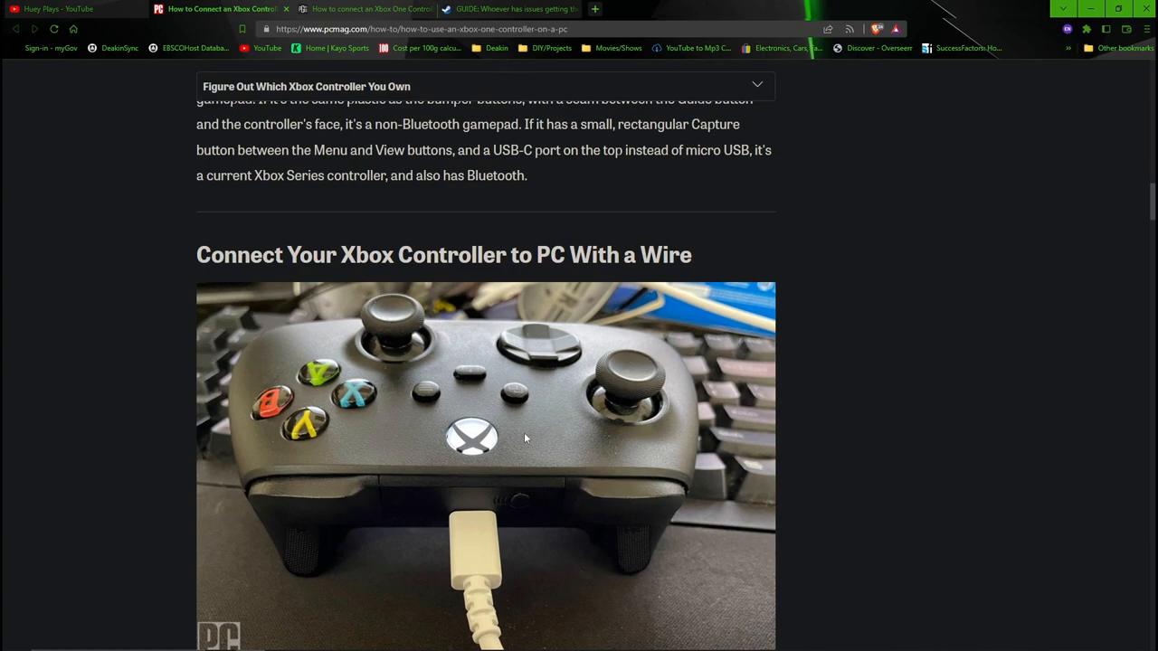
pyautogui.scroll(-3)
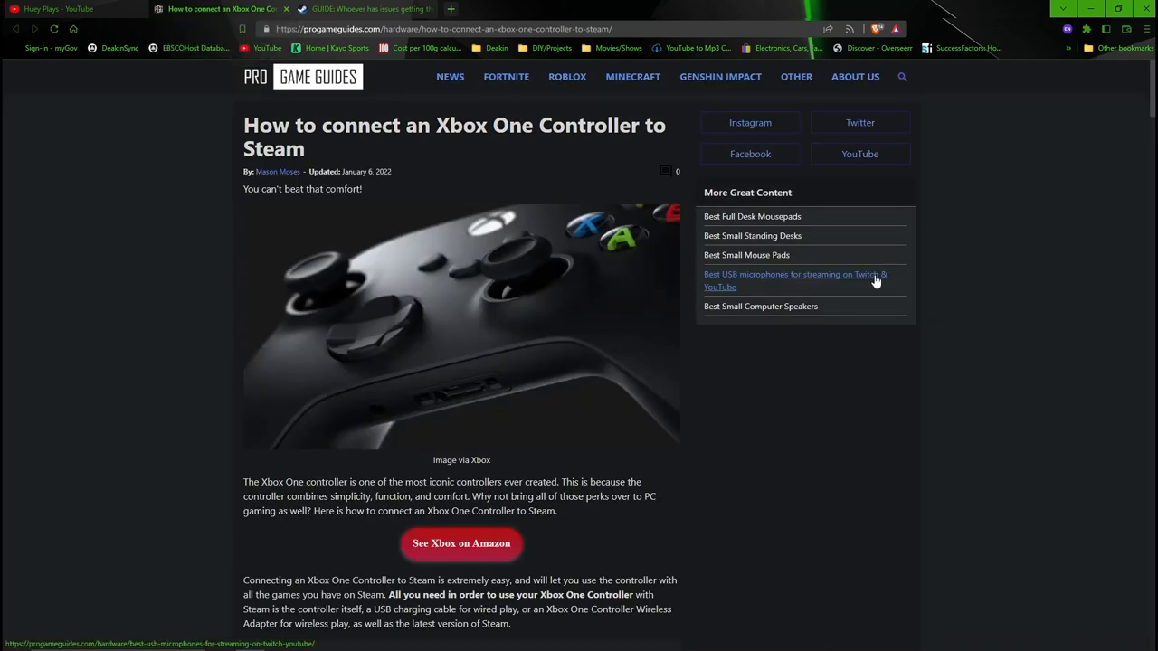
pyautogui.moveTo(495, 198)
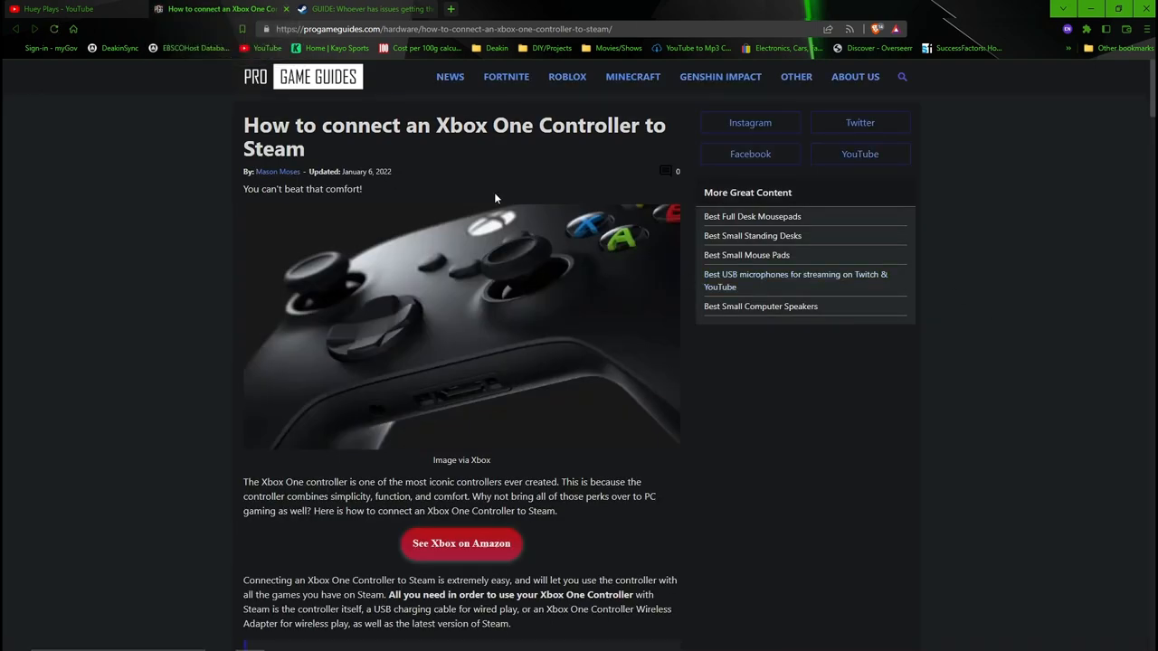
# - Read the Pro Game Guides Steam controller article to its closing notes, then scroll back up
pyautogui.scroll(-3)
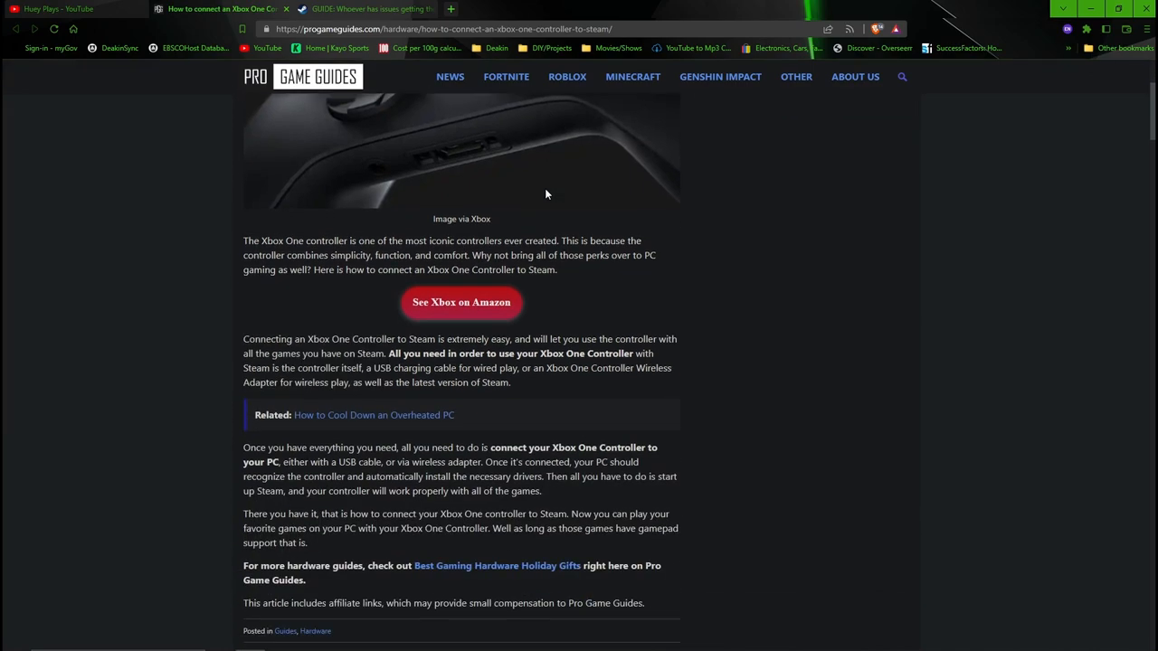
pyautogui.scroll(-3)
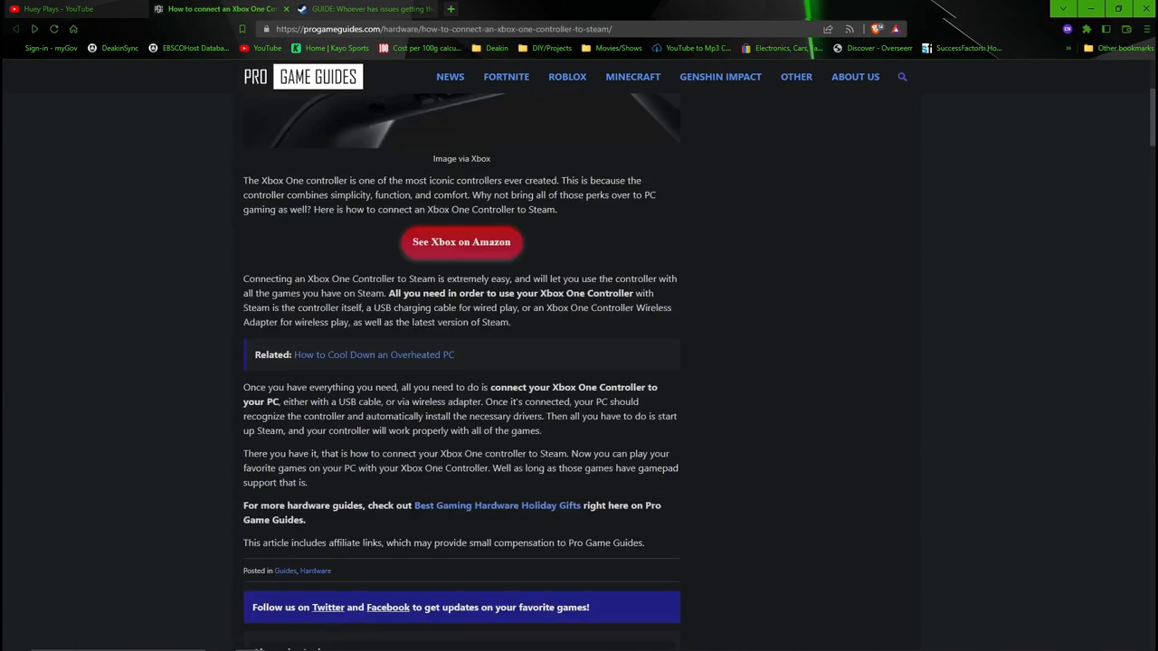
pyautogui.scroll(3)
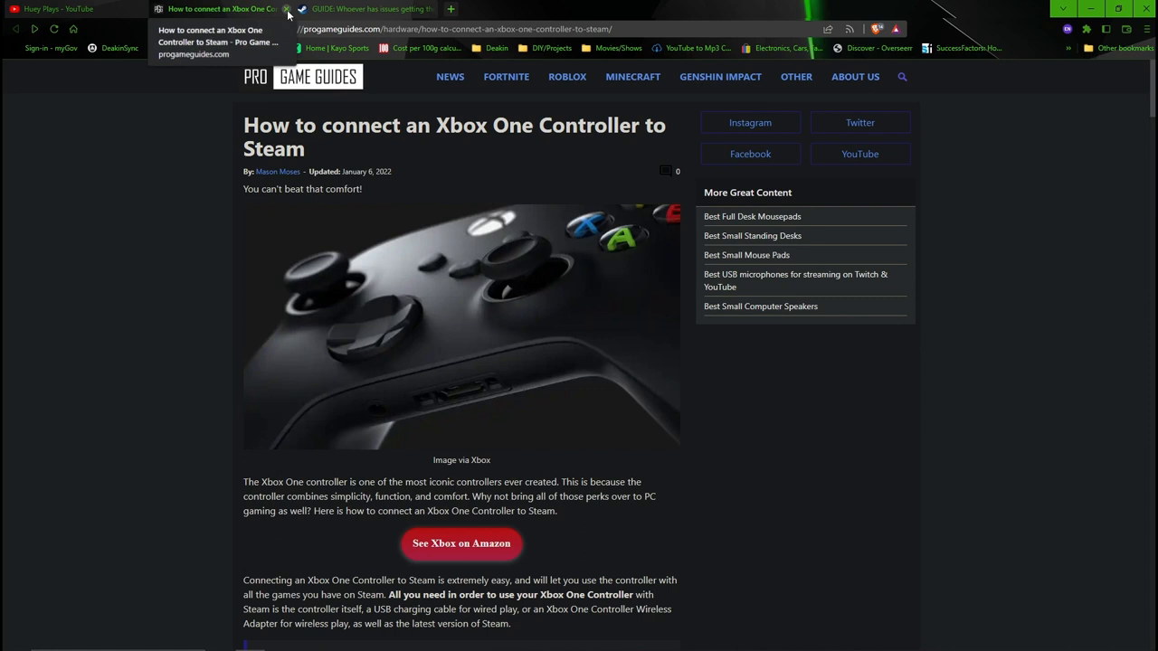
pyautogui.moveTo(493, 215)
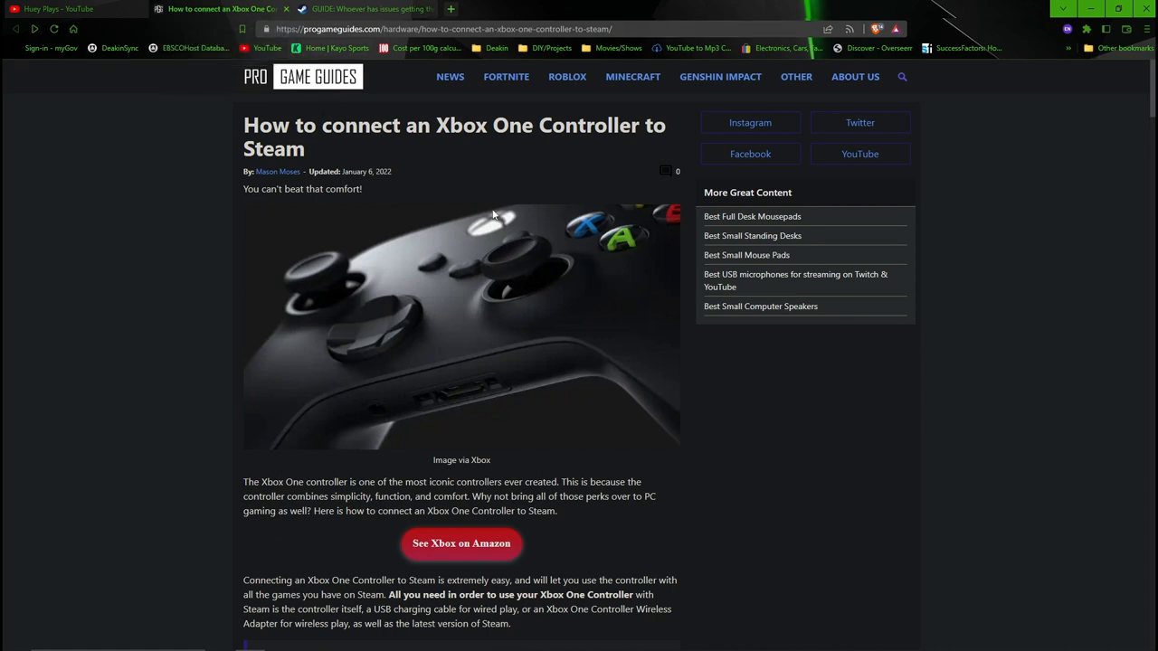
pyautogui.moveTo(570, 113)
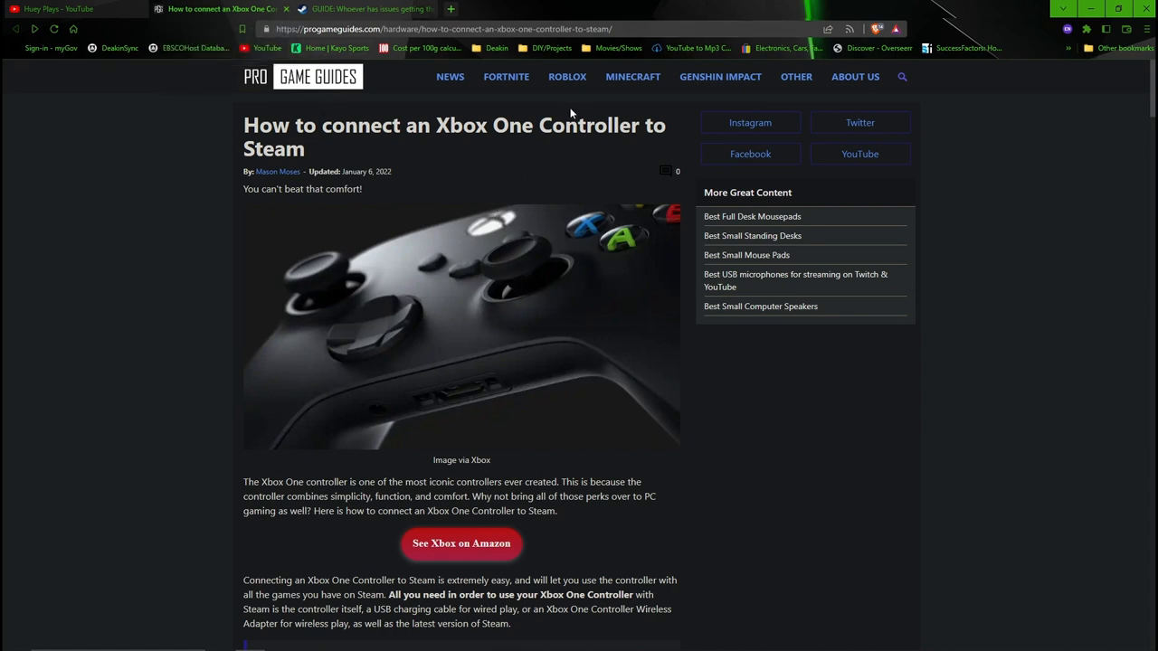
pyautogui.moveTo(455, 162)
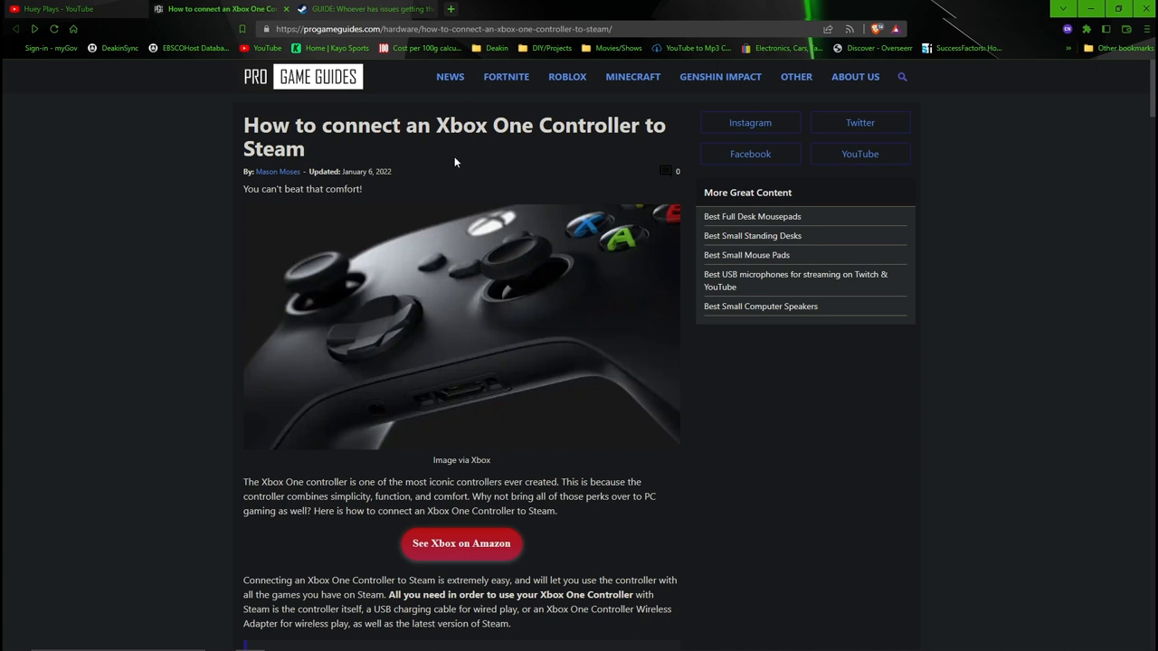
pyautogui.moveTo(439, 156)
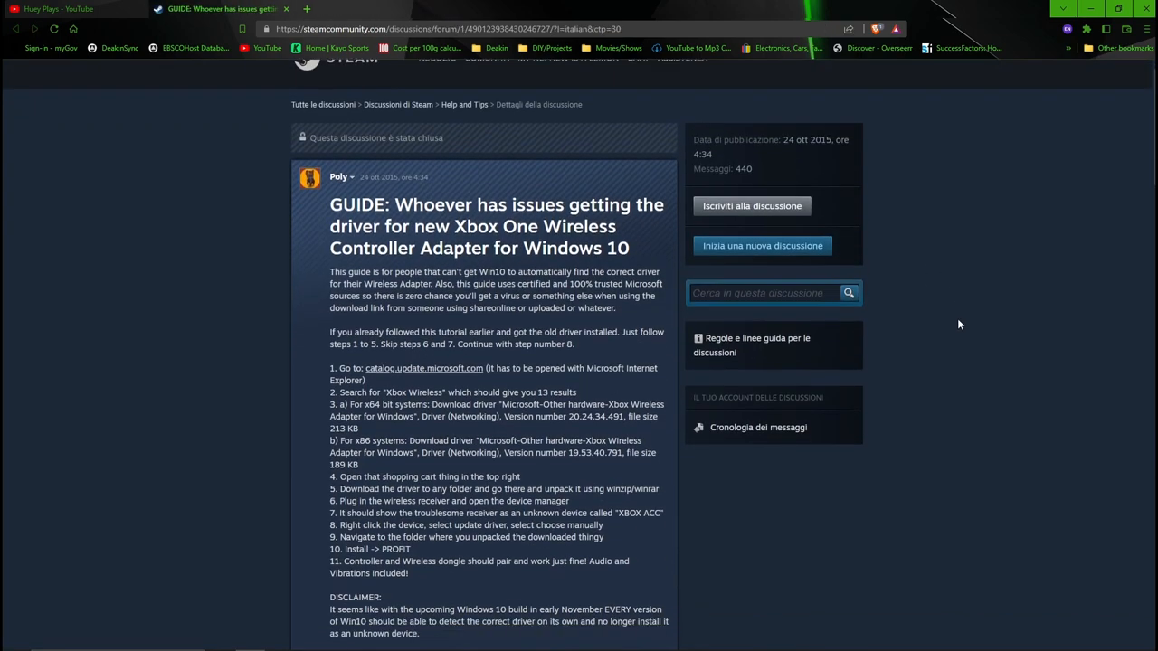
# - Follow the catalog.update.microsoft.com link in the Steam guide's step 1 and view the new tab
pyautogui.scroll(-3)
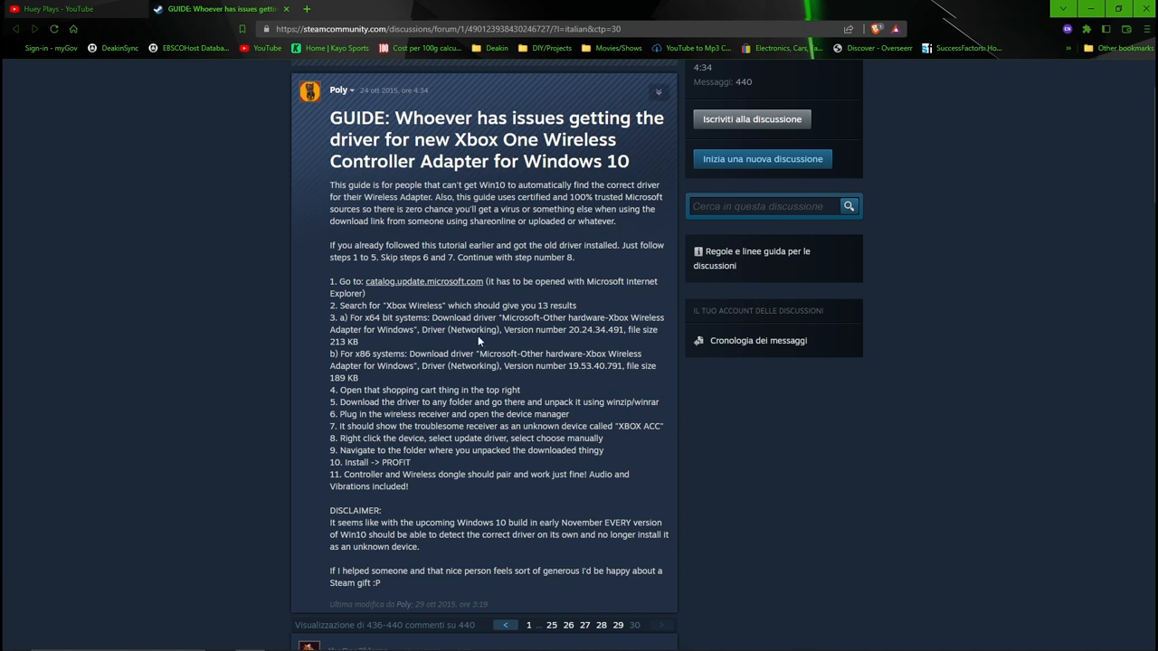
pyautogui.moveTo(416, 288)
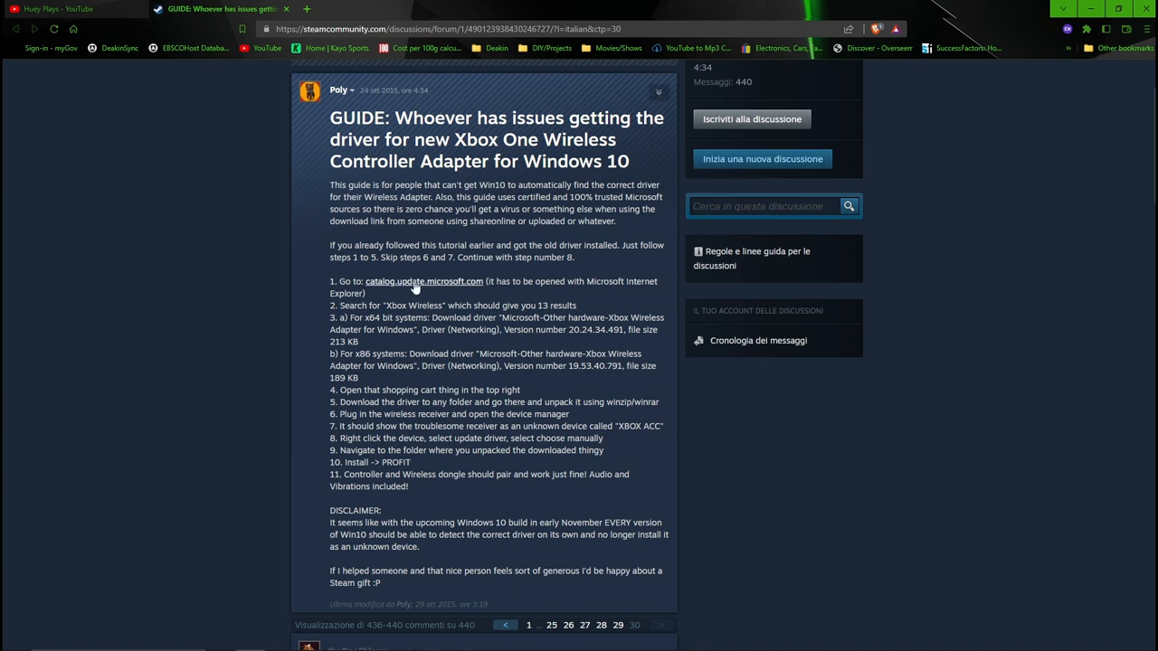
pyautogui.click(423, 282)
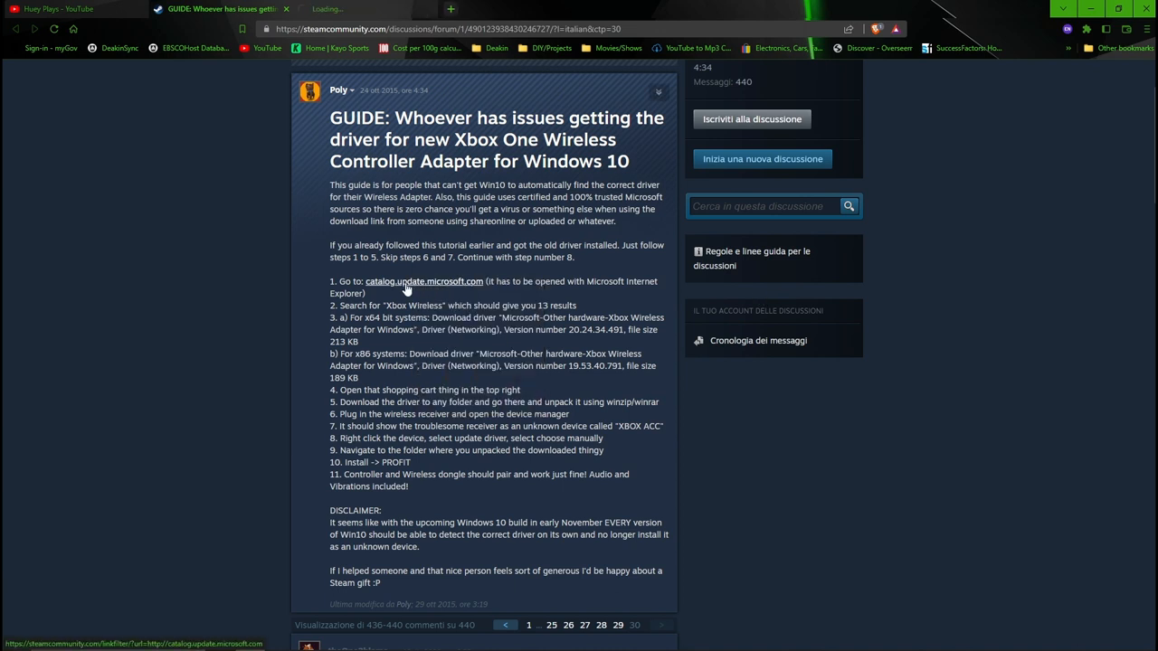
pyautogui.click(423, 282)
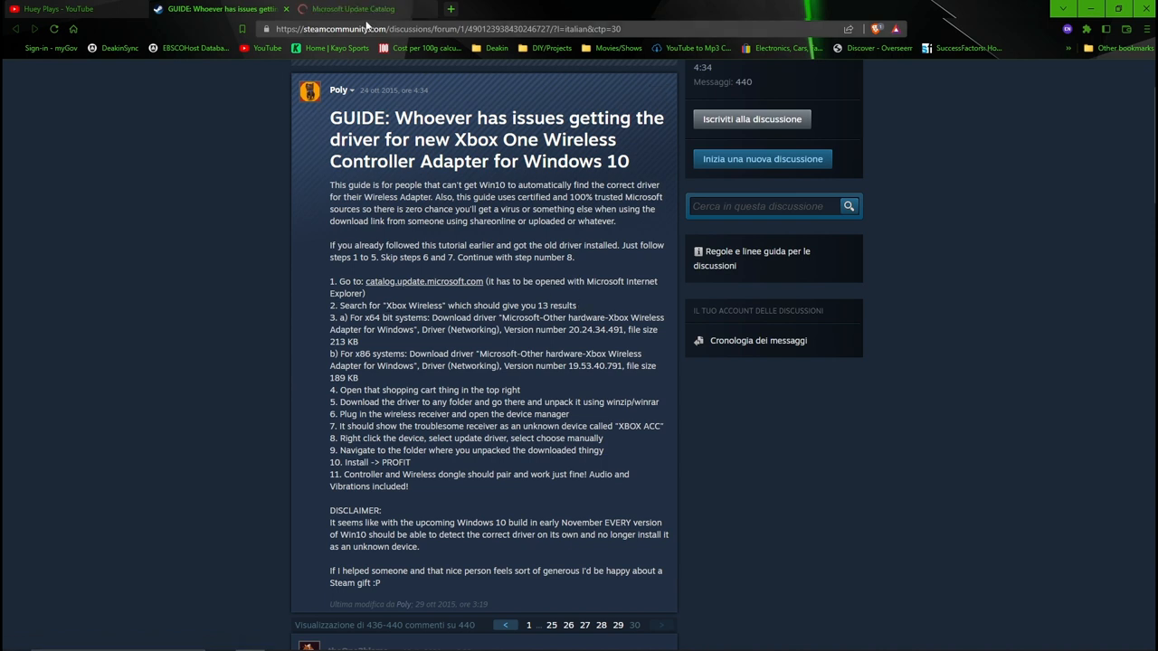
pyautogui.click(353, 9)
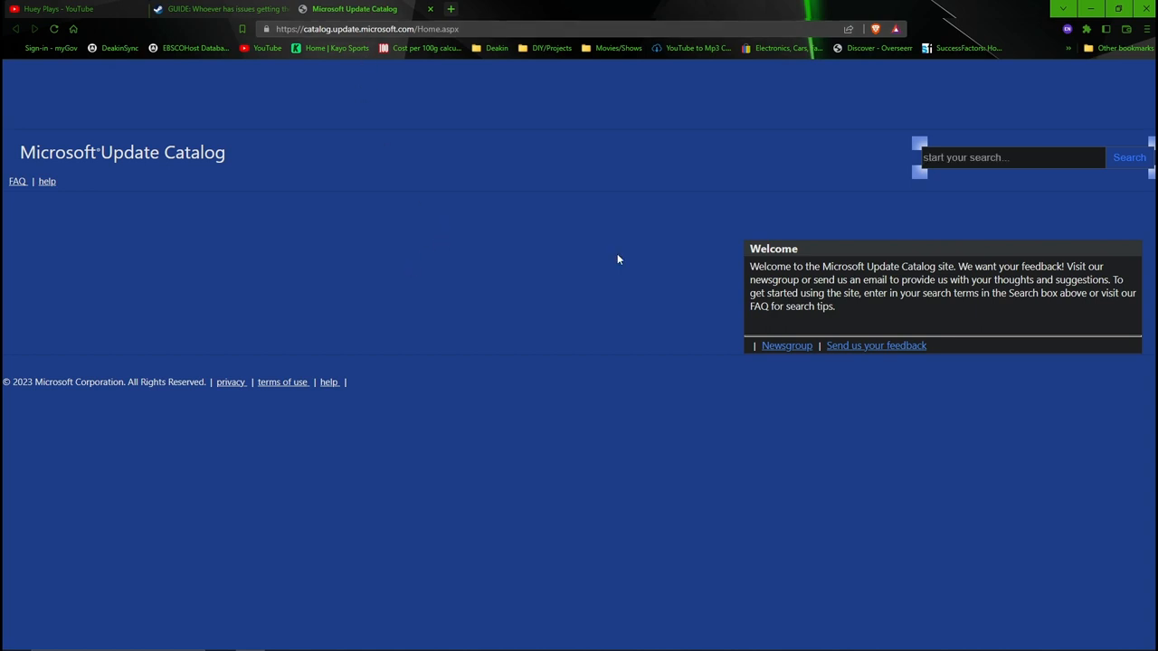
pyautogui.moveTo(176, 184)
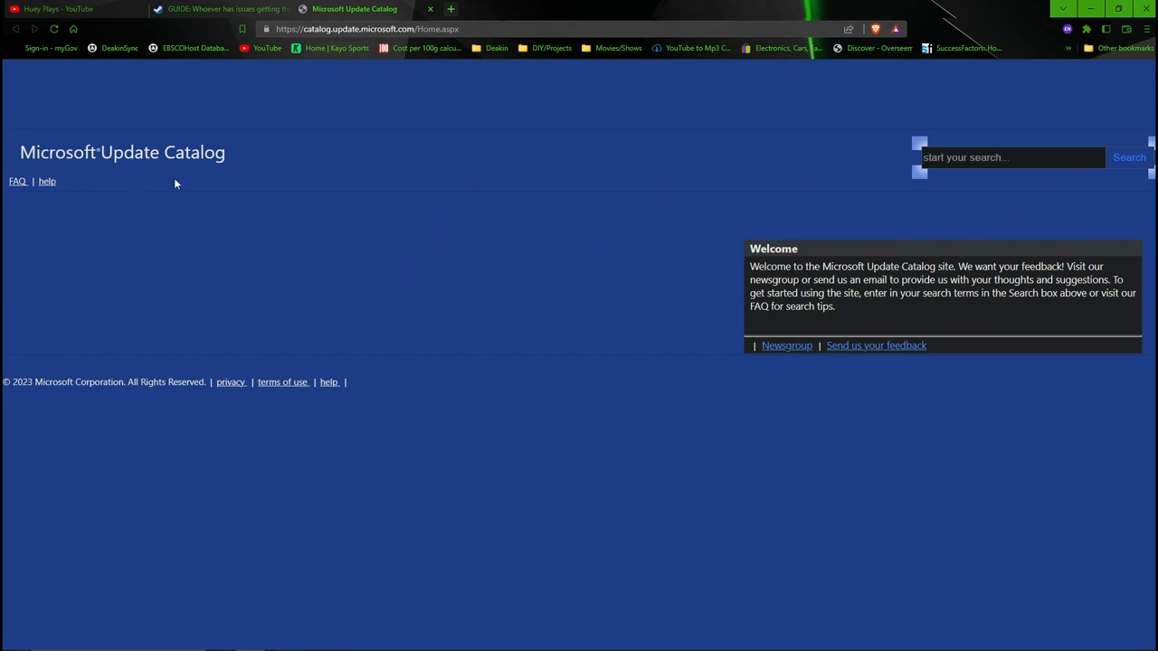
pyautogui.click(221, 9)
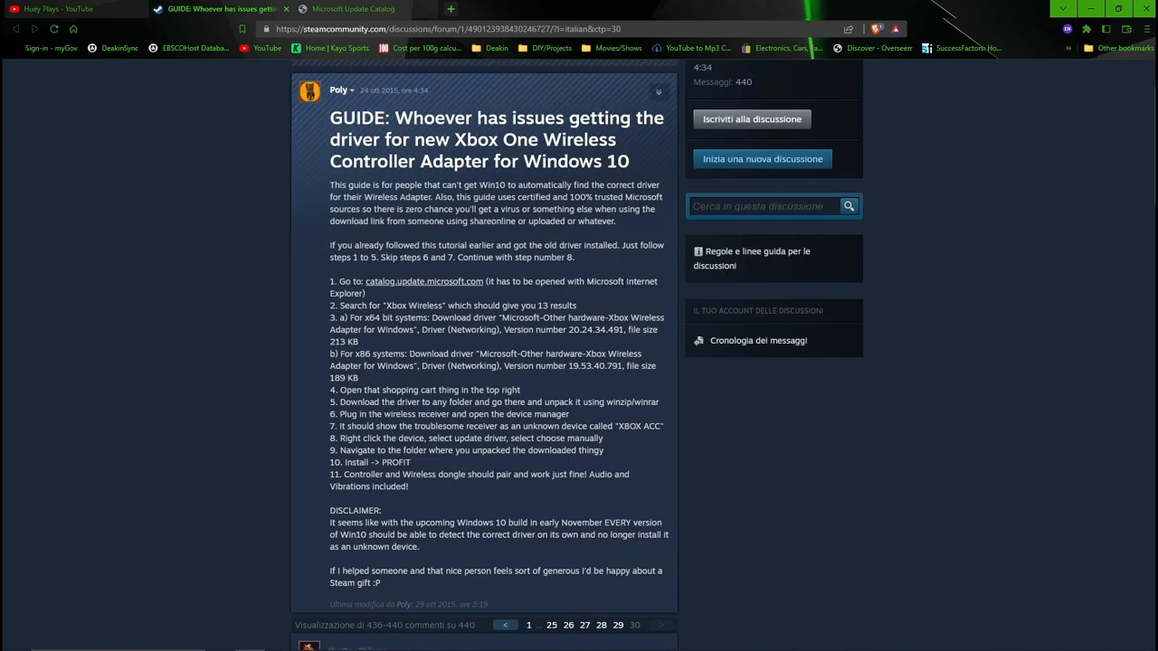
pyautogui.click(353, 9)
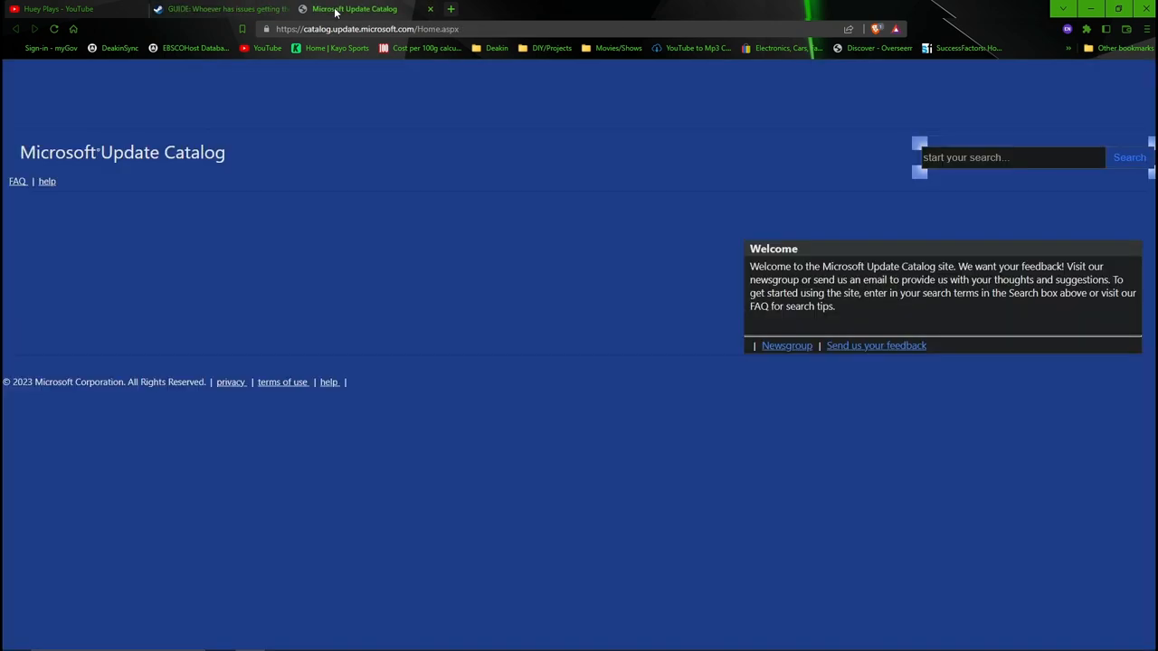
pyautogui.moveTo(427, 13)
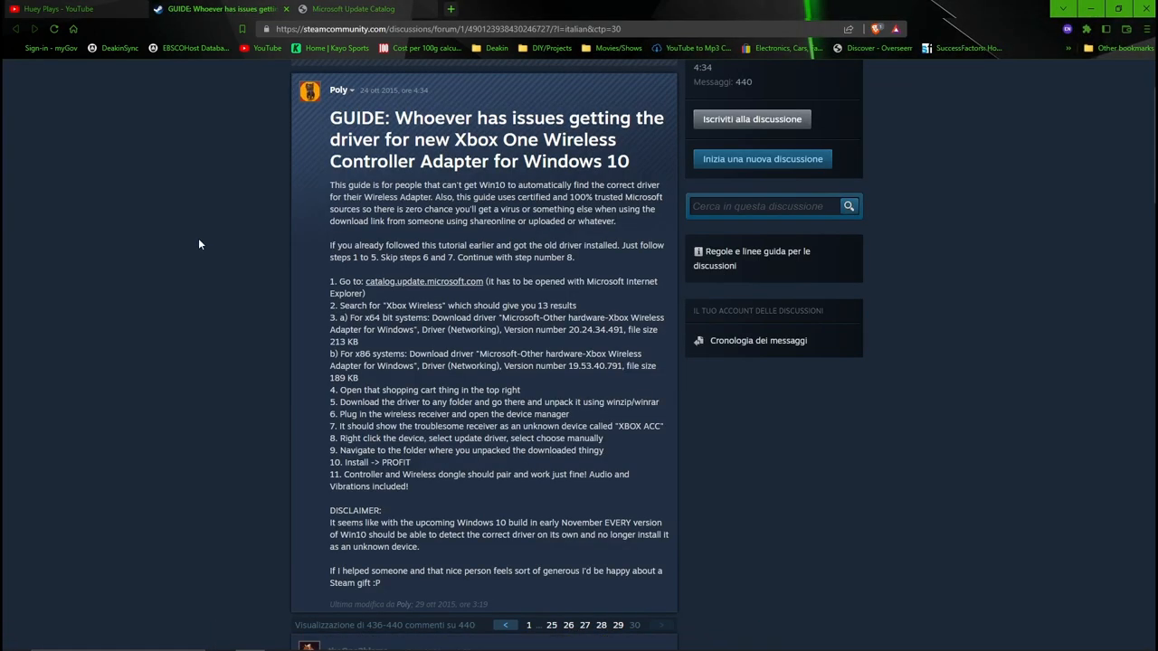
pyautogui.click(352, 8)
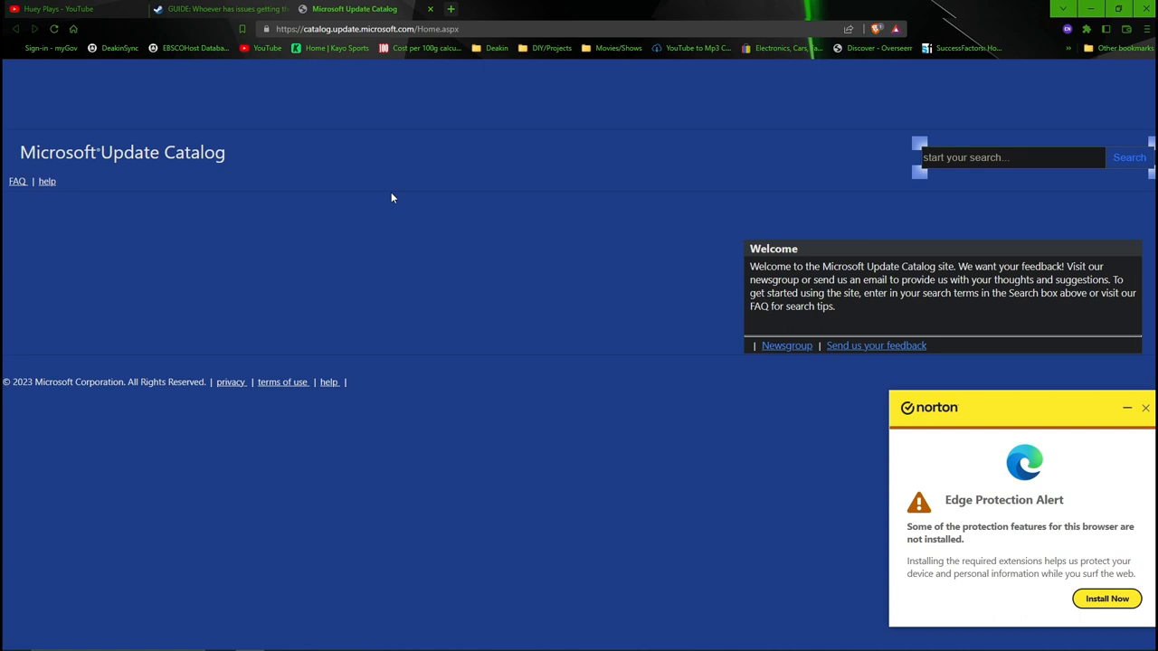
pyautogui.click(1146, 408)
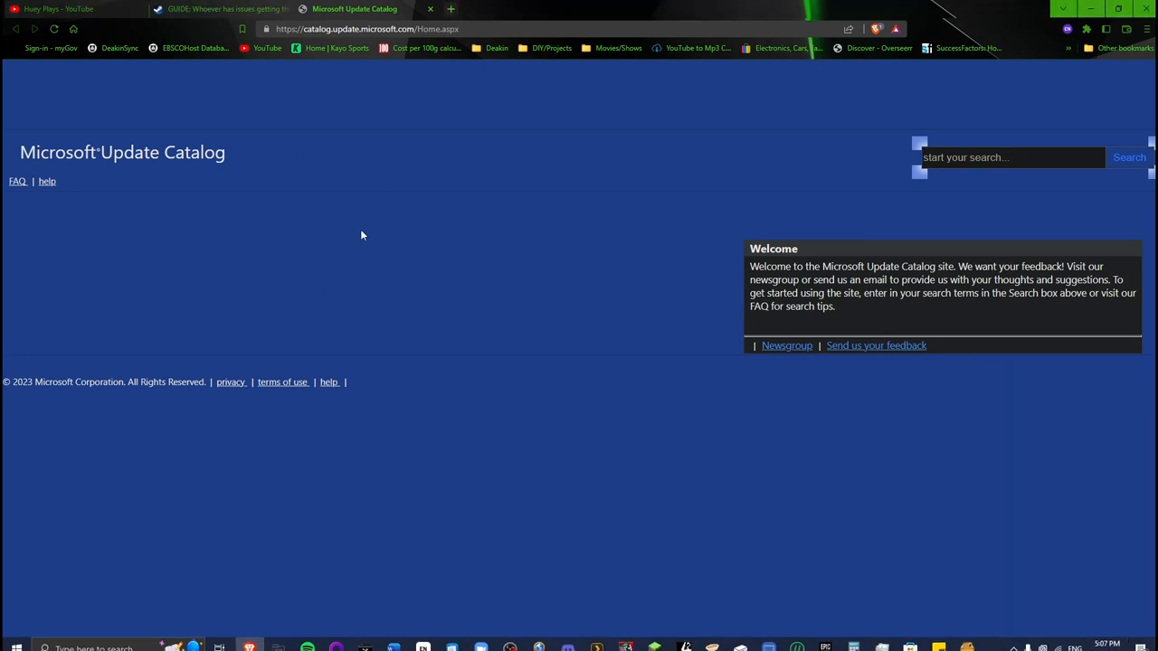
pyautogui.click(222, 8)
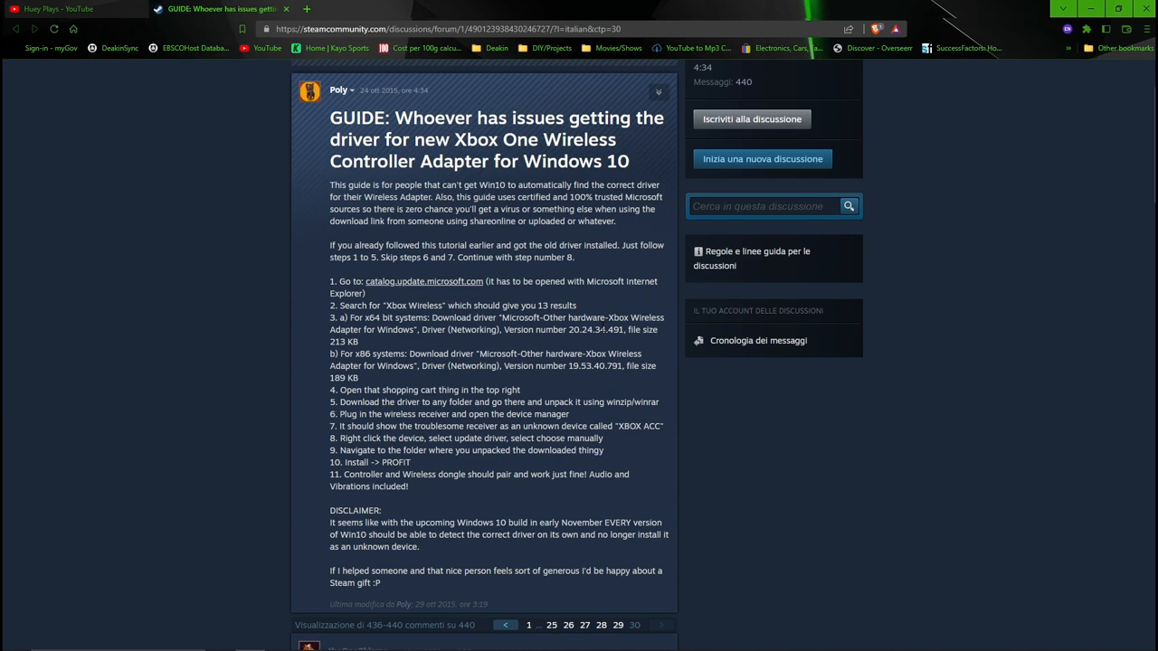
pyautogui.moveTo(610, 384)
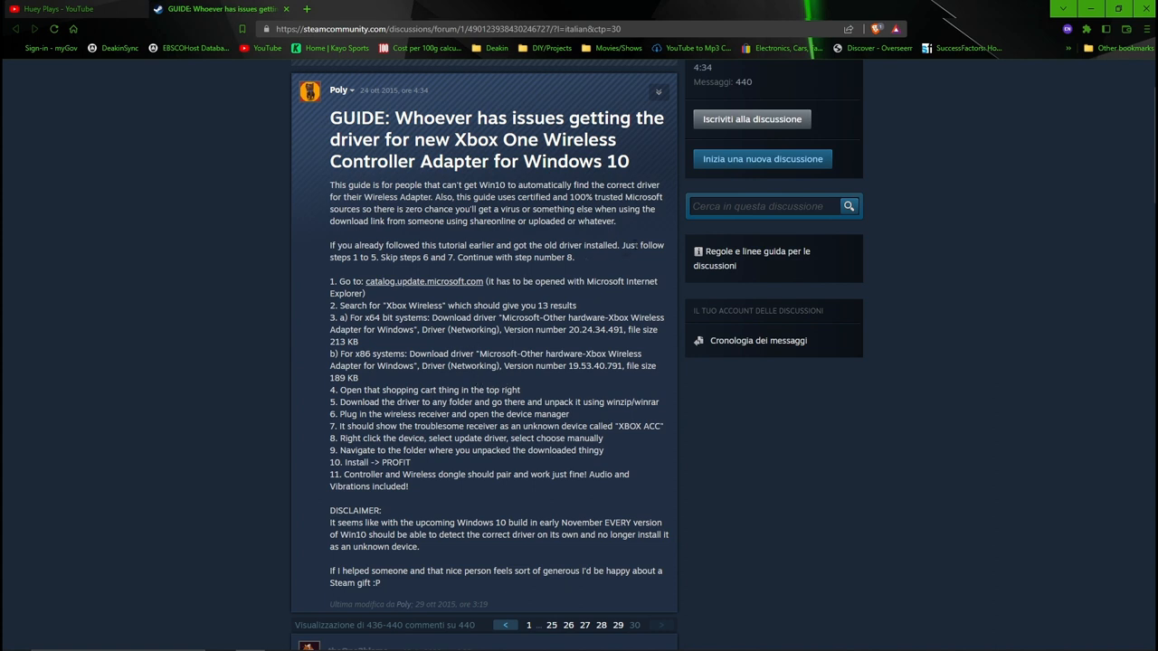
pyautogui.moveTo(446, 288)
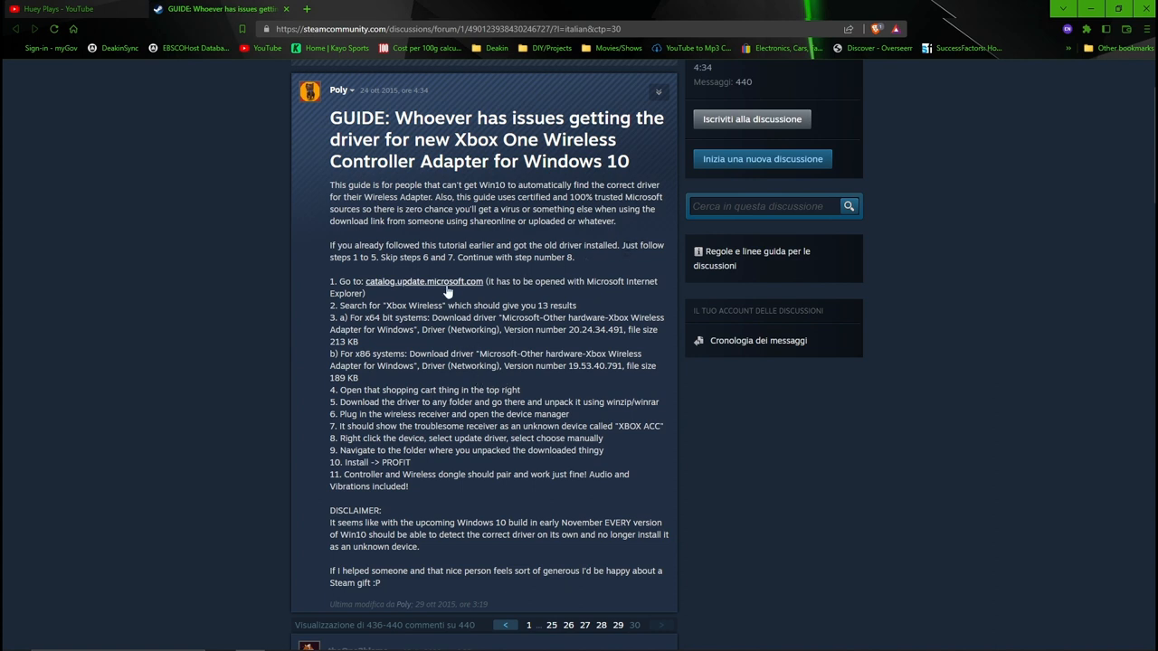
pyautogui.moveTo(466, 269)
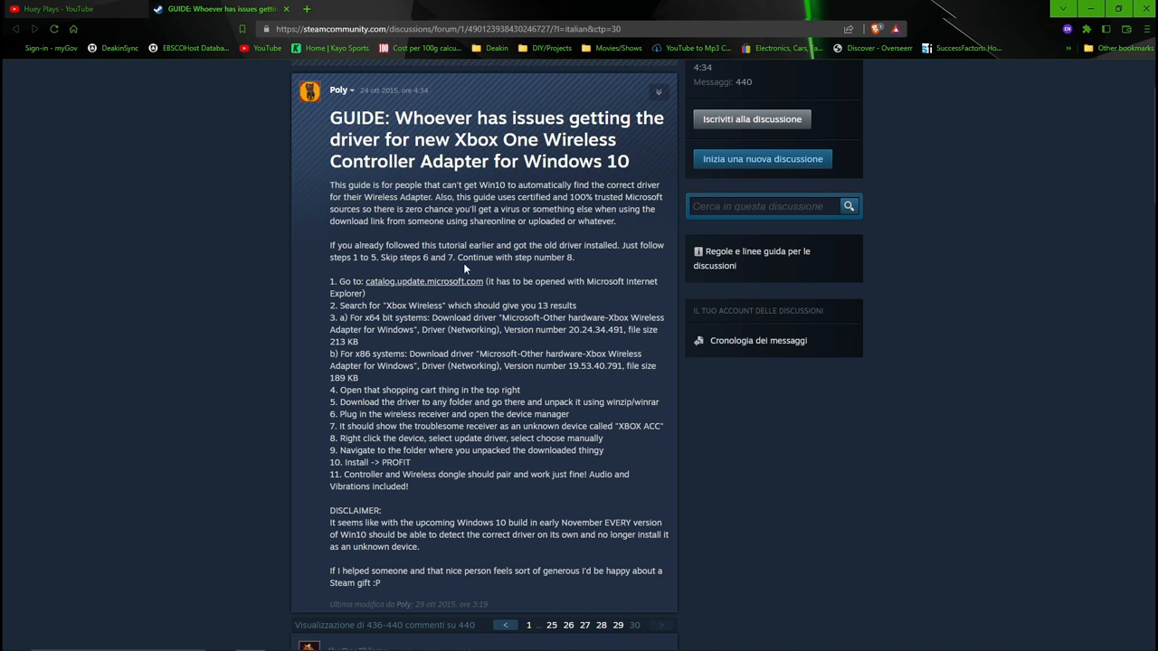
pyautogui.moveTo(461, 353)
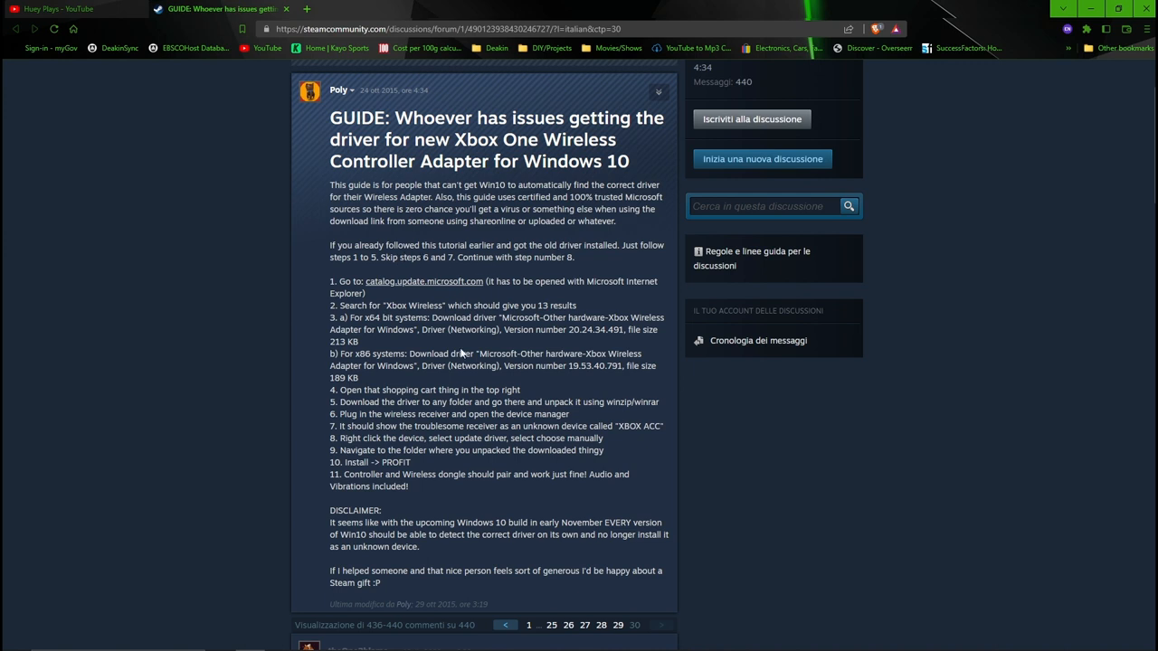
# - Scroll through the Steam guide's replies to the post on getting the driver via Windows Update
pyautogui.scroll(-3)
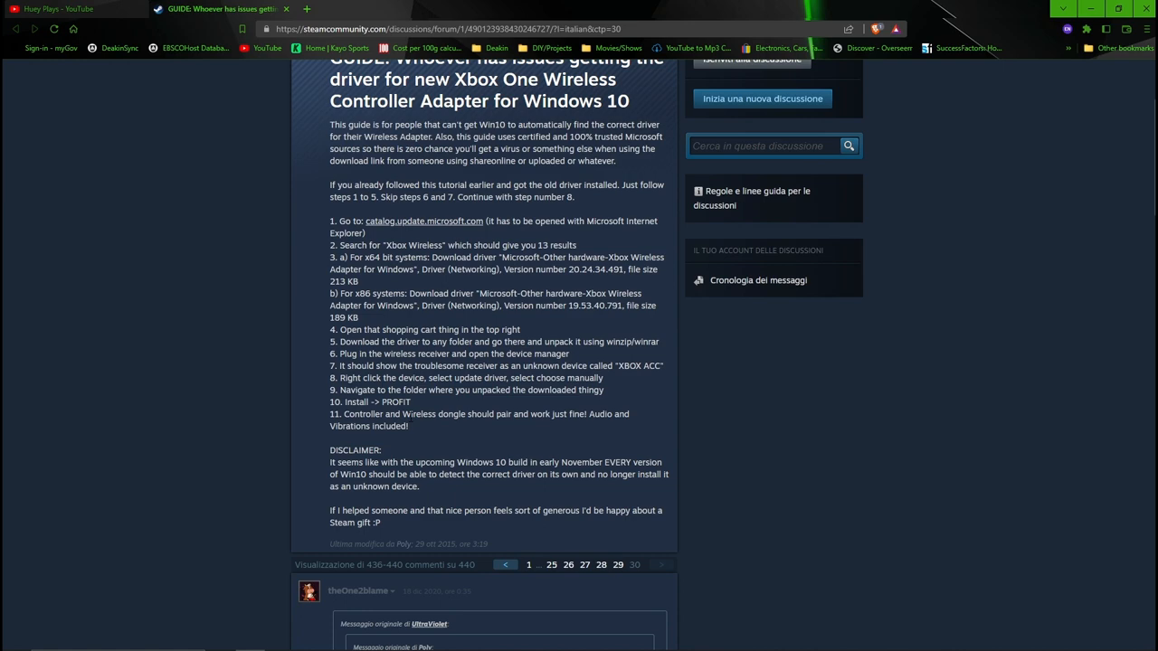
pyautogui.scroll(3)
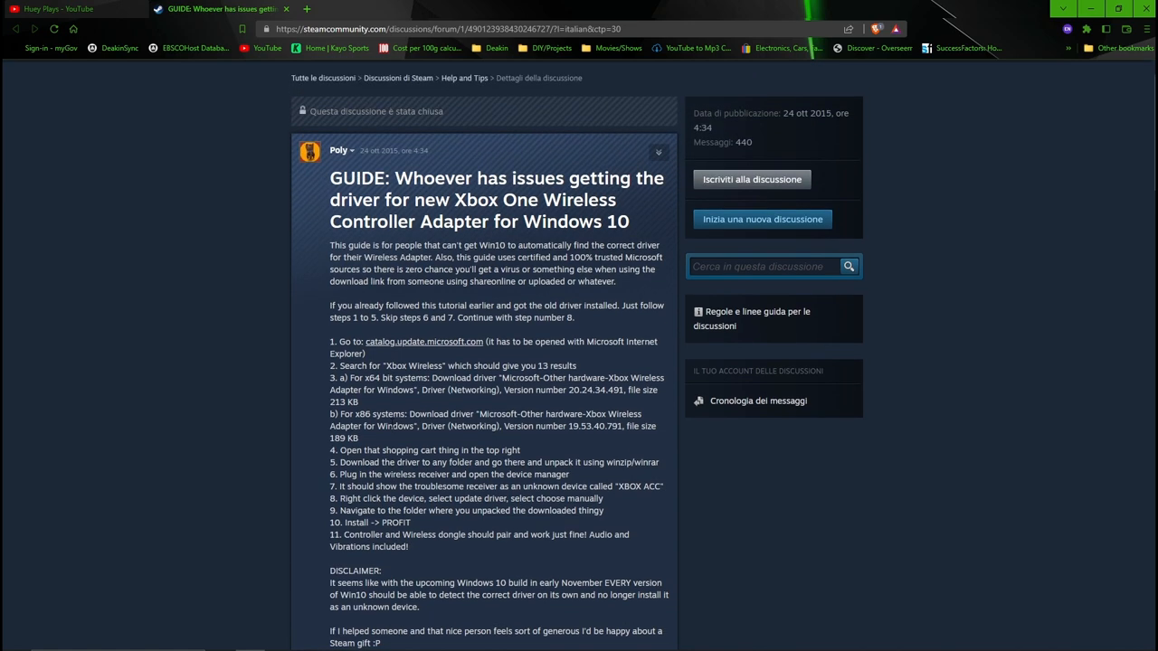
pyautogui.scroll(-3)
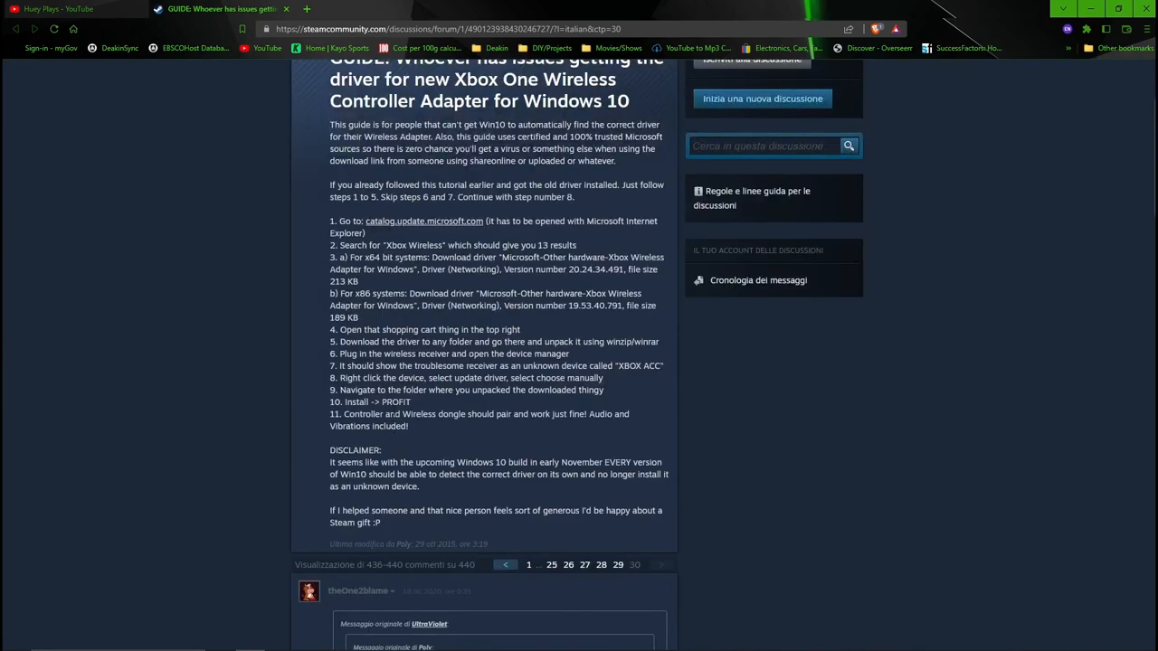
pyautogui.scroll(3)
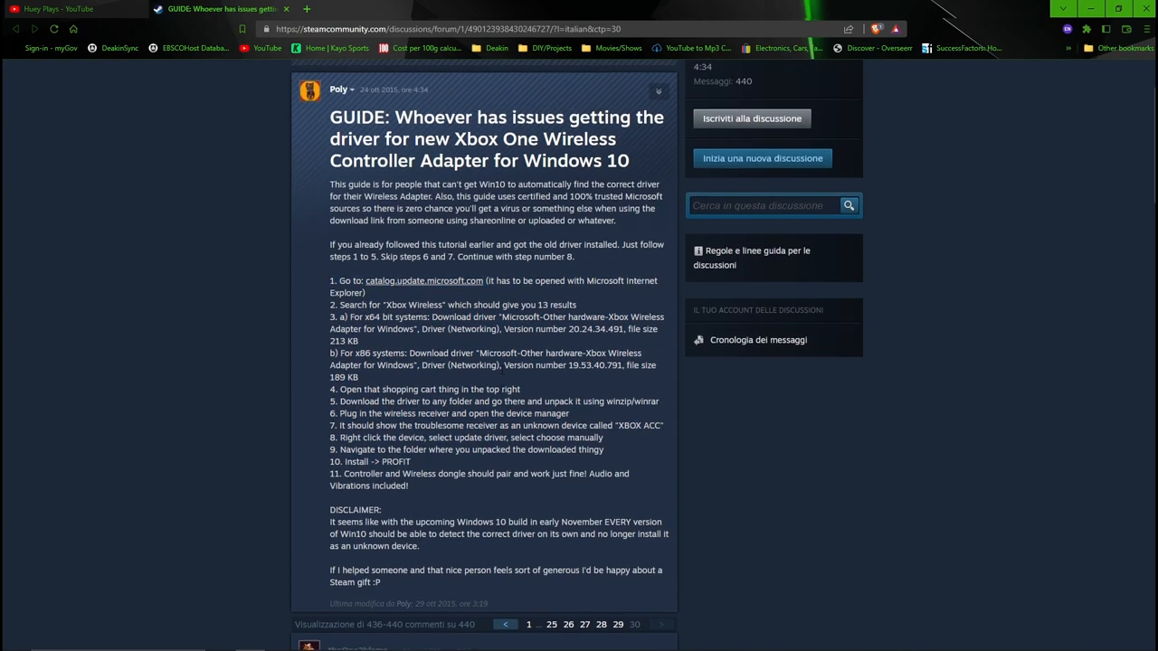
pyautogui.scroll(-3)
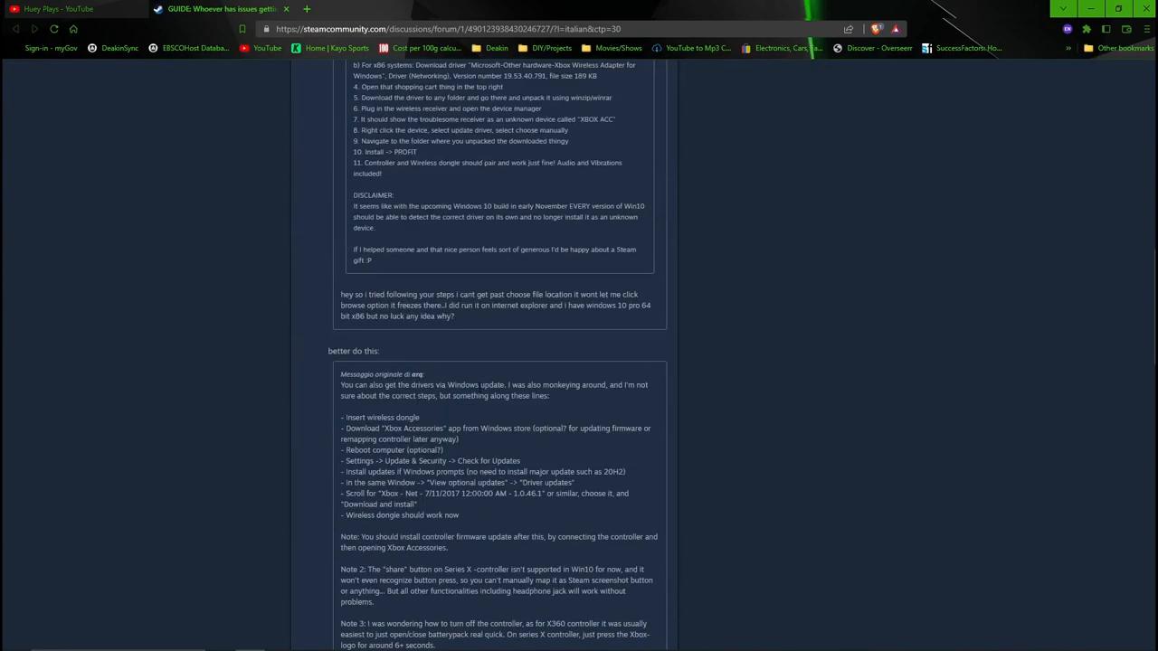
pyautogui.scroll(3)
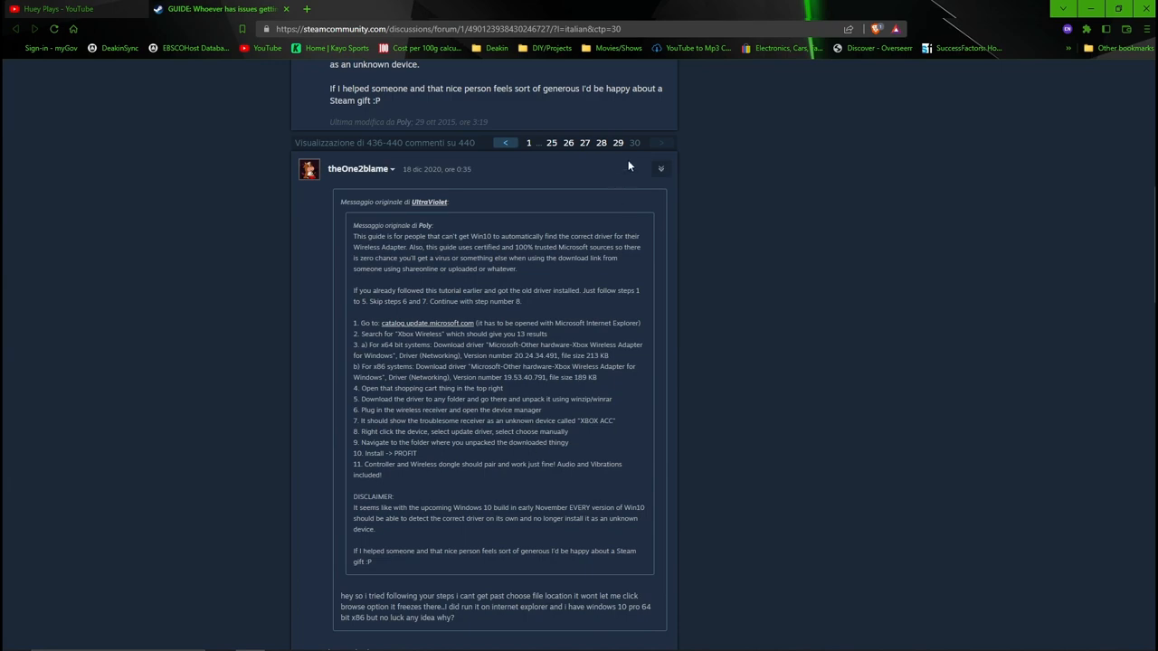
pyautogui.scroll(-3)
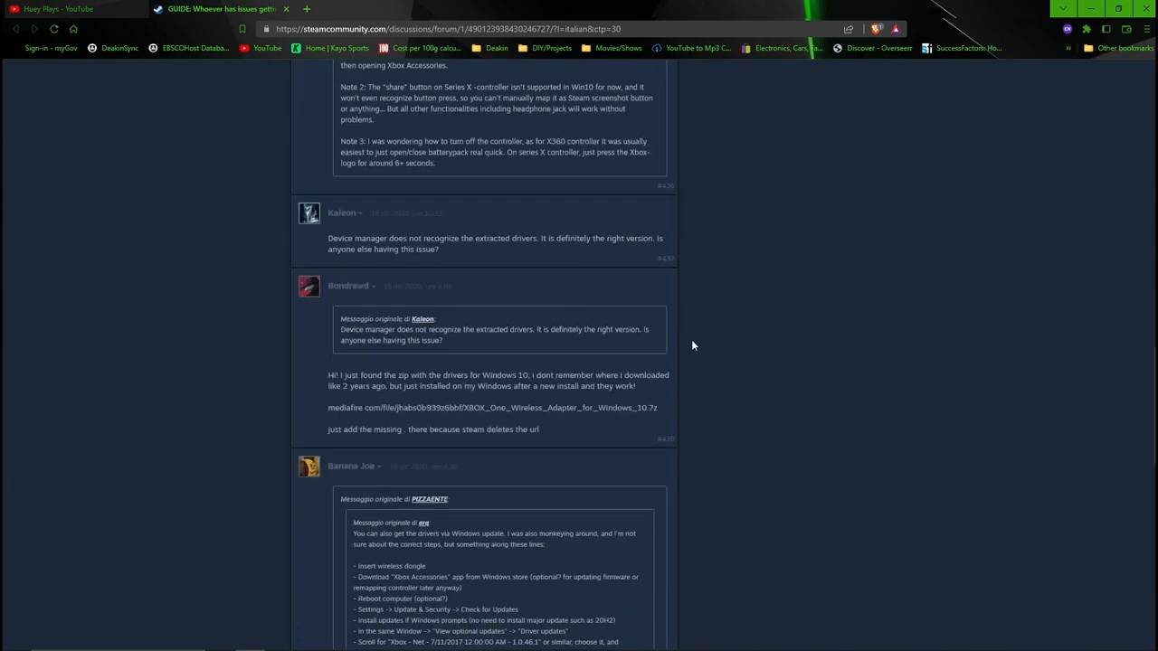
pyautogui.scroll(-3)
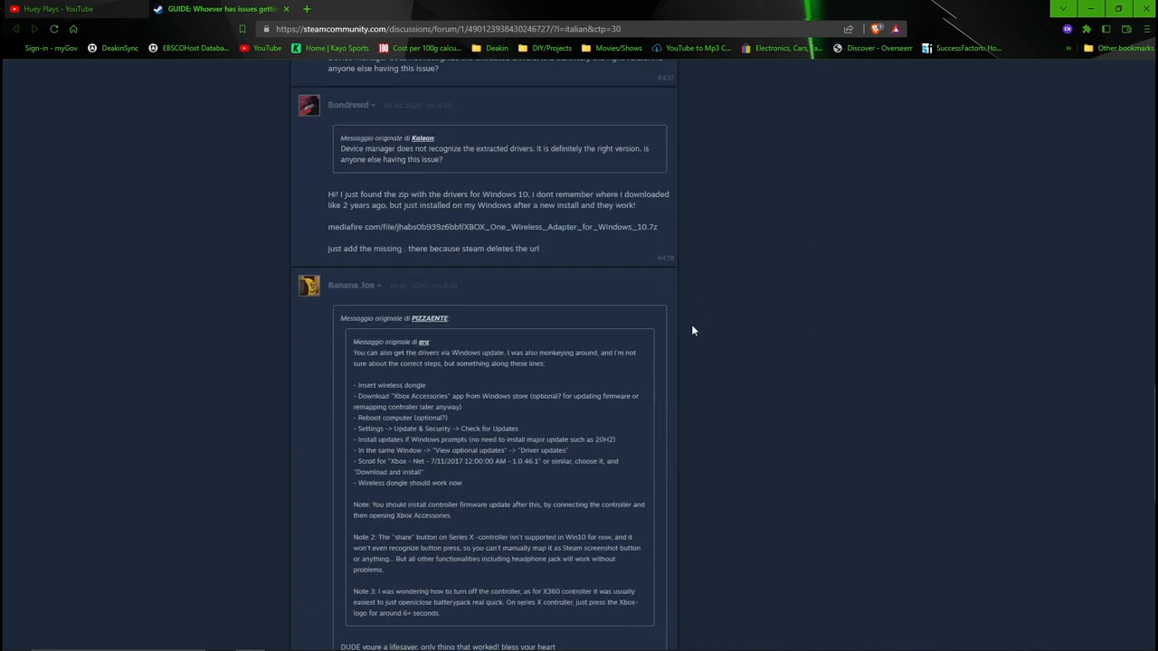
pyautogui.scroll(-3)
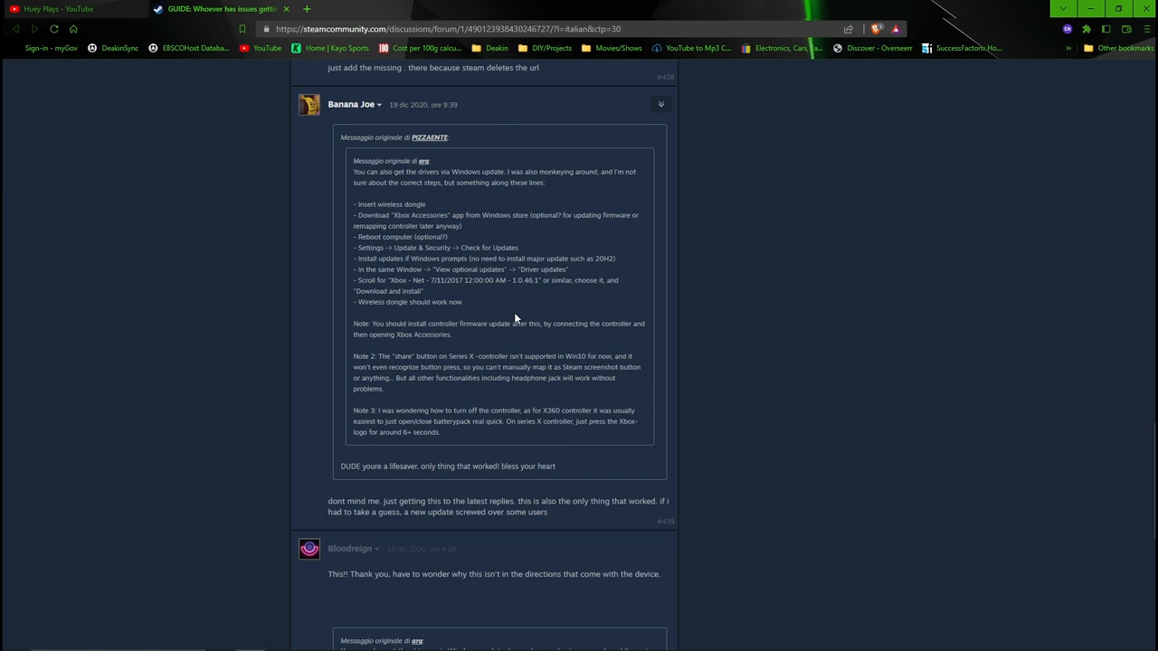
pyautogui.moveTo(452, 141)
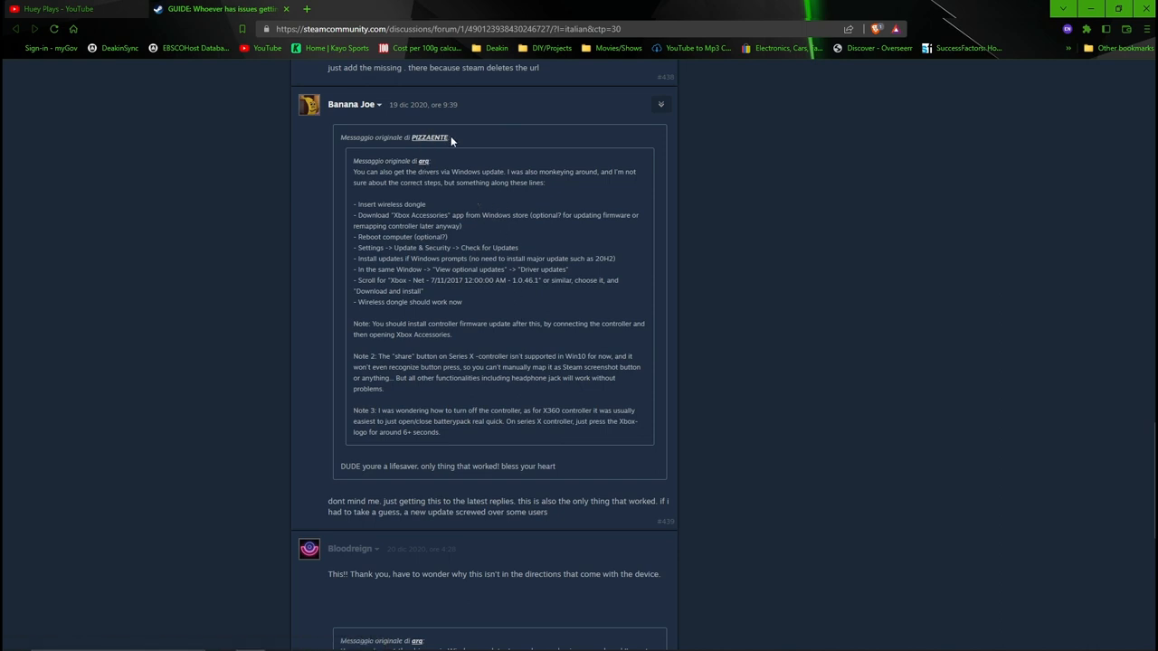
pyautogui.moveTo(482, 310)
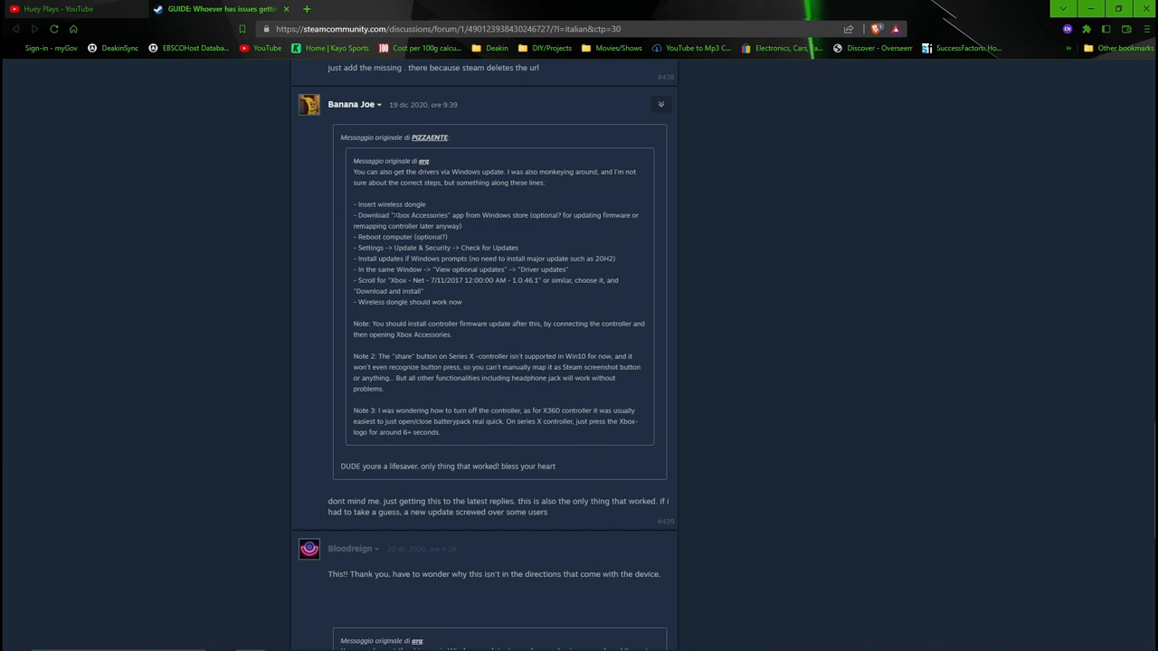
# - Double-click the Windows Update driver reply to read its quoted steps
pyautogui.doubleClick(420, 215)
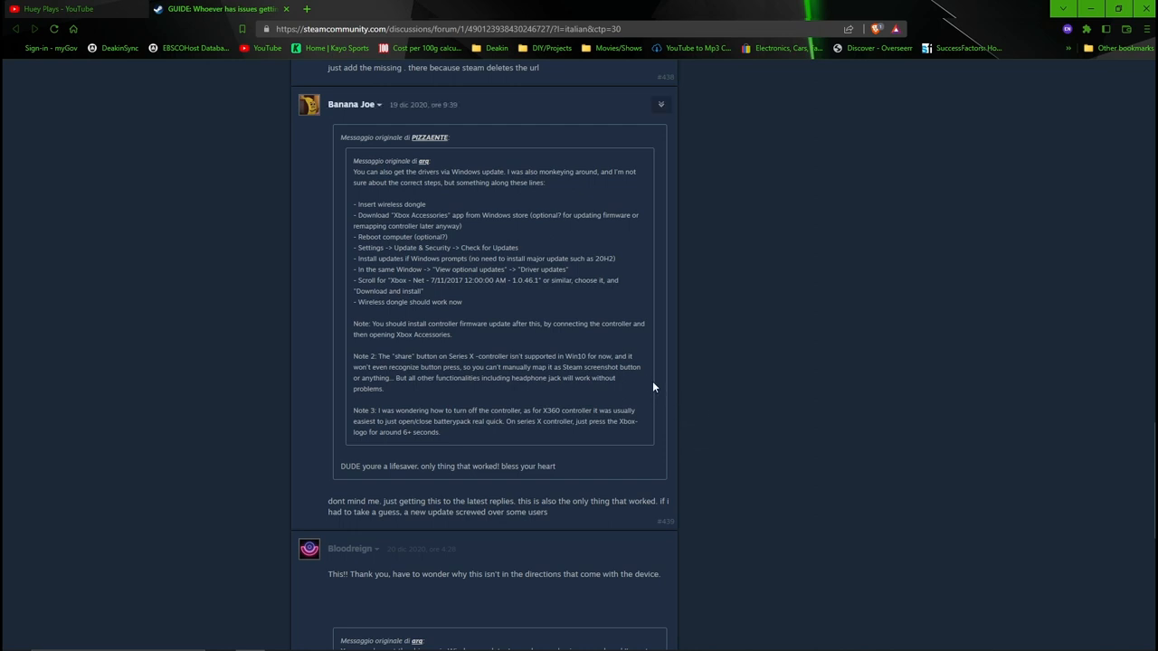
pyautogui.moveTo(685, 335)
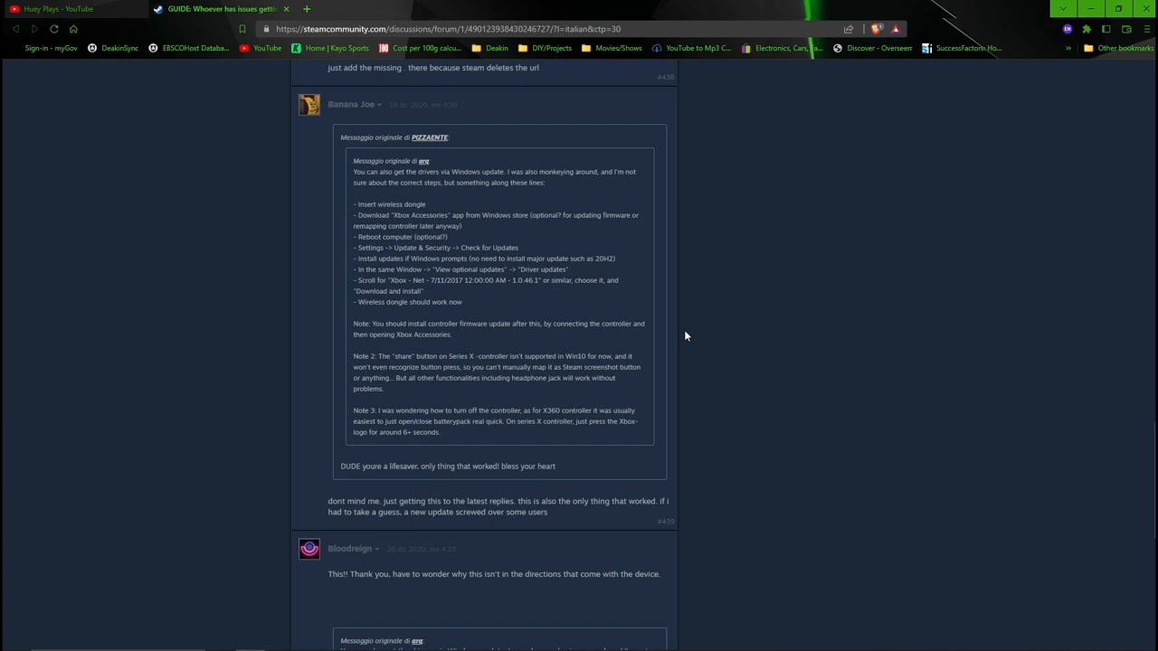
pyautogui.moveTo(623, 308)
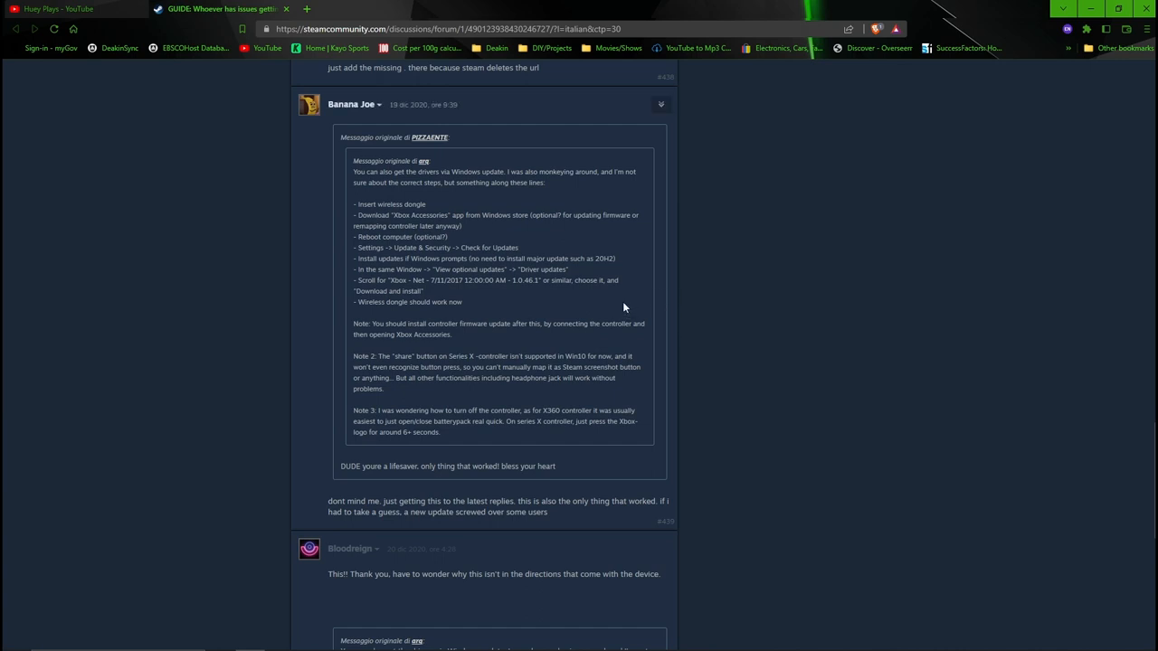
pyautogui.moveTo(578, 193)
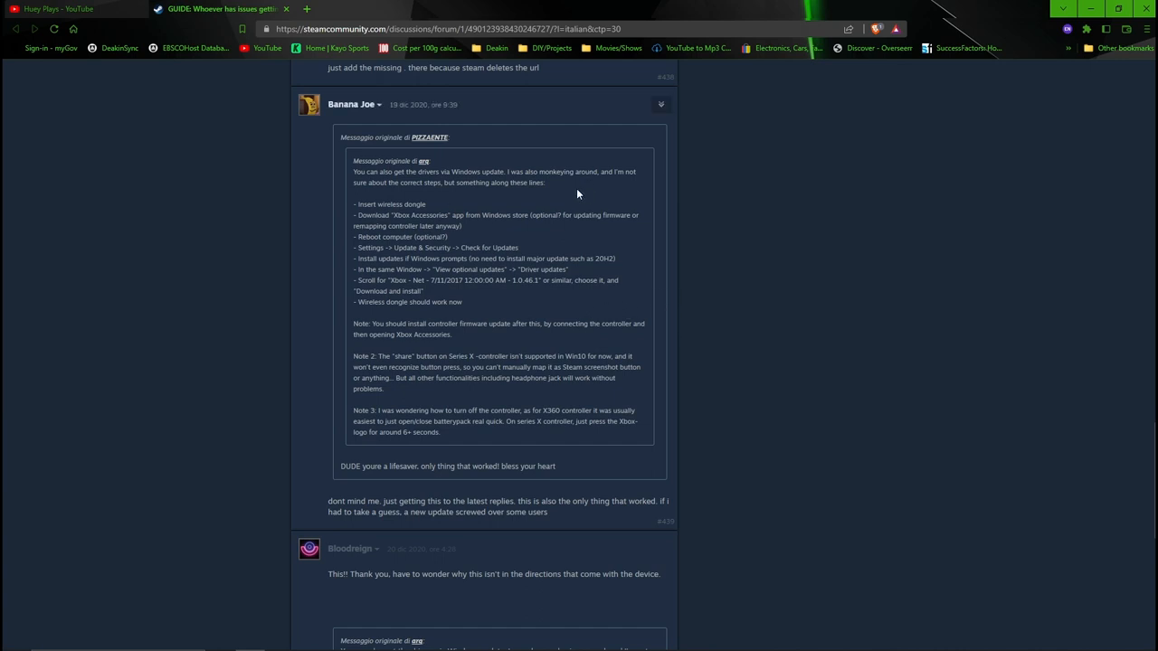
pyautogui.moveTo(567, 183)
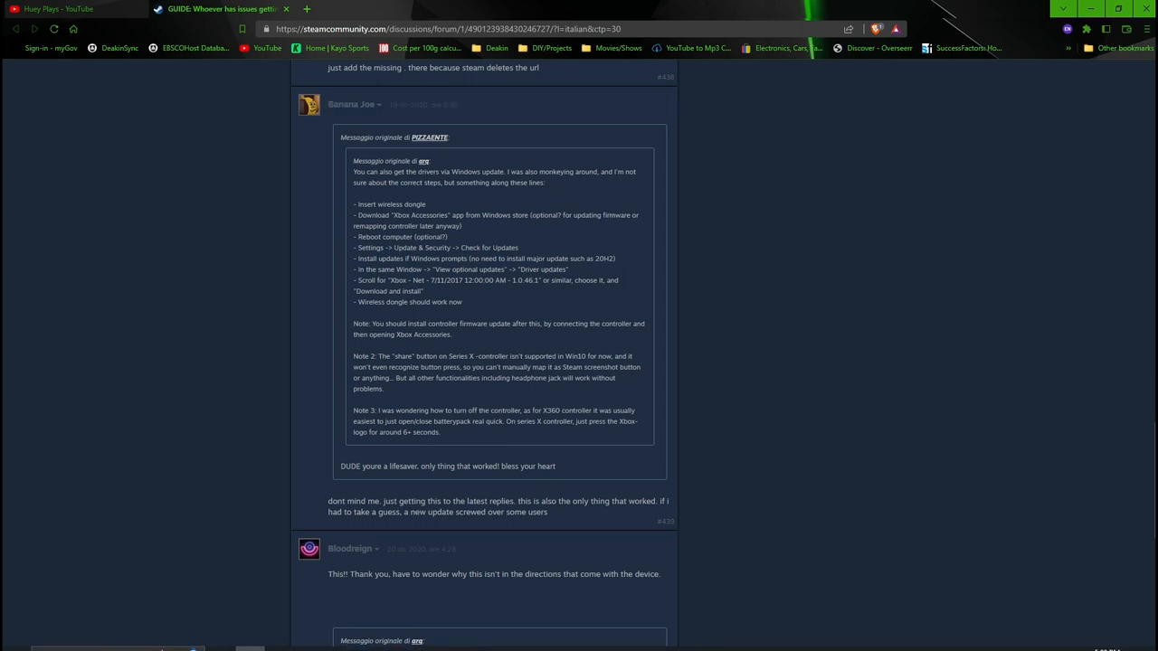
pyautogui.moveTo(104, 572)
pyautogui.write('sett')
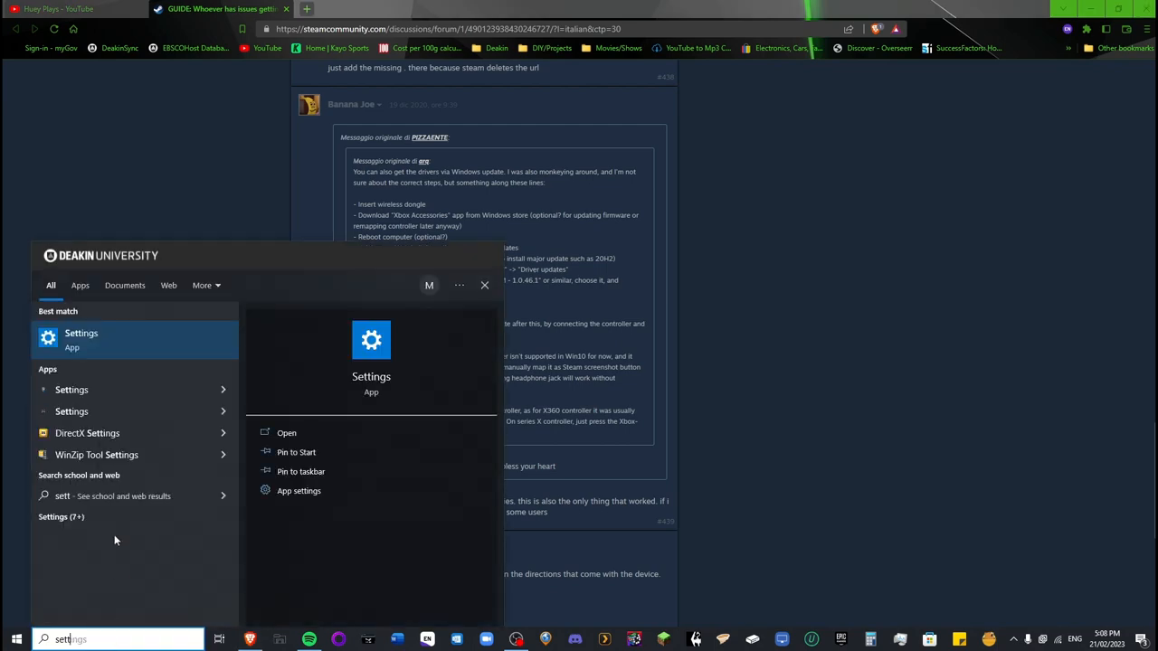
# - Open Windows Settings and enter the Update & Security section
pyautogui.click(286, 433)
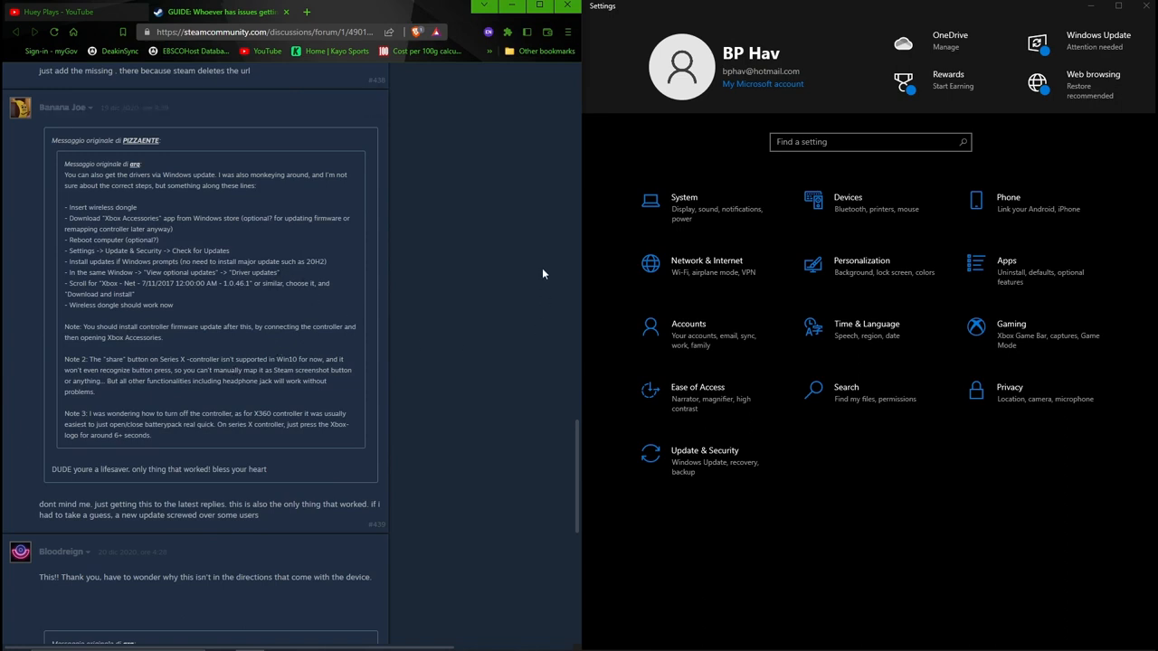
pyautogui.moveTo(489, 242)
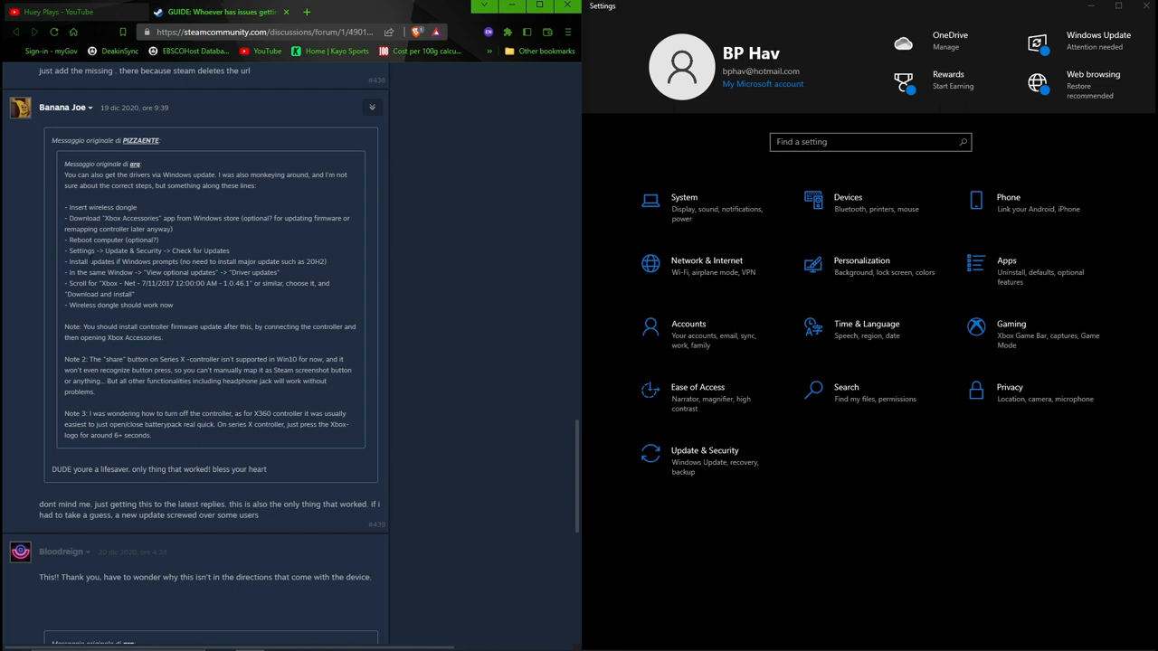
pyautogui.moveTo(758, 313)
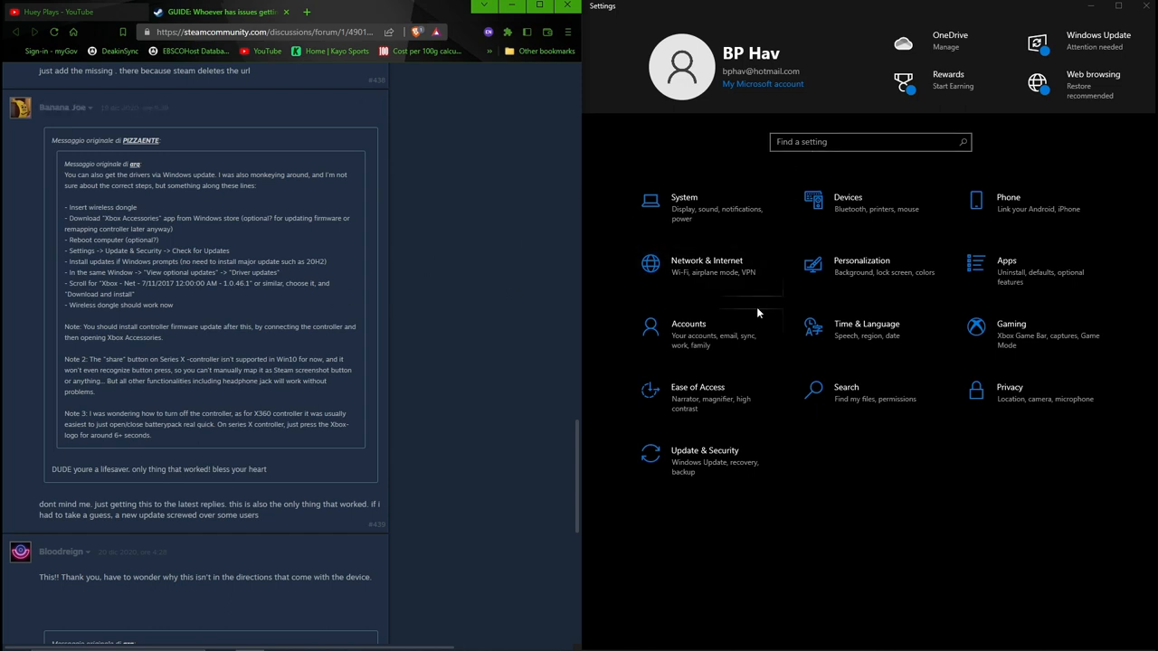
pyautogui.click(704, 449)
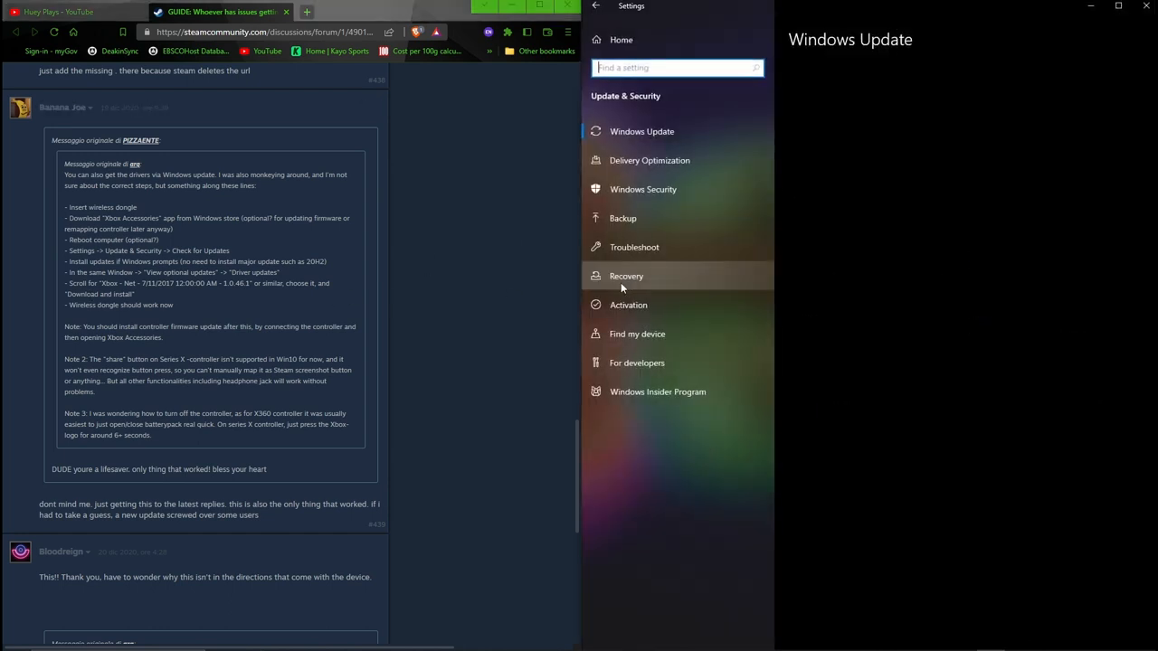
# - Select Windows Update and start a Check for updates scan
pyautogui.click(642, 131)
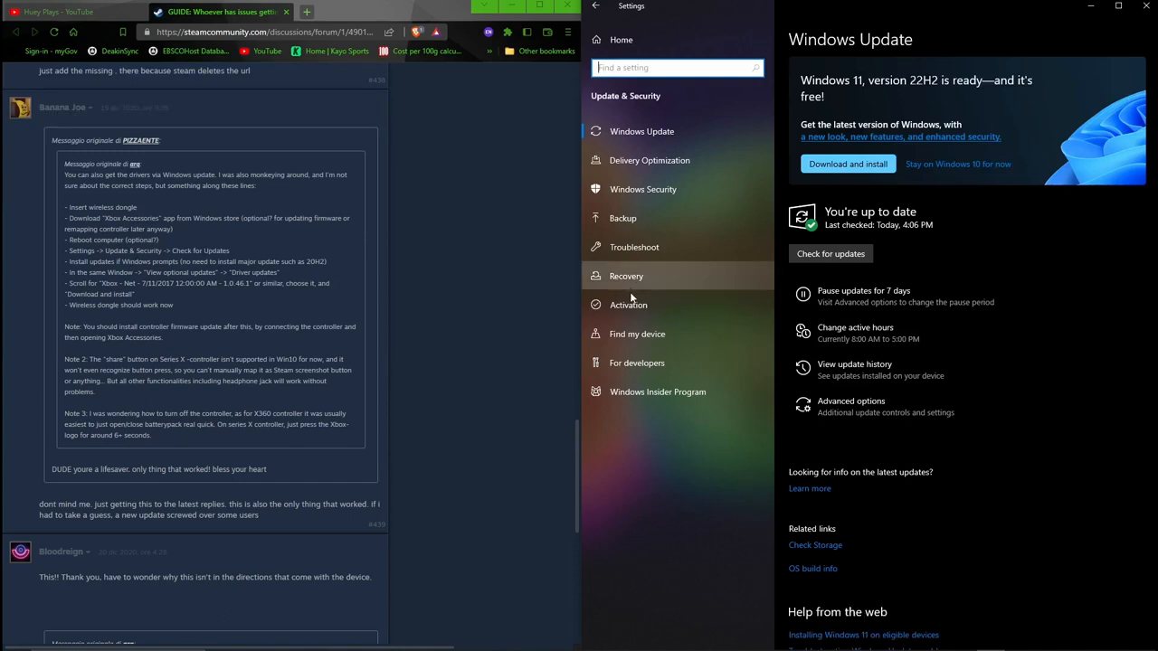
pyautogui.moveTo(927, 297)
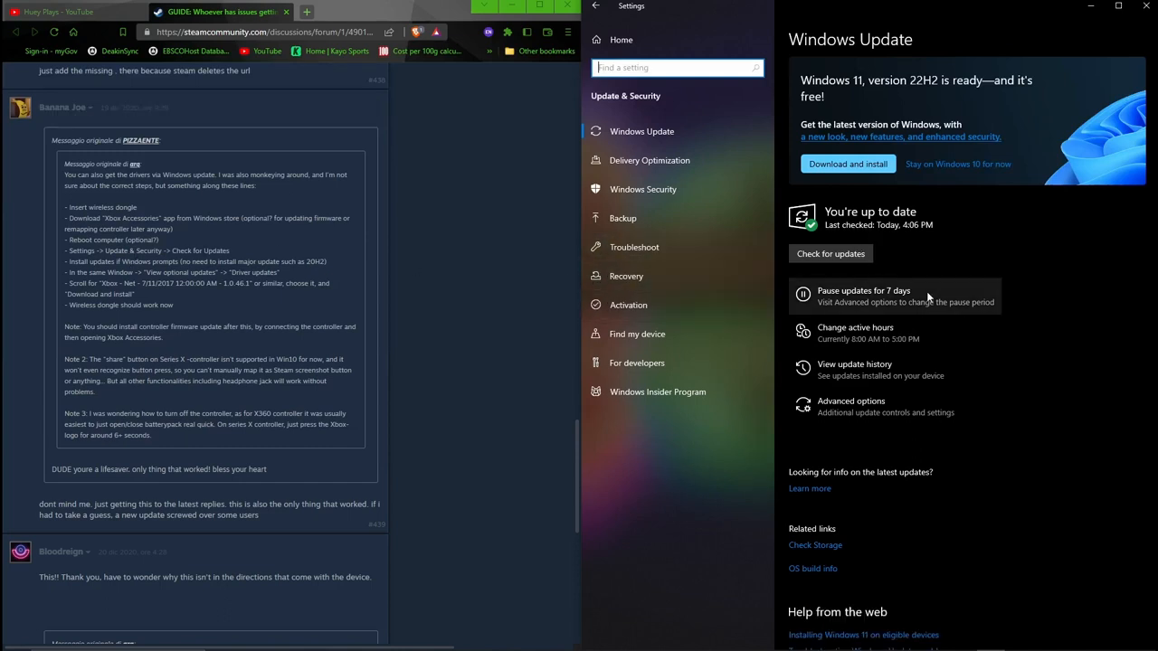
pyautogui.moveTo(918, 258)
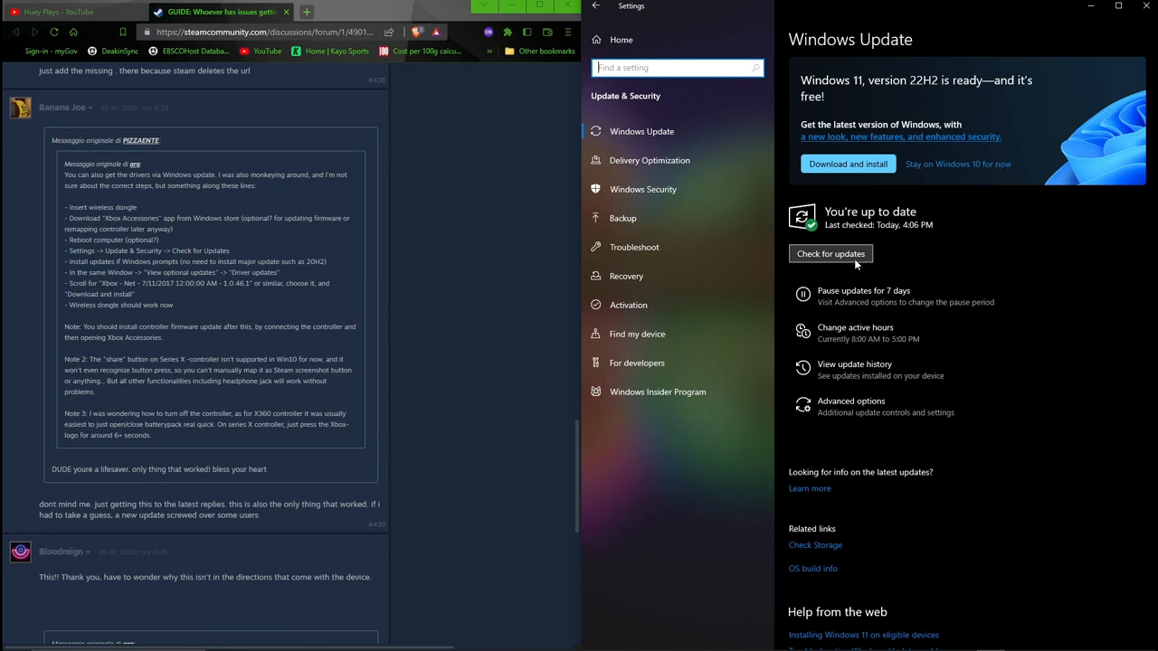
pyautogui.moveTo(830, 253)
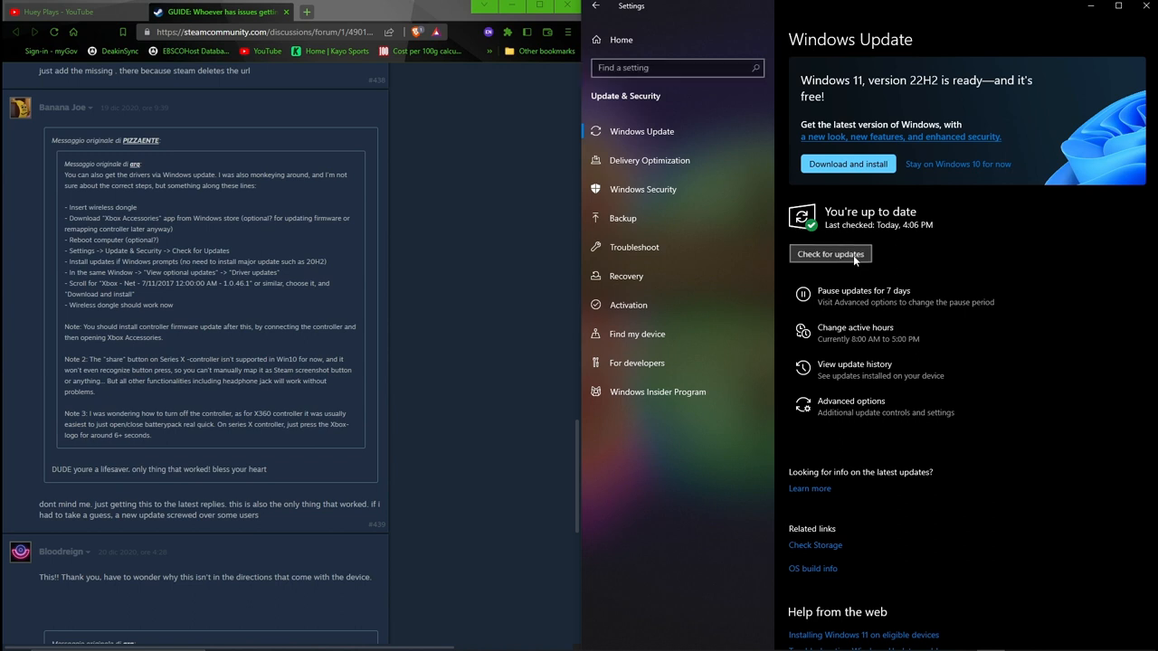
pyautogui.click(829, 253)
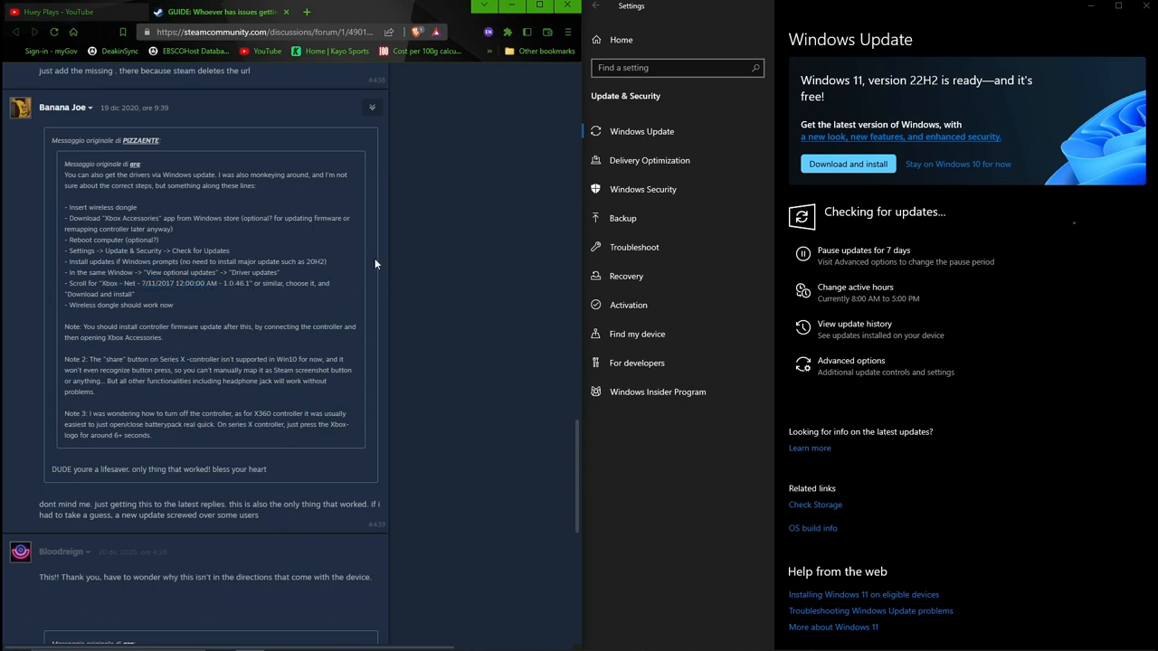
pyautogui.moveTo(369, 271)
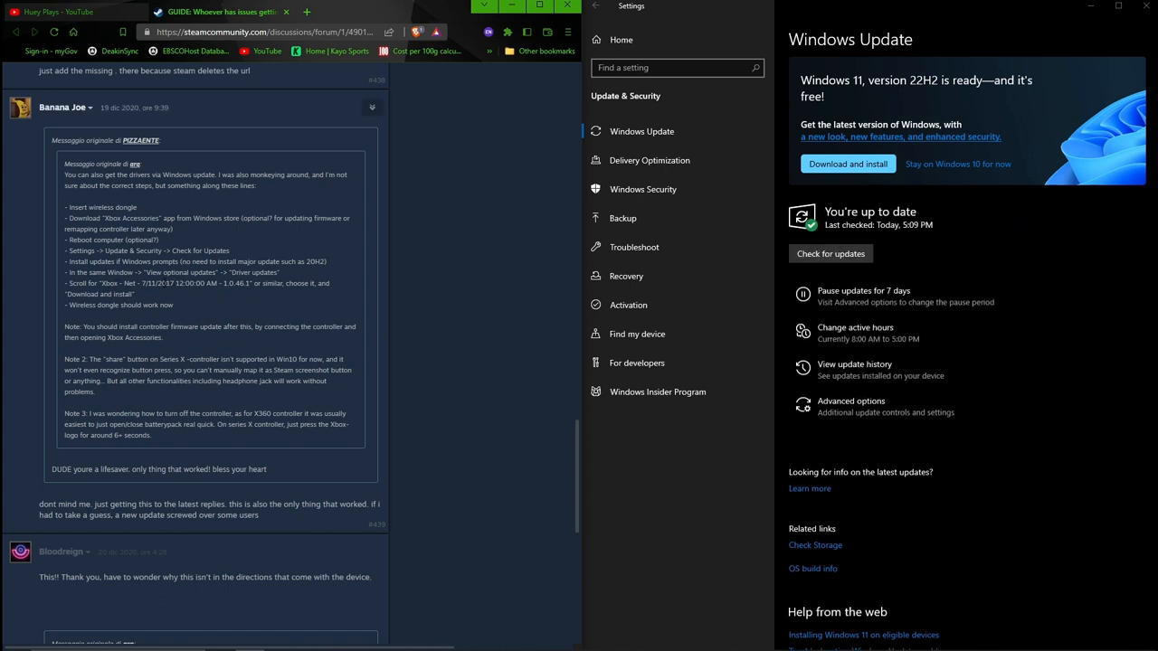
pyautogui.moveTo(893, 223)
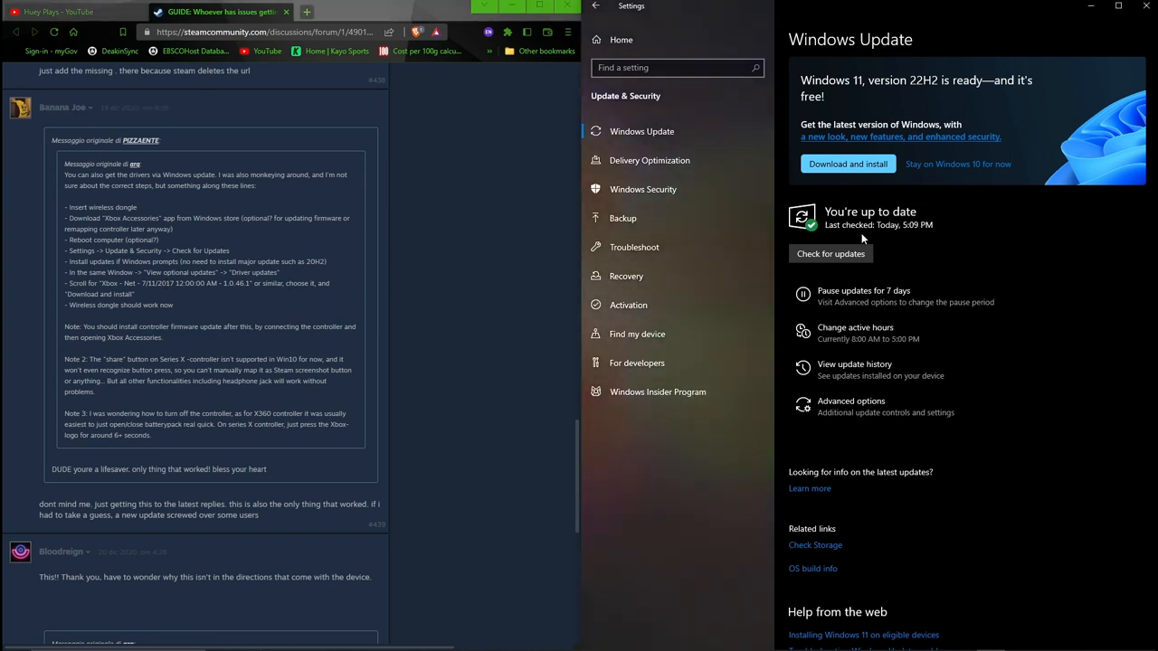
pyautogui.moveTo(825, 220)
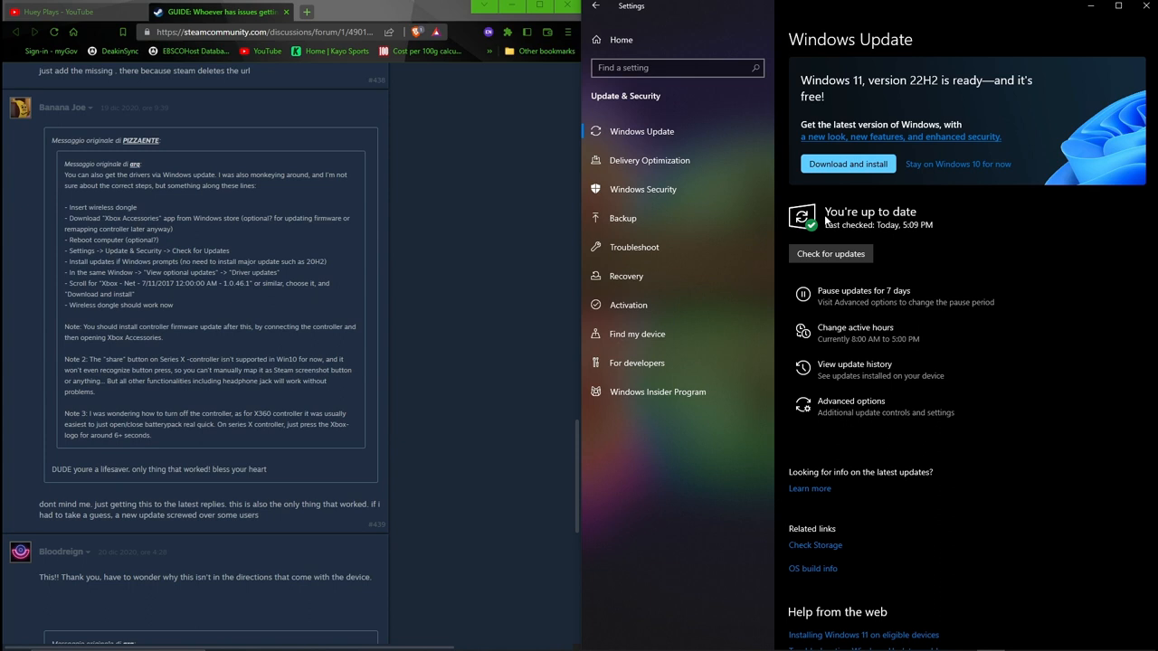
pyautogui.moveTo(830, 253)
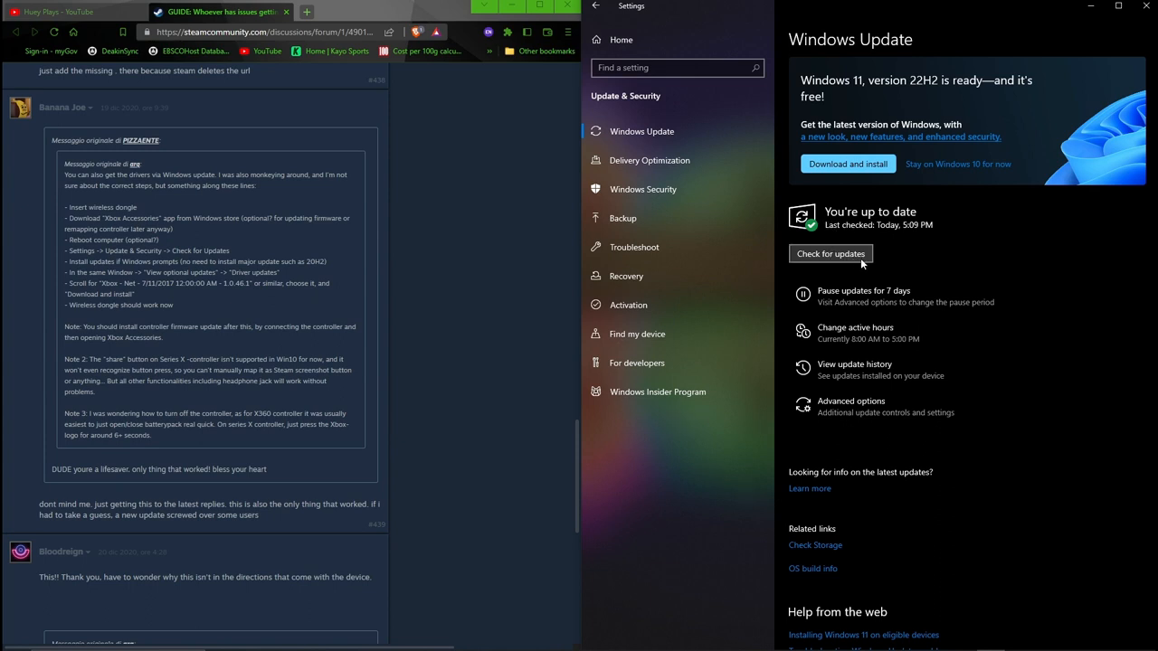
pyautogui.moveTo(916, 459)
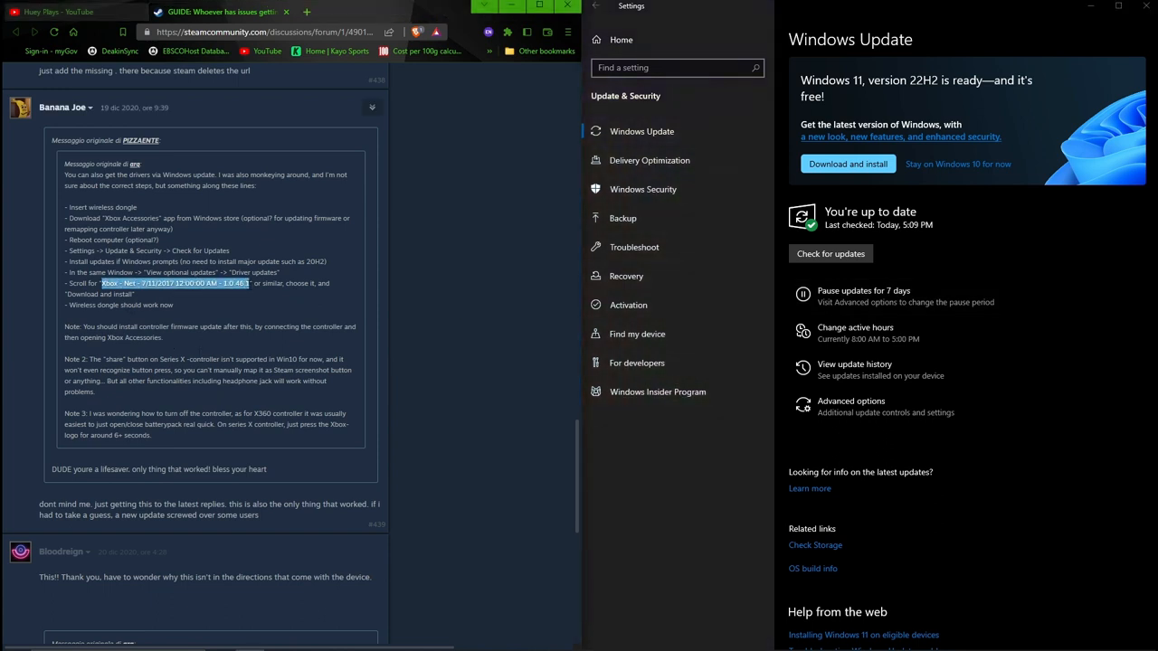
pyautogui.click(301, 274)
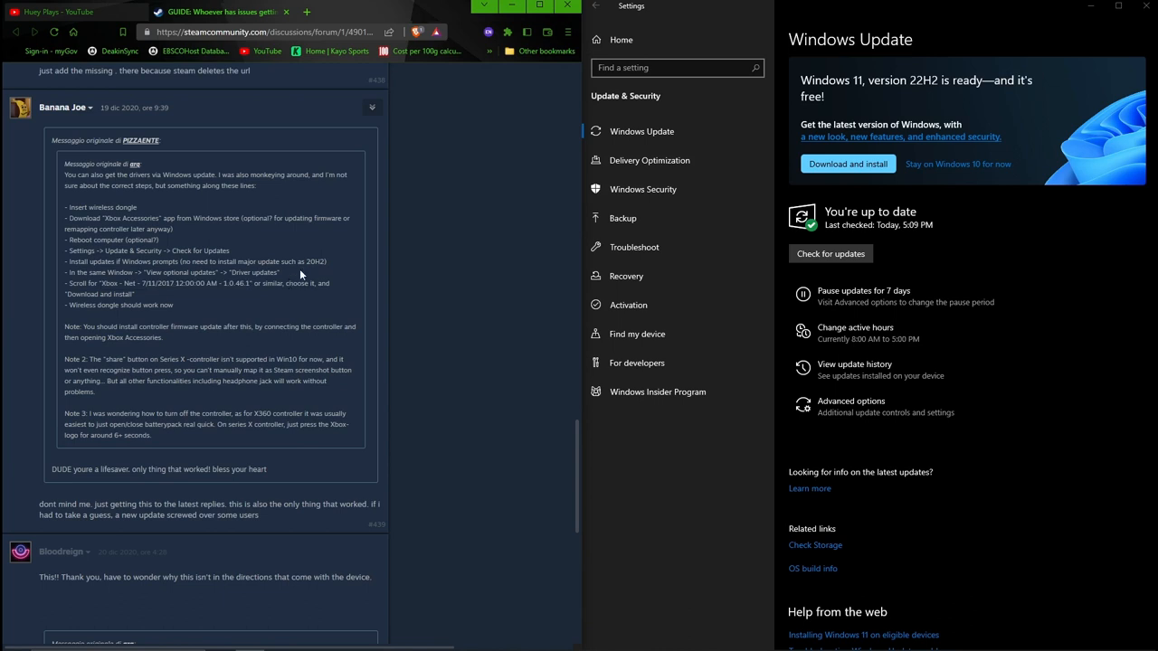
pyautogui.moveTo(281, 311)
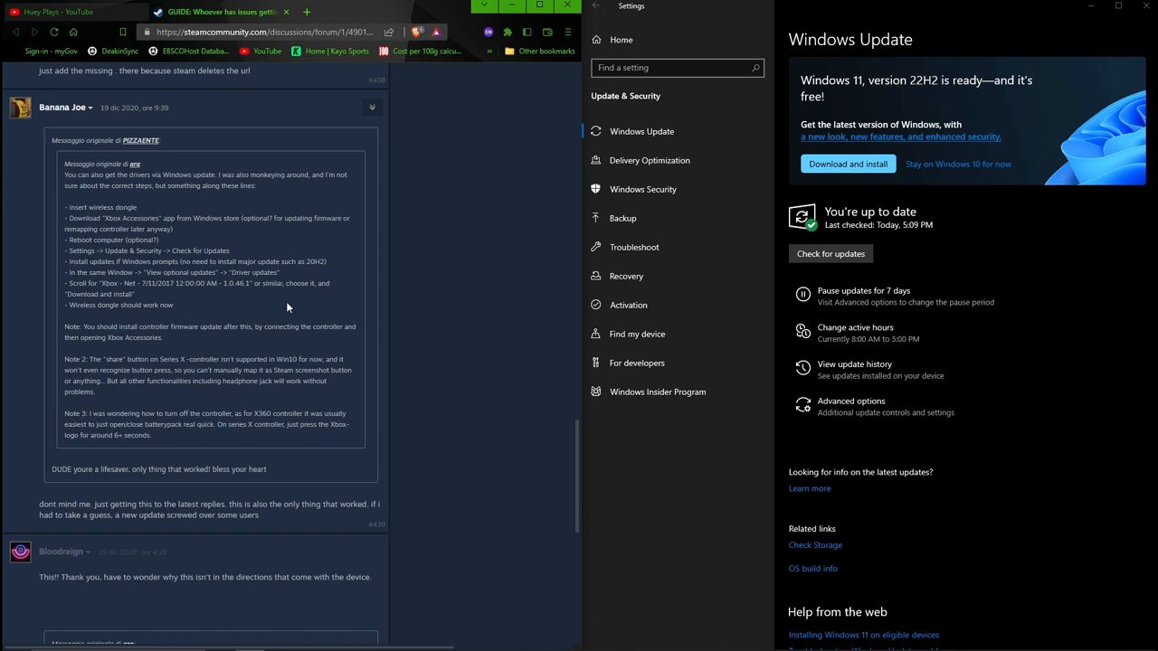
pyautogui.moveTo(390, 240)
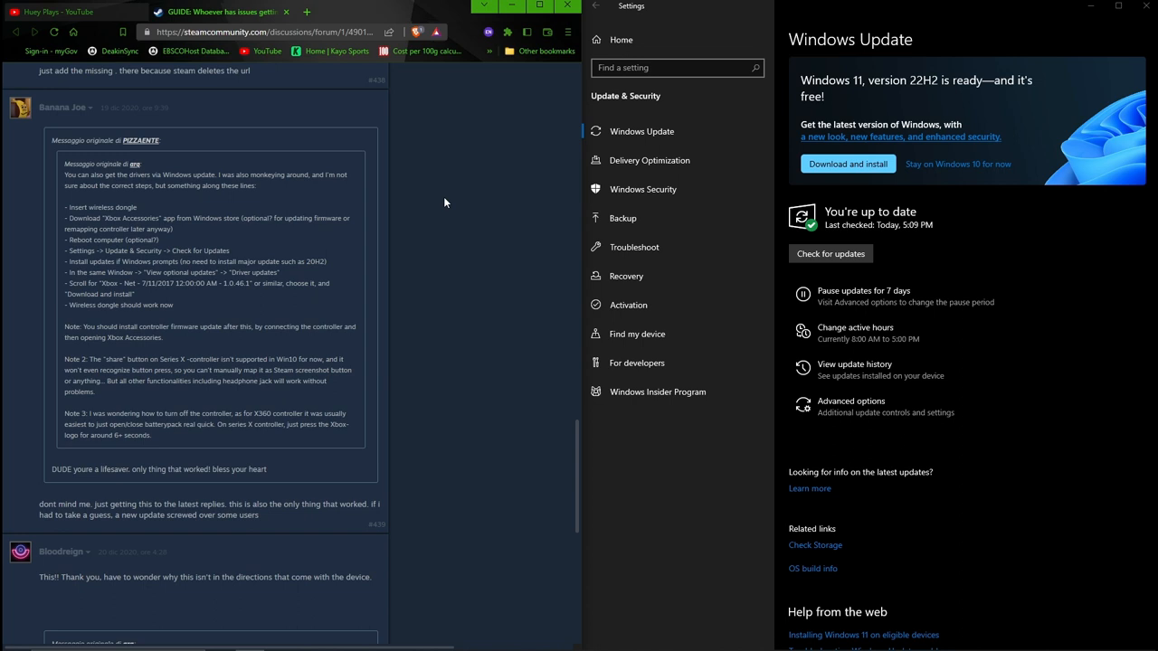
pyautogui.moveTo(875, 235)
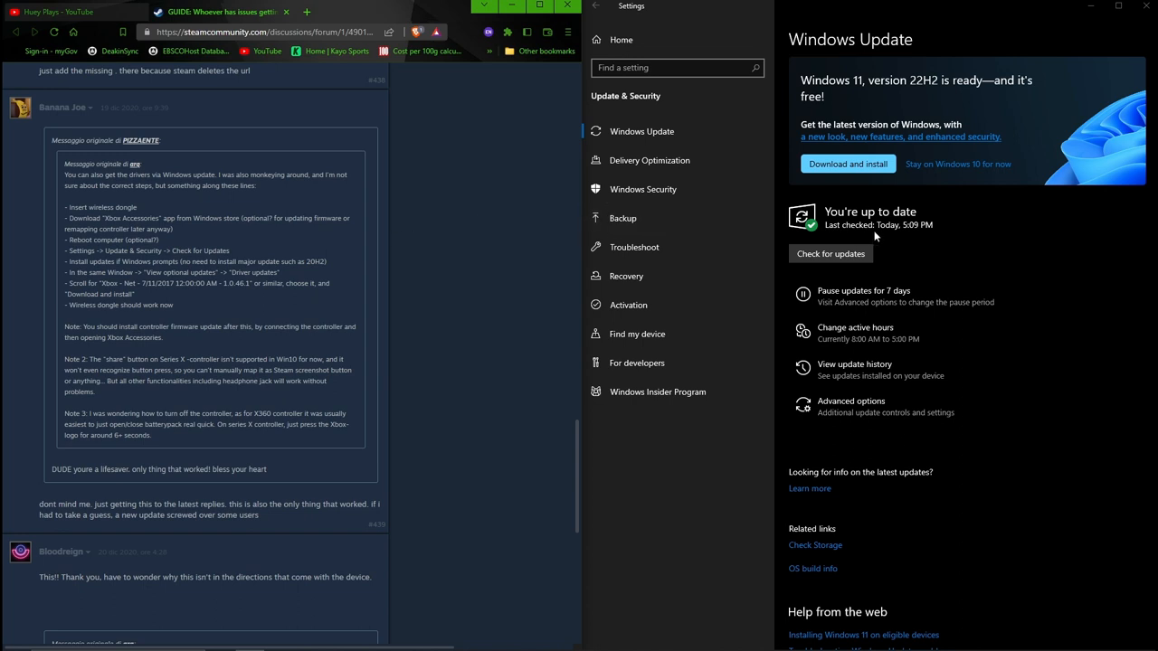
pyautogui.moveTo(927, 296)
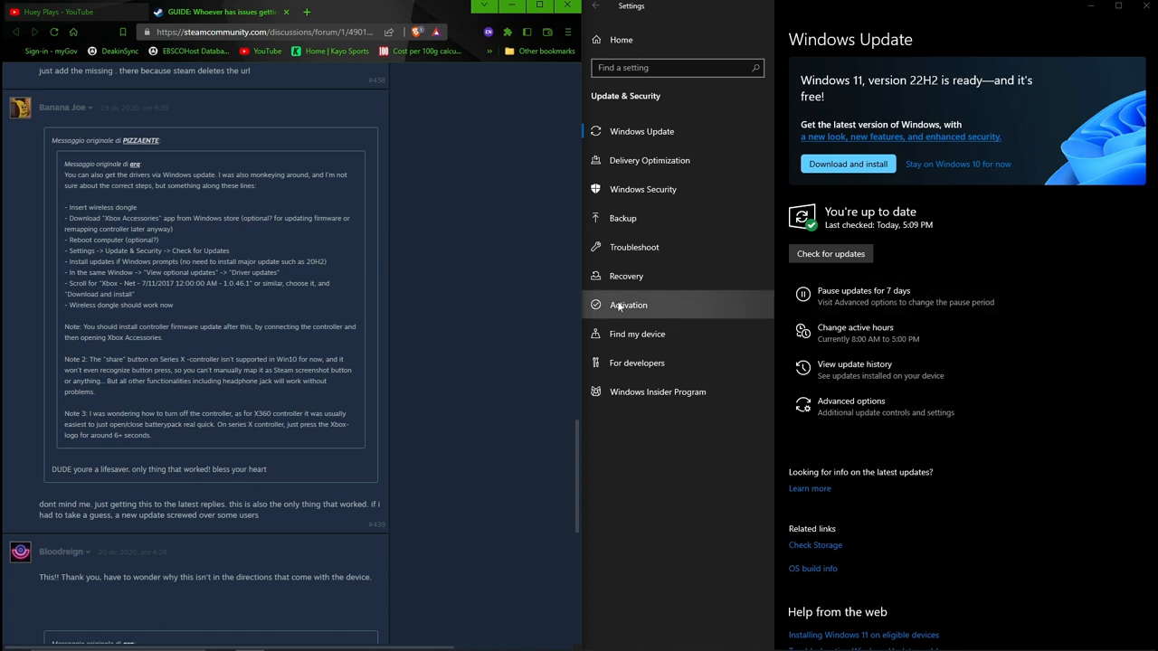
pyautogui.moveTo(369, 299)
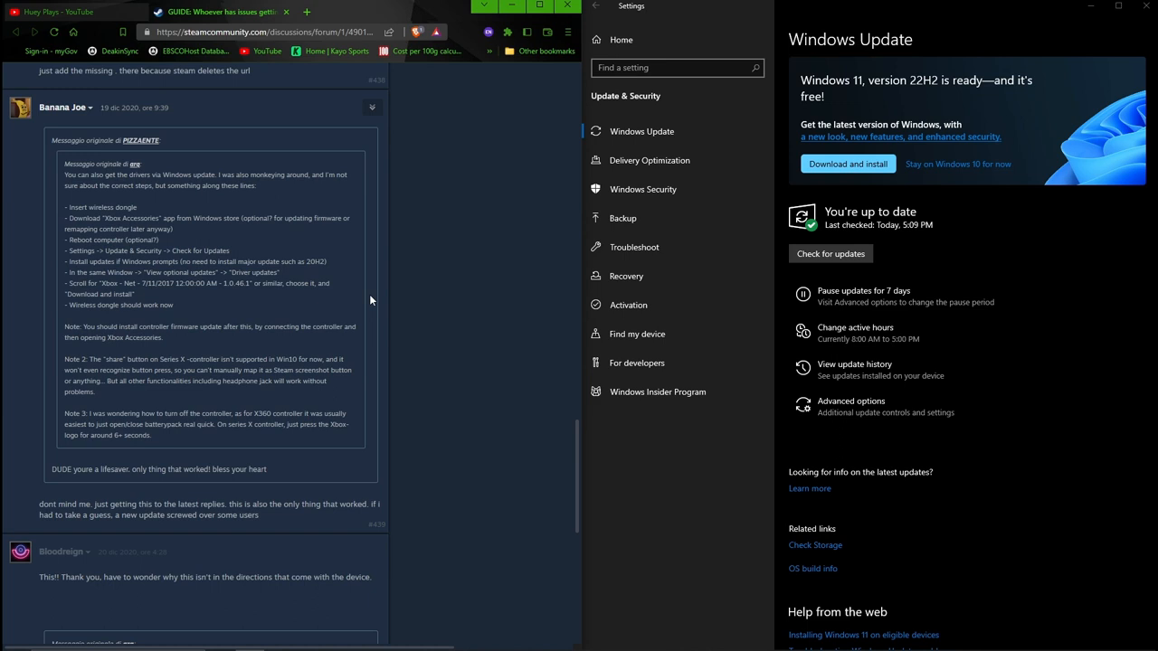
pyautogui.moveTo(233, 61)
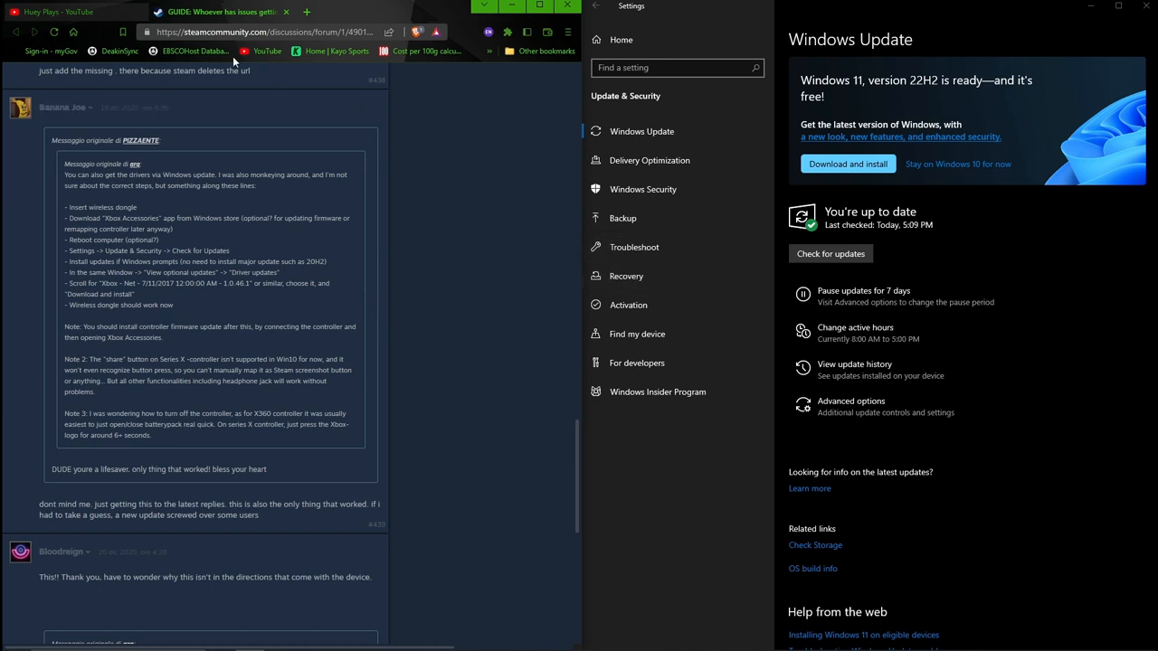
pyautogui.moveTo(783, 85)
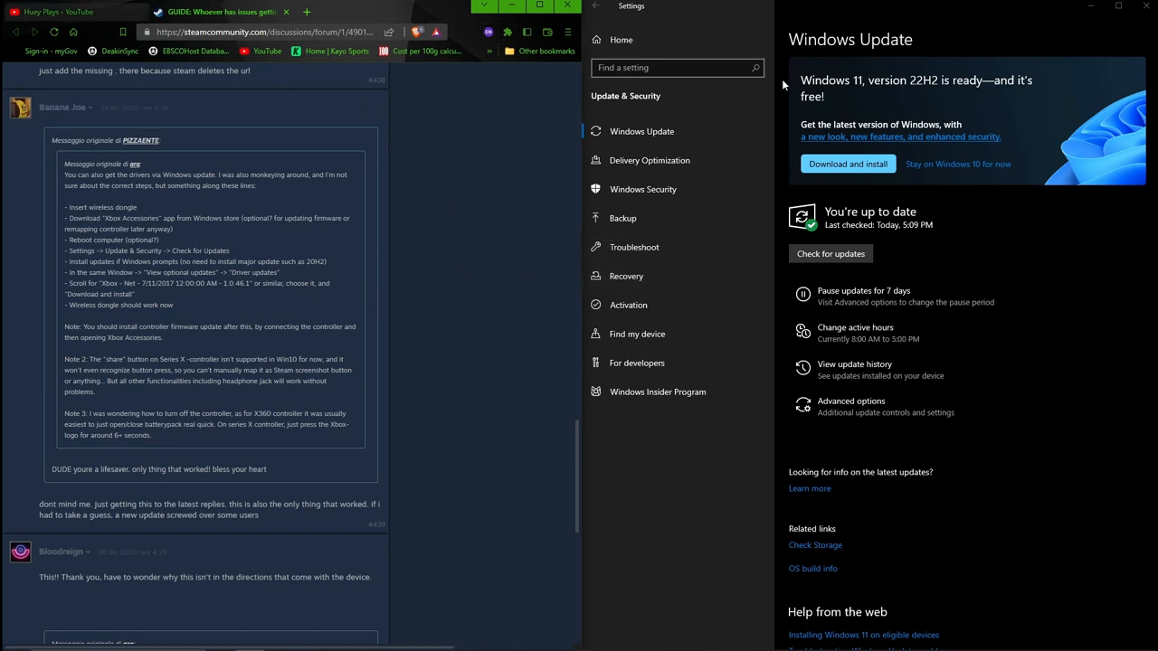
pyautogui.moveTo(524, 171)
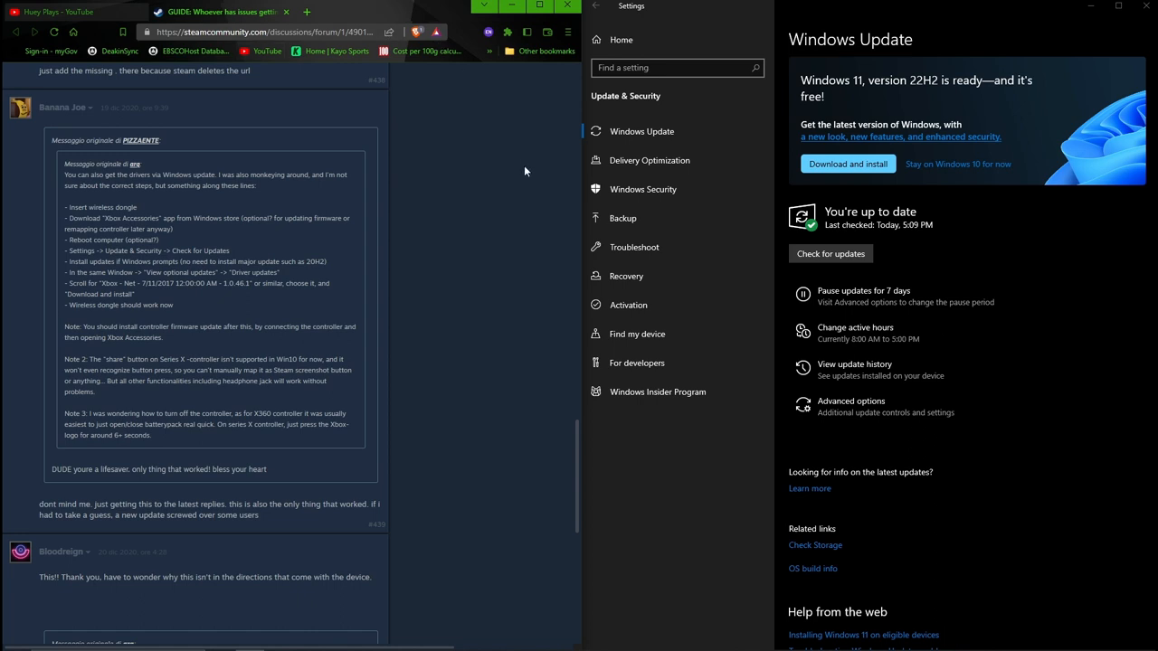
pyautogui.moveTo(337, 16)
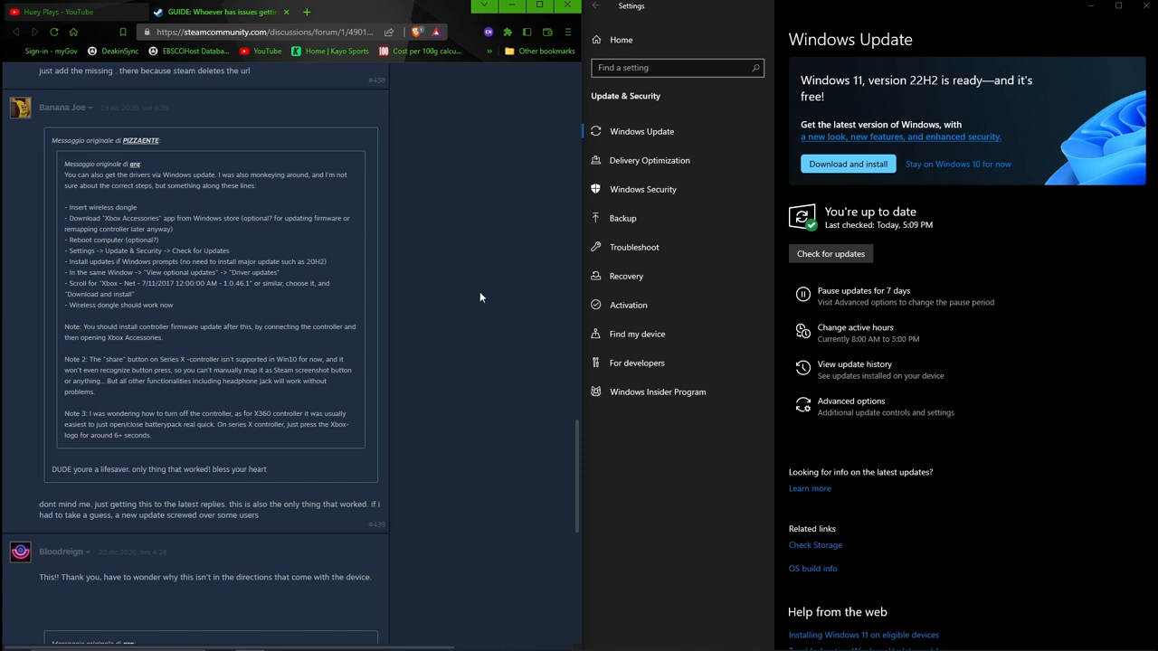
pyautogui.moveTo(402, 344)
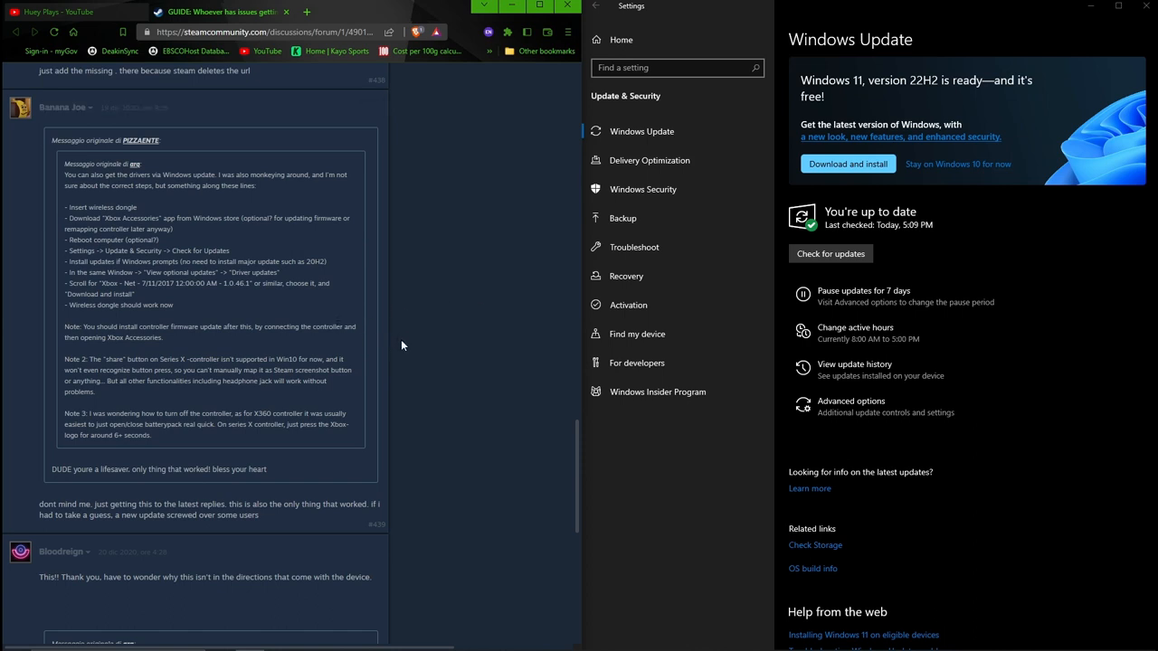
pyautogui.moveTo(408, 385)
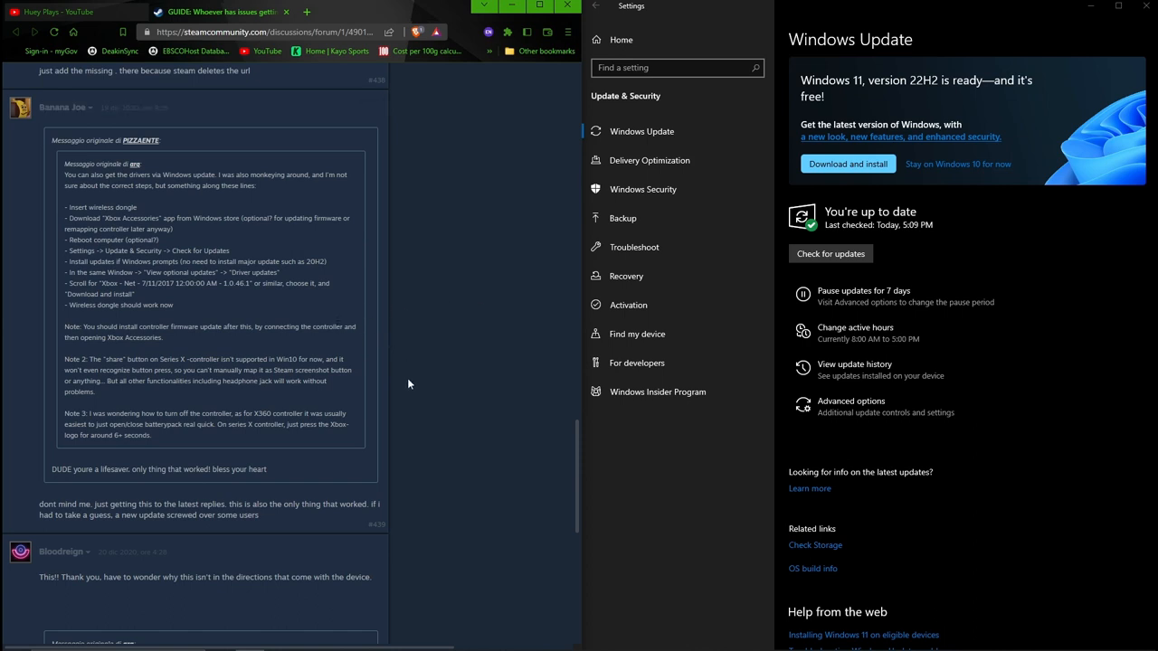
pyautogui.moveTo(444, 309)
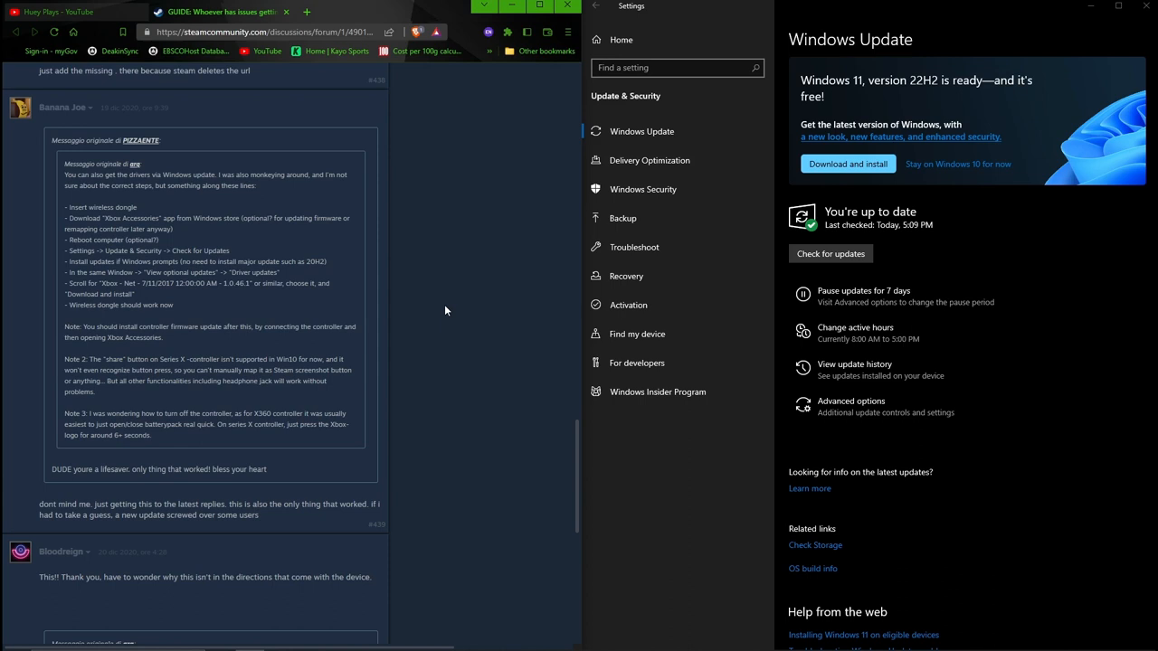
pyautogui.moveTo(427, 292)
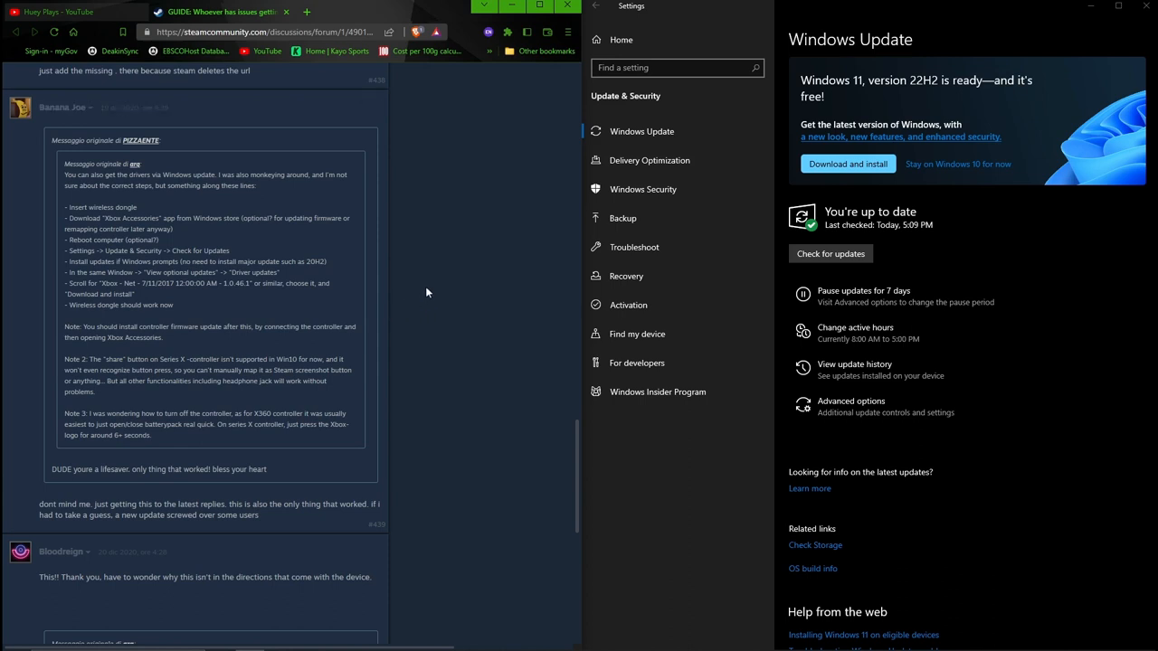